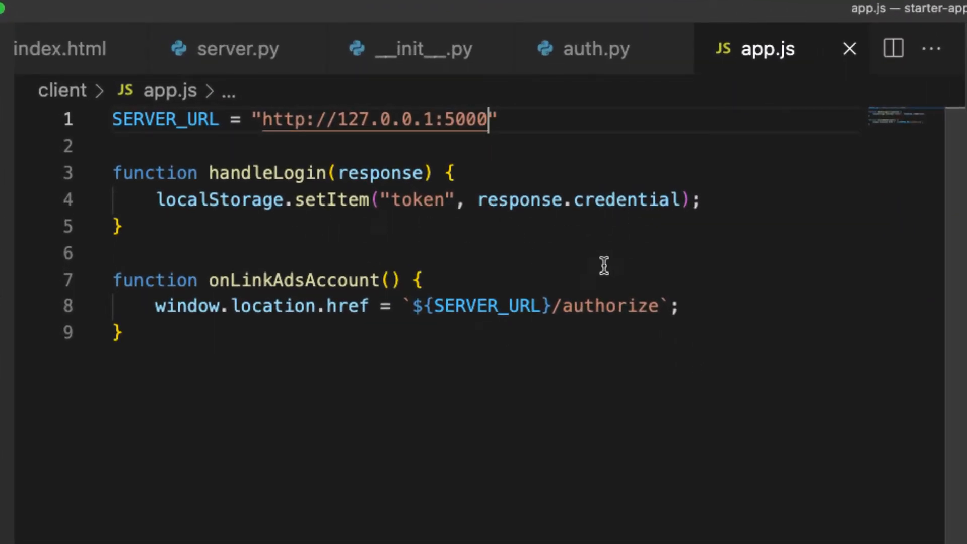
# Step: In onLinkAdsAccount, read the stored token and append it as ?token=${token} to the authorize URL
pyautogui.press('Enter')
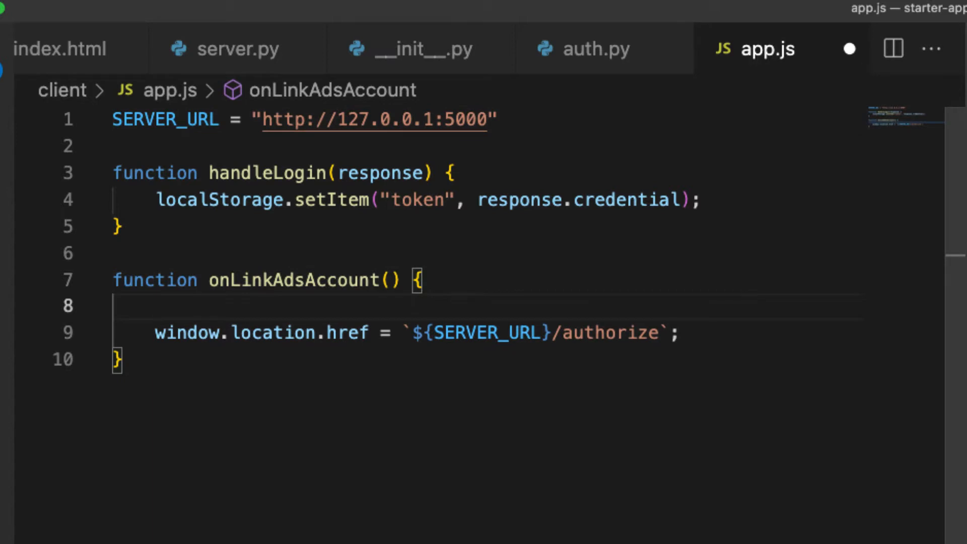
pyautogui.write('token')
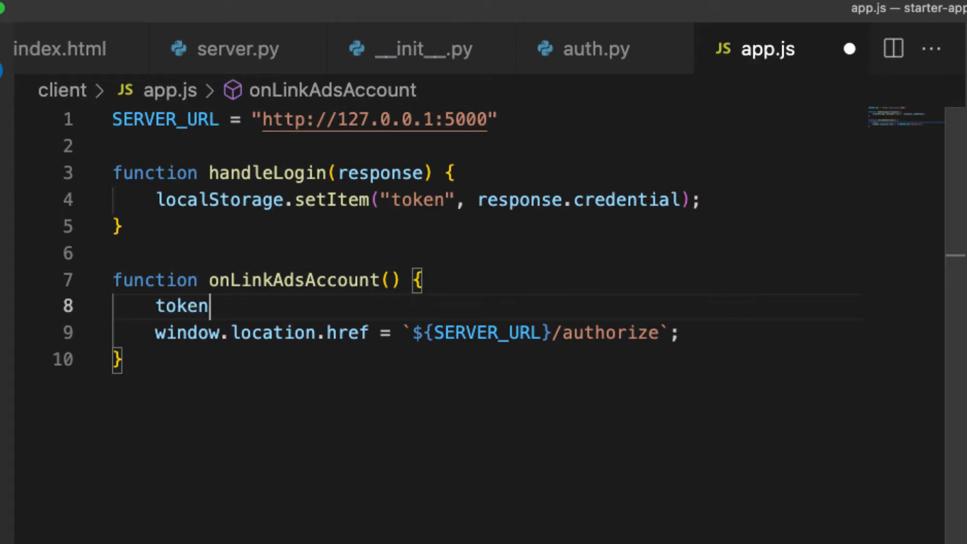
pyautogui.write('= localStorage.getItem("token");')
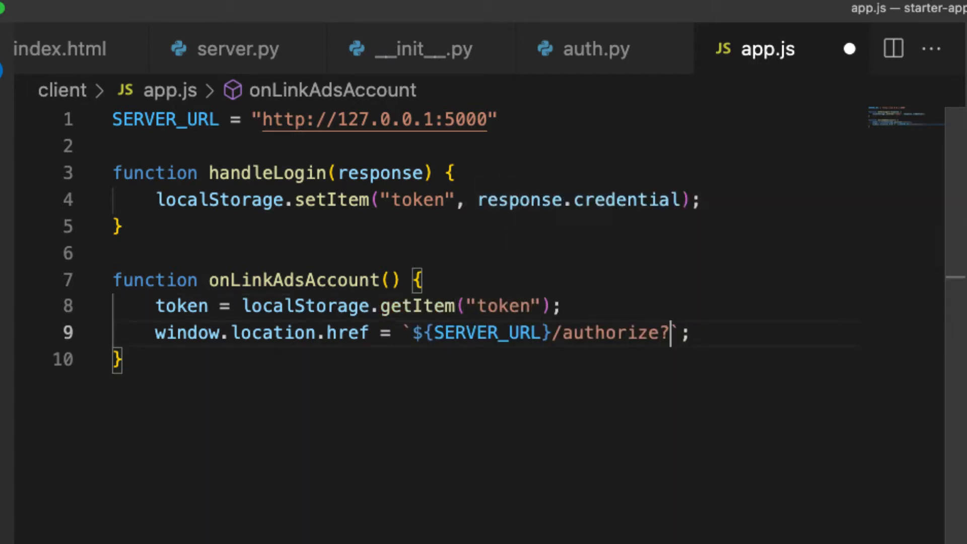
pyautogui.write('token=')
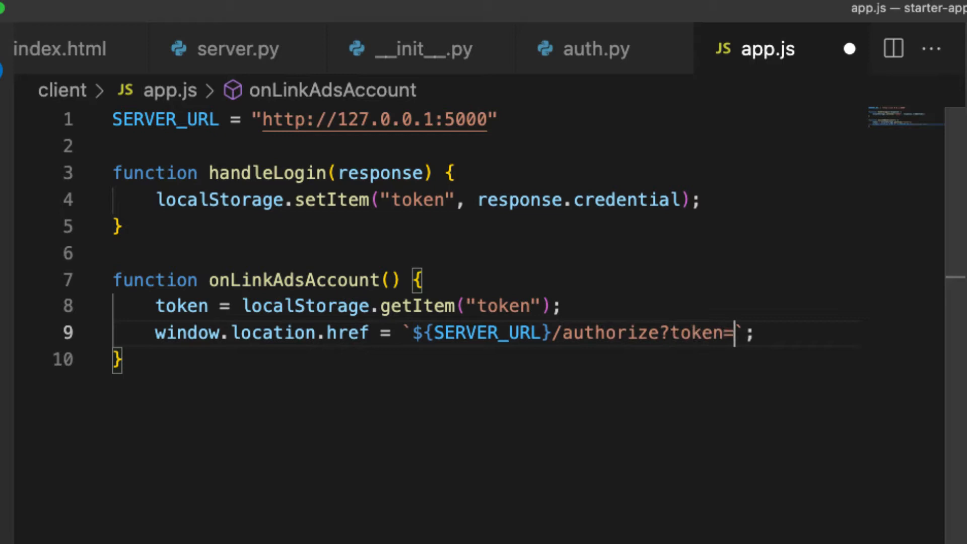
pyautogui.write('${')
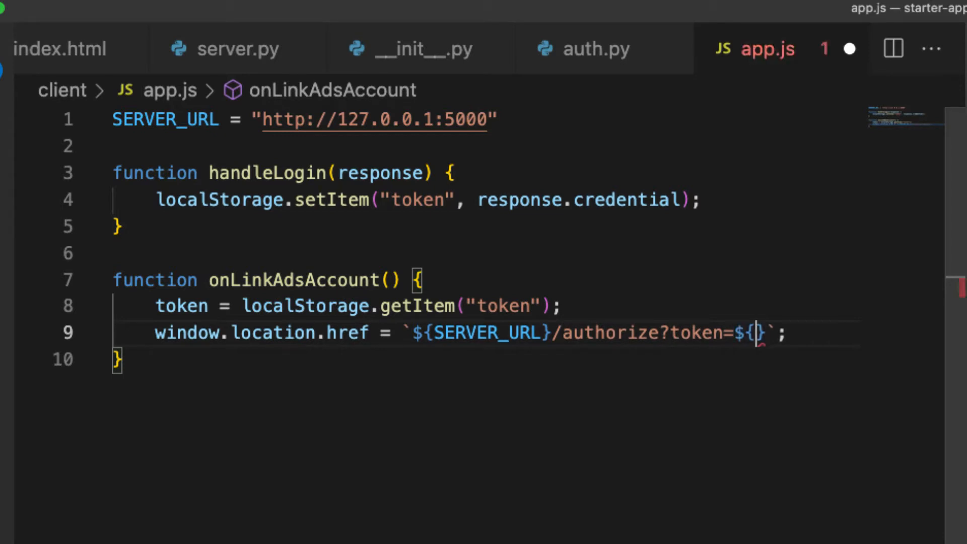
pyautogui.write('token')
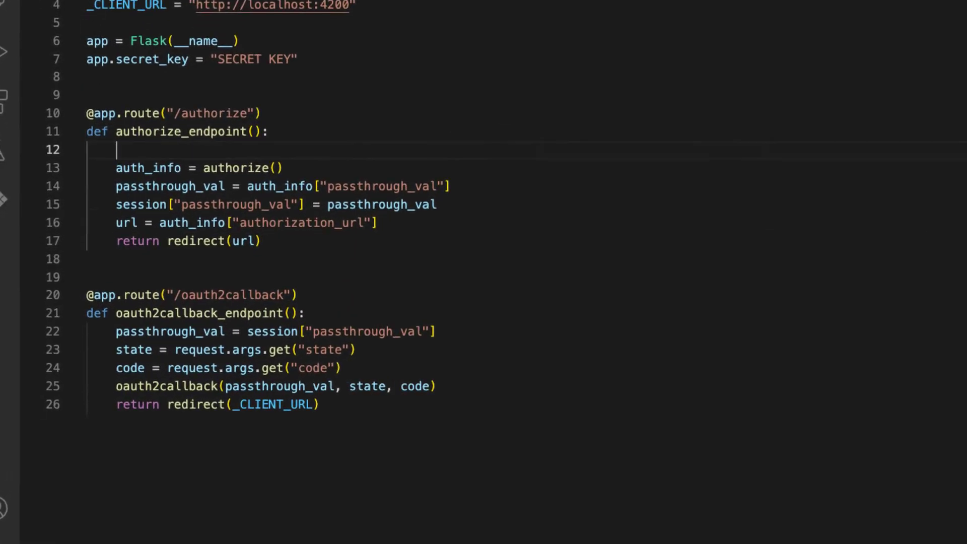
# Step: In the authorize route, get token from request.args and store it in session["token"]
pyautogui.write('token =')
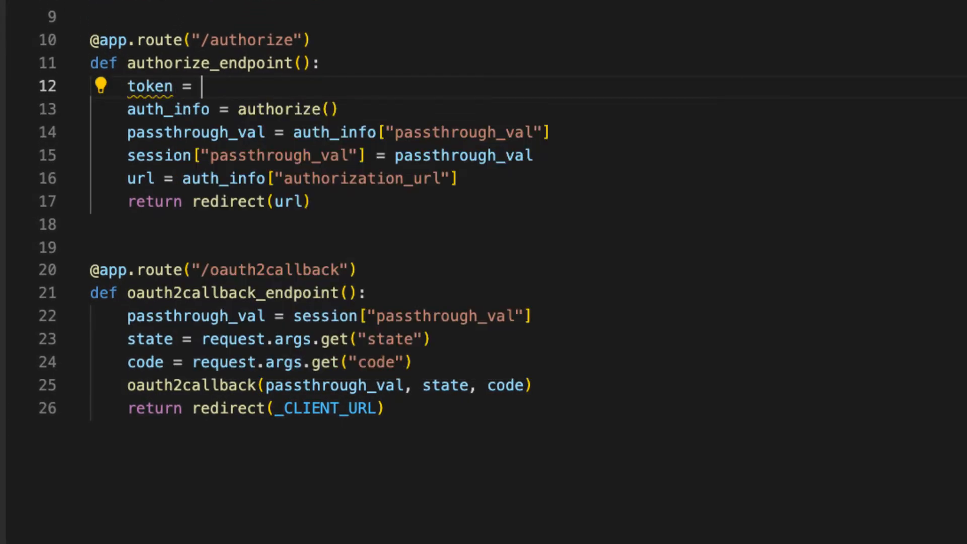
pyautogui.write('request.args.get("toke')
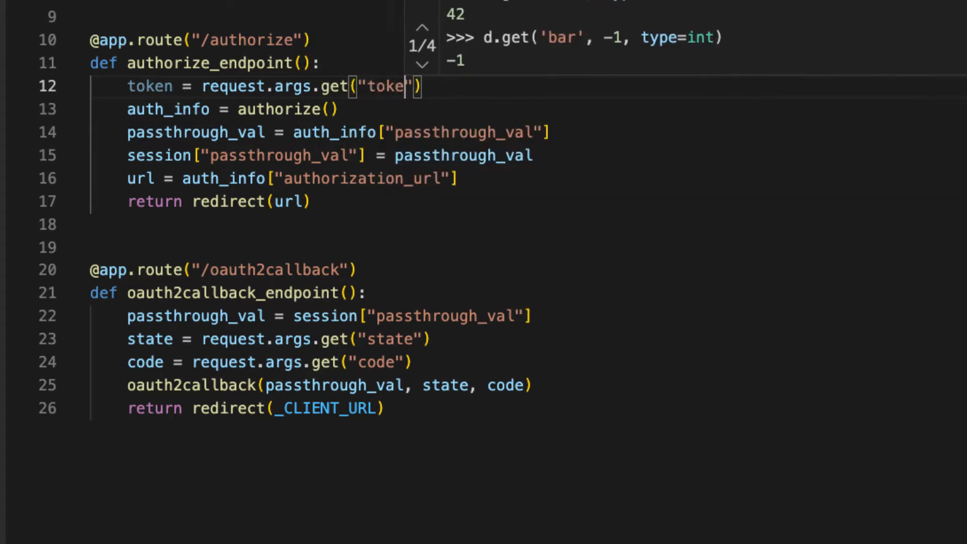
pyautogui.write('session["')
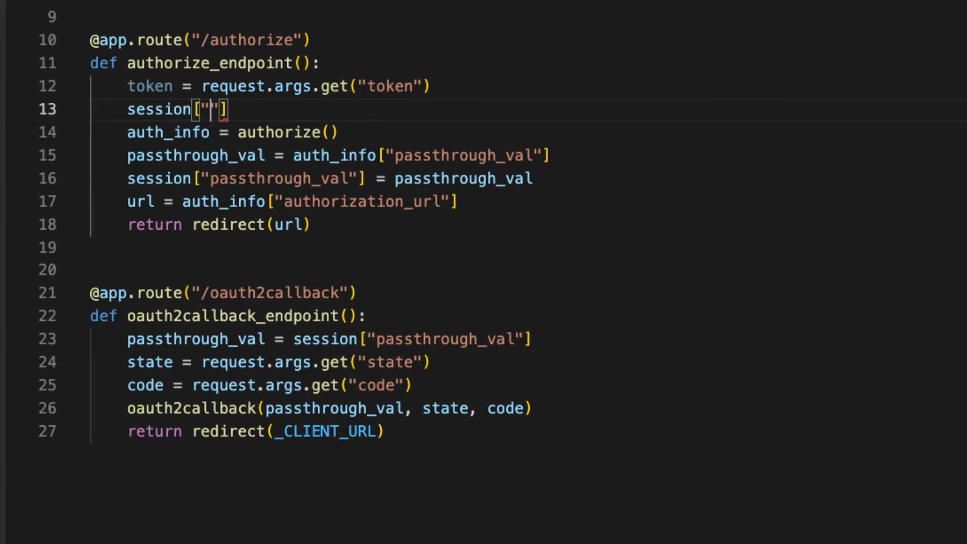
pyautogui.write('token"] =')
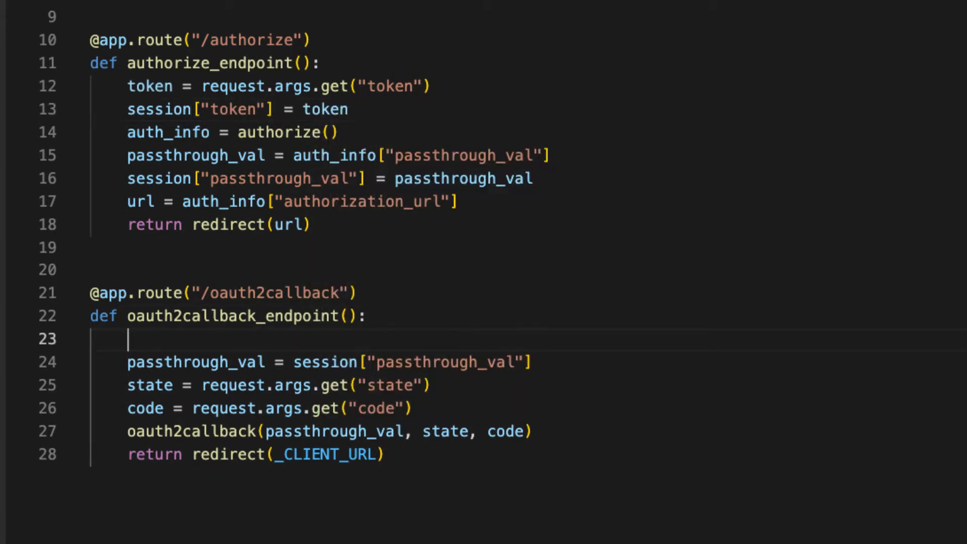
# Step: In the callback, read token from the session and pass it to oauth2callback
pyautogui.write('token = session[""]')
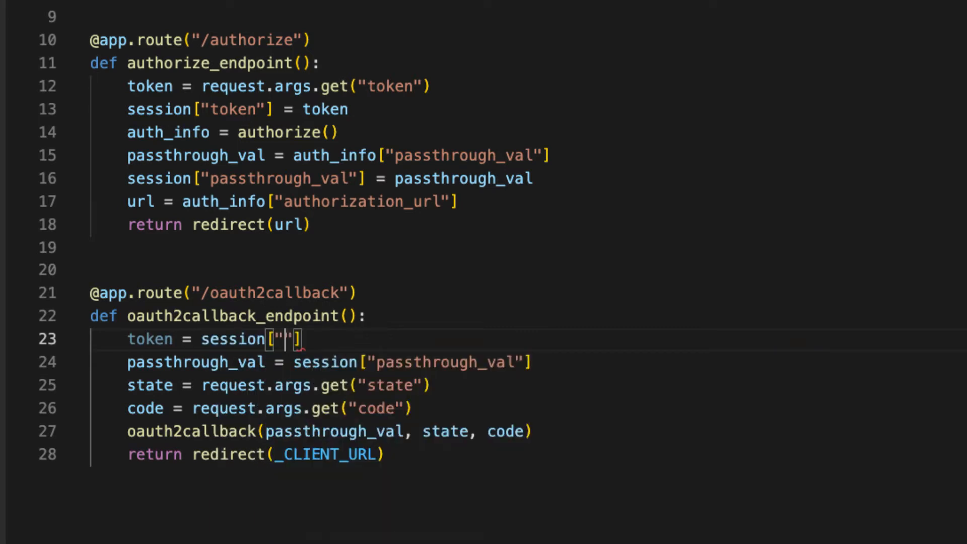
pyautogui.write('tken')
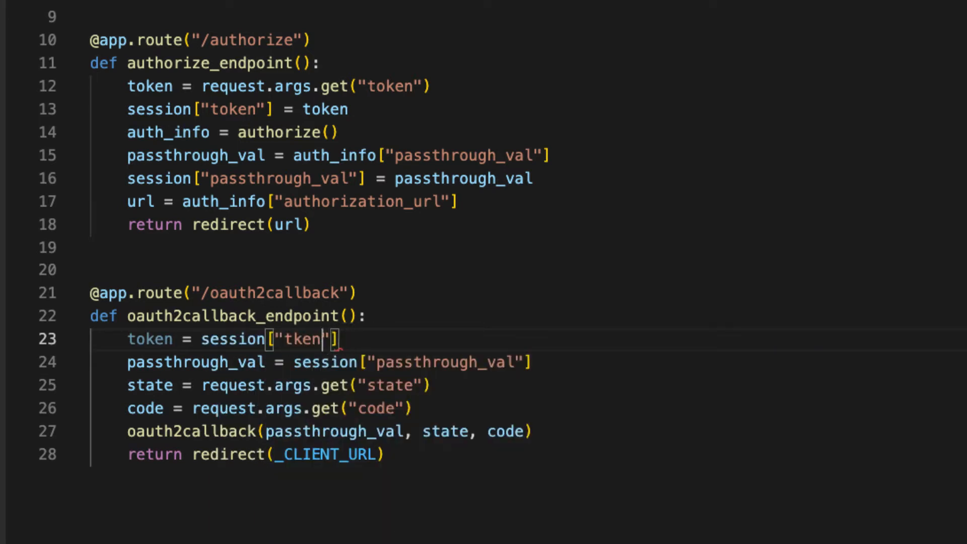
pyautogui.write('o')
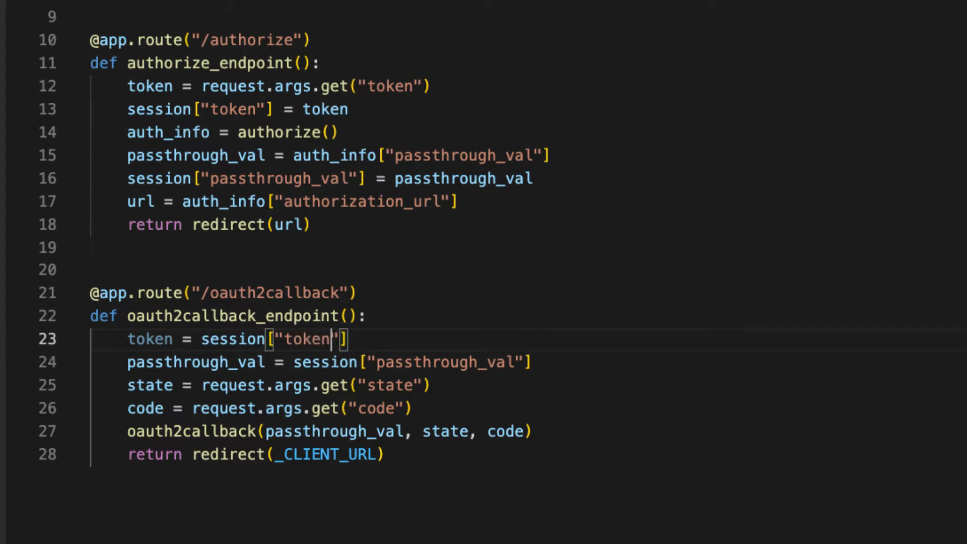
pyautogui.write(', token')
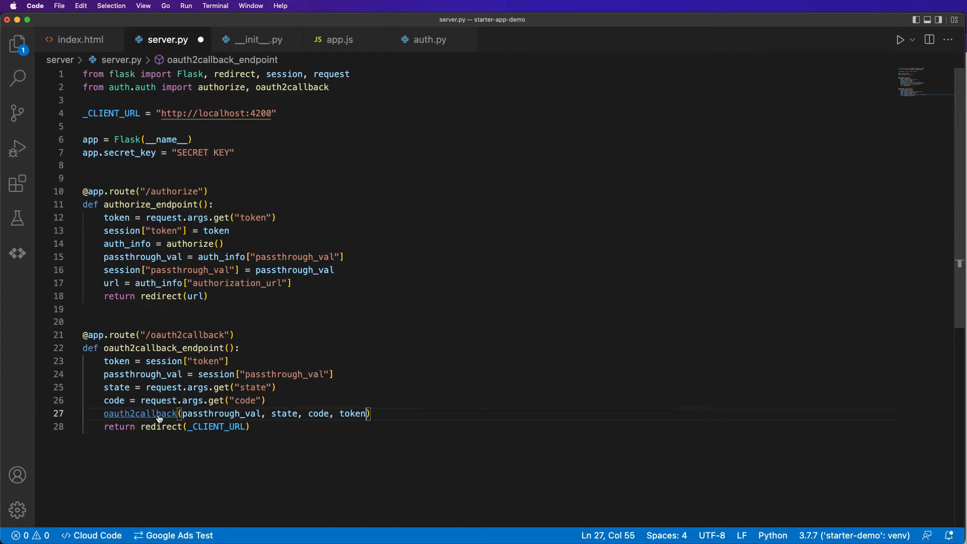
# Step: Add a token parameter to oauth2callback's signature in auth.py
pyautogui.click(429, 40)
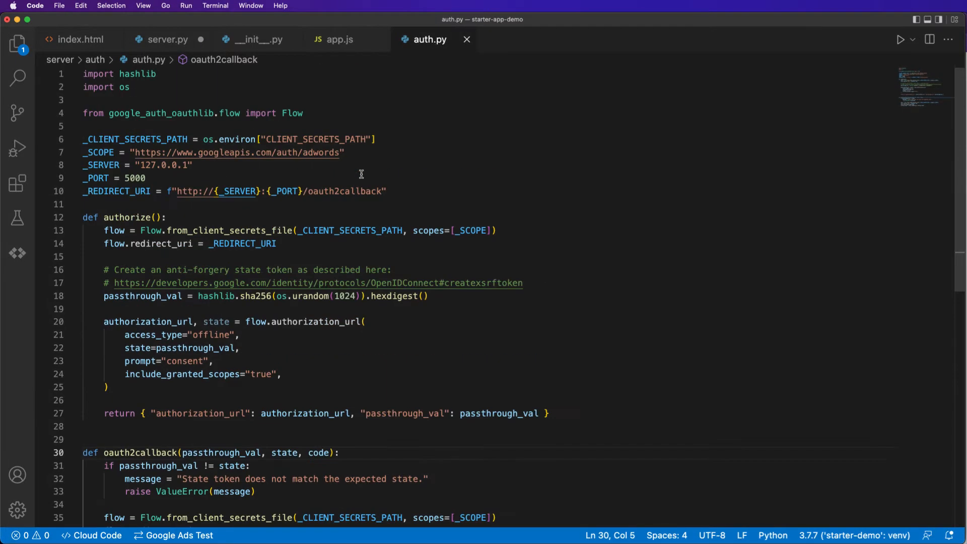
pyautogui.scroll(-3)
pyautogui.write(', token')
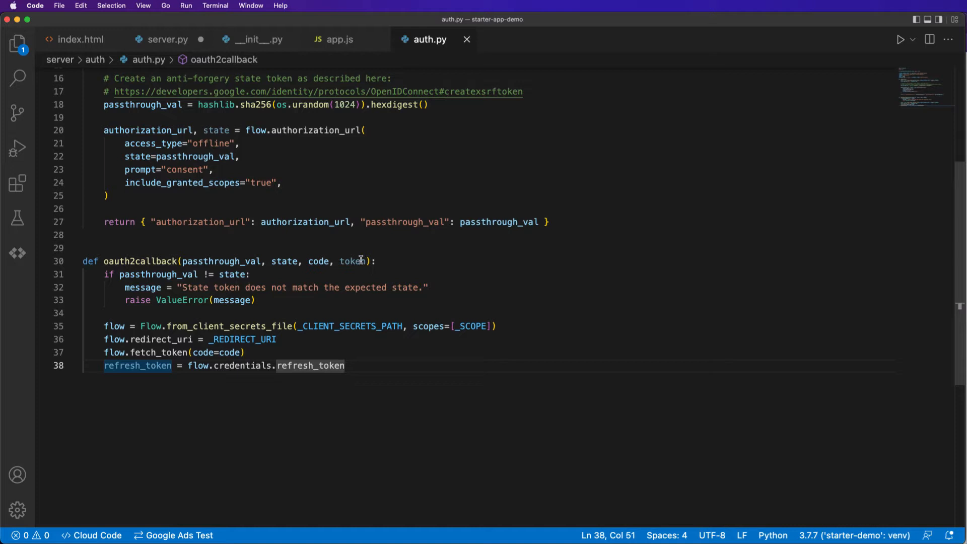
pyautogui.doubleClick(353, 260)
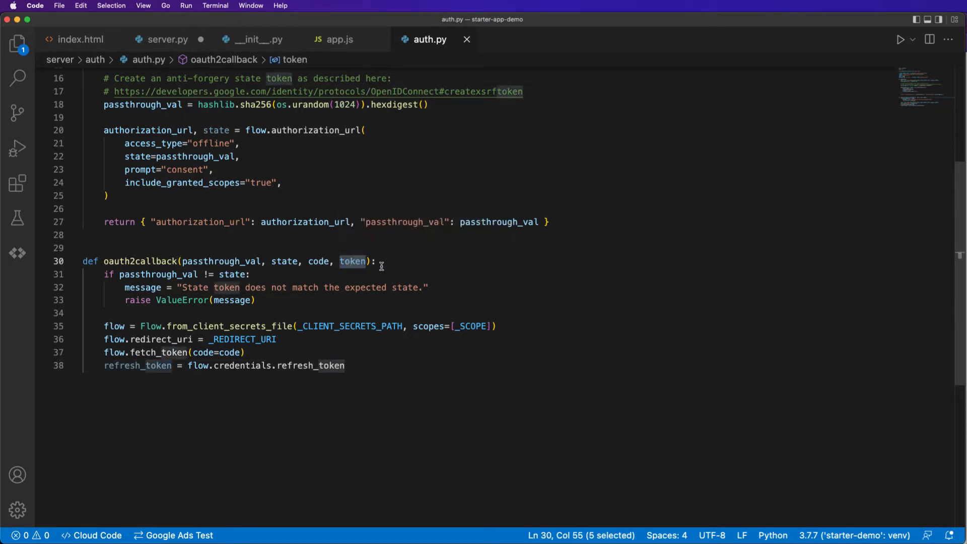
pyautogui.moveTo(380, 300)
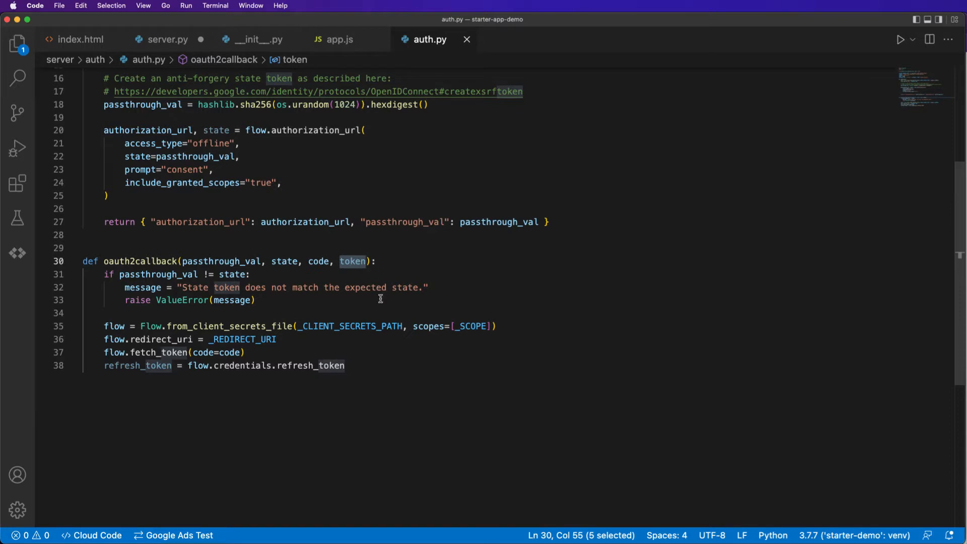
pyautogui.moveTo(357, 387)
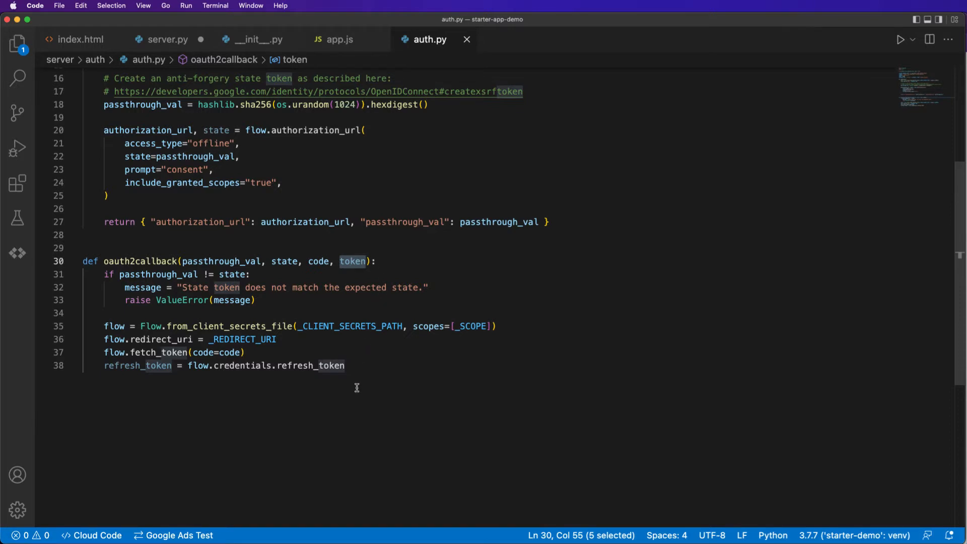
pyautogui.click(362, 365)
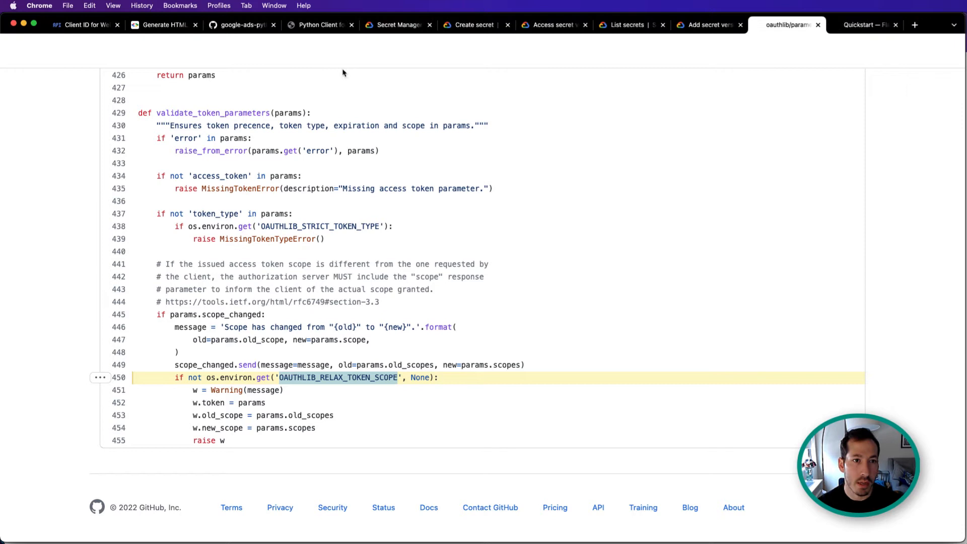
# Step: Follow the Secret Manager Python client's setup-authentication link to the google-api-core Authentication docs
pyautogui.click(398, 25)
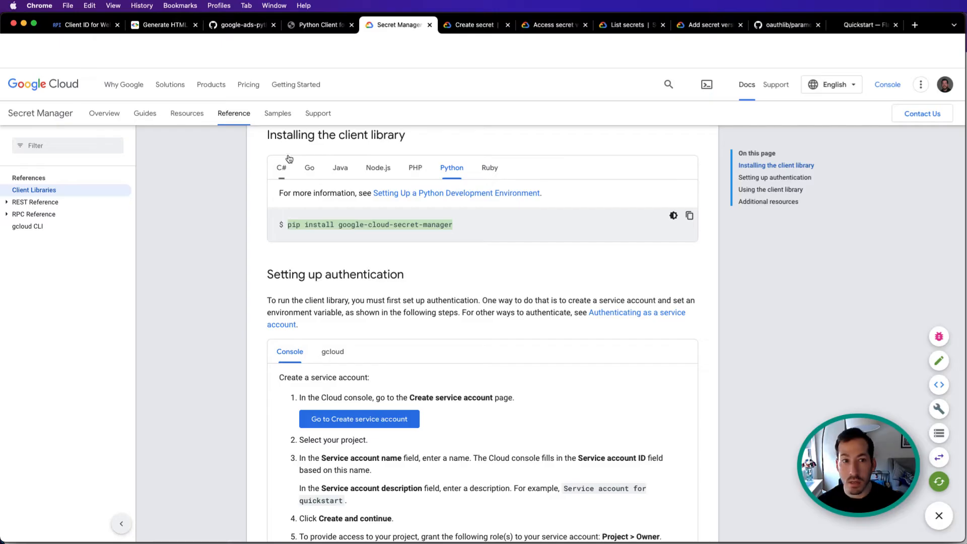
pyautogui.click(317, 25)
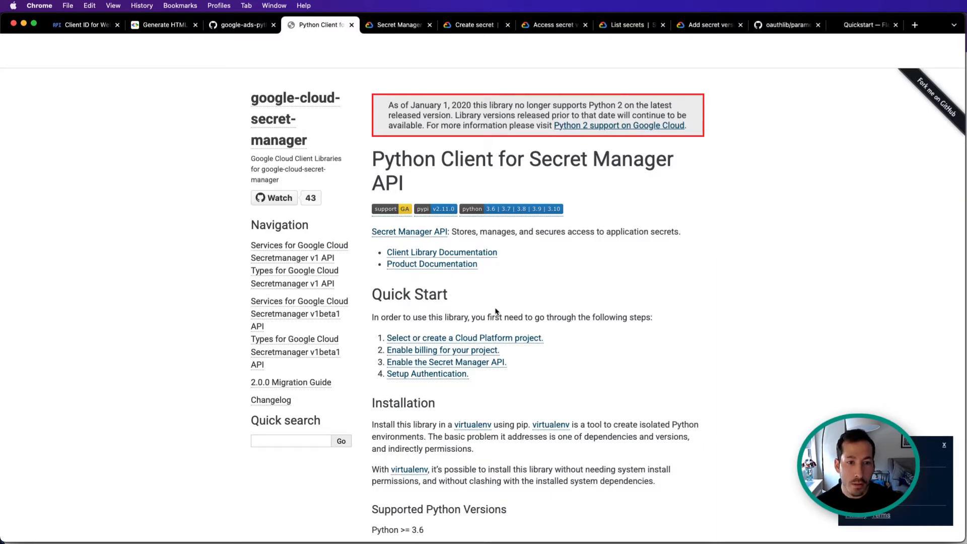
pyautogui.scroll(-3)
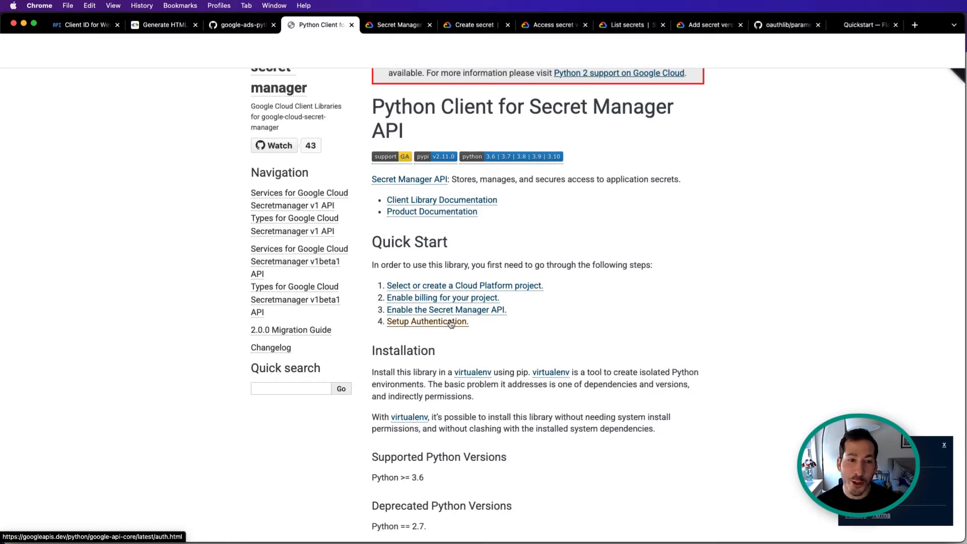
pyautogui.click(428, 322)
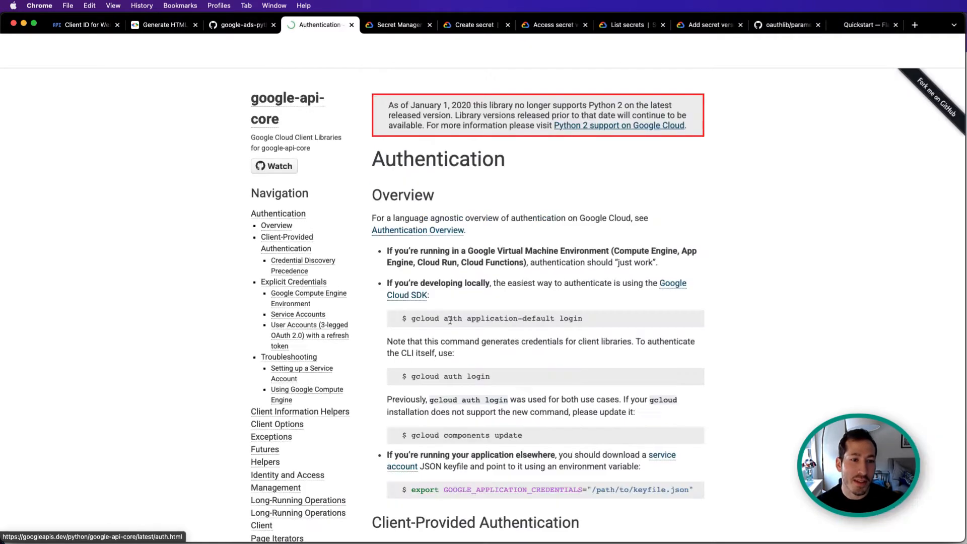
pyautogui.scroll(-3)
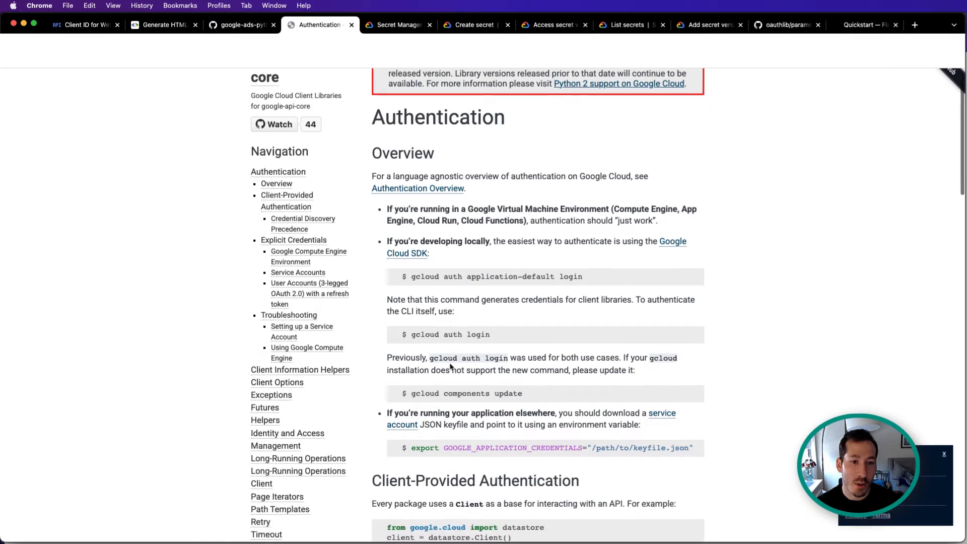
pyautogui.scroll(-3)
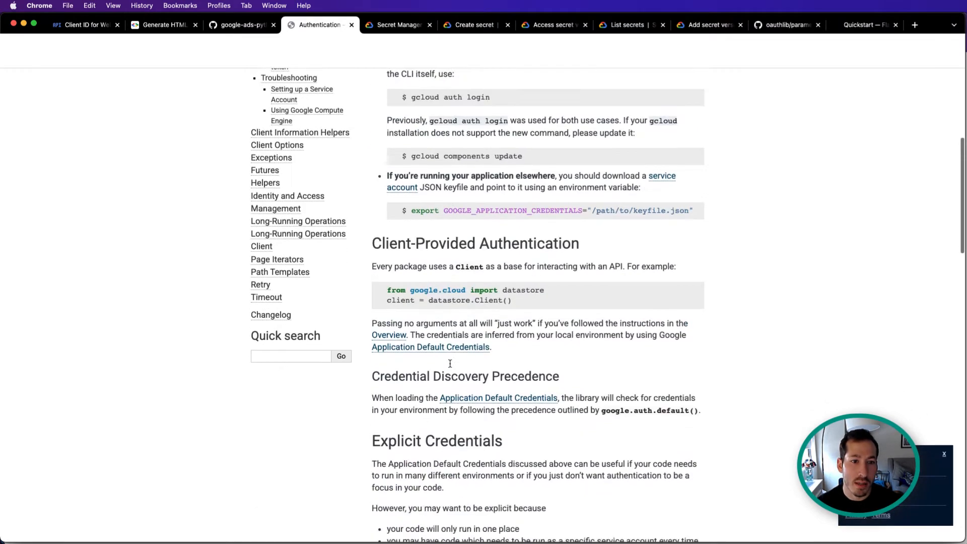
pyautogui.scroll(3)
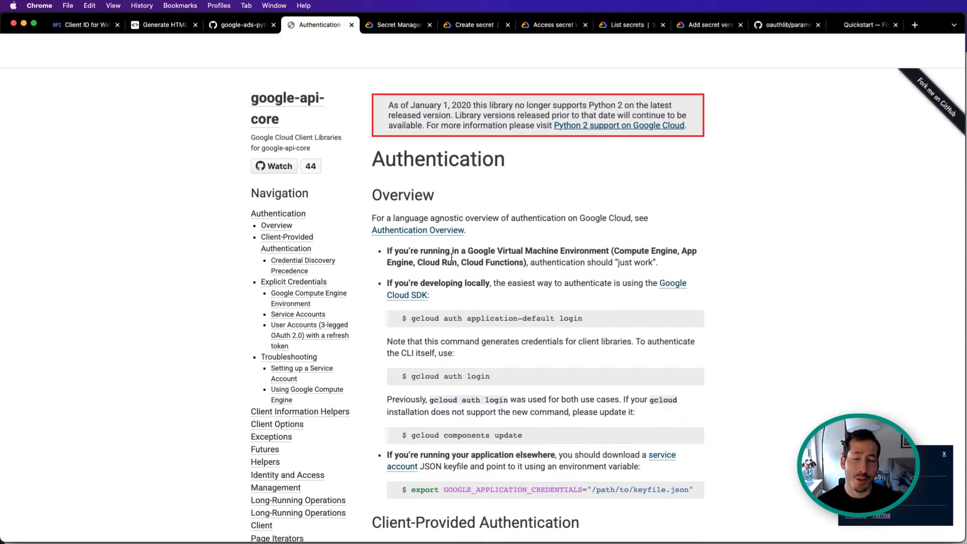
pyautogui.moveTo(433, 81)
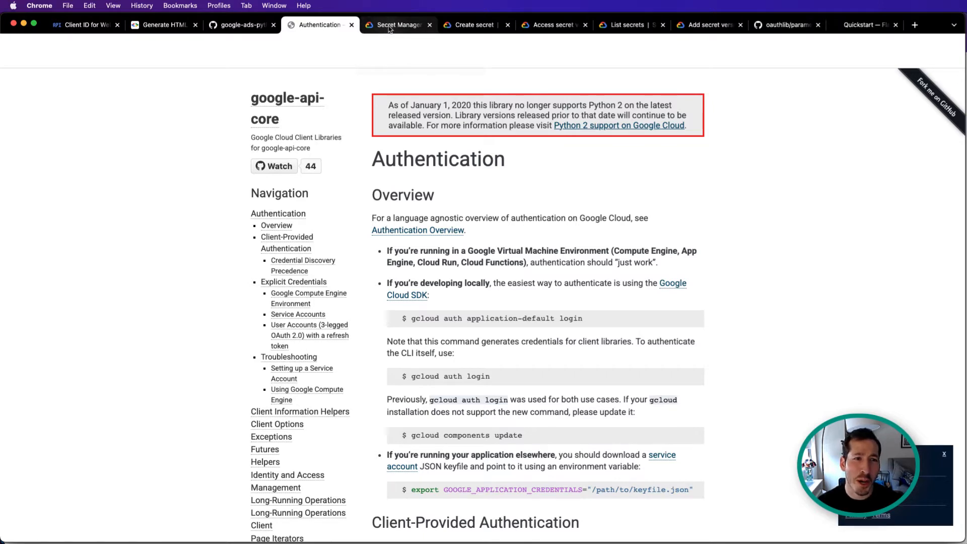
# Step: Compare the Add secret version sample, then return to the Create secret Python sample
pyautogui.click(473, 25)
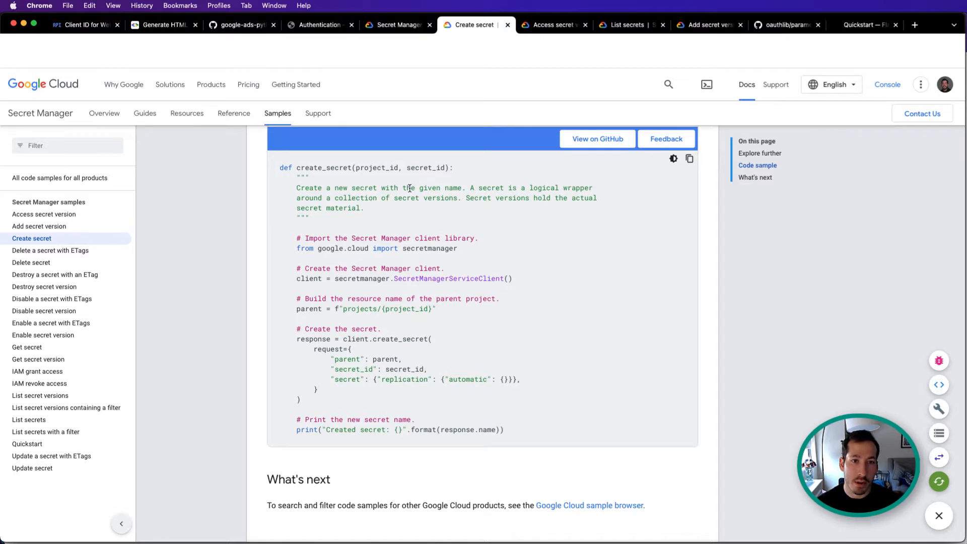
pyautogui.click(550, 25)
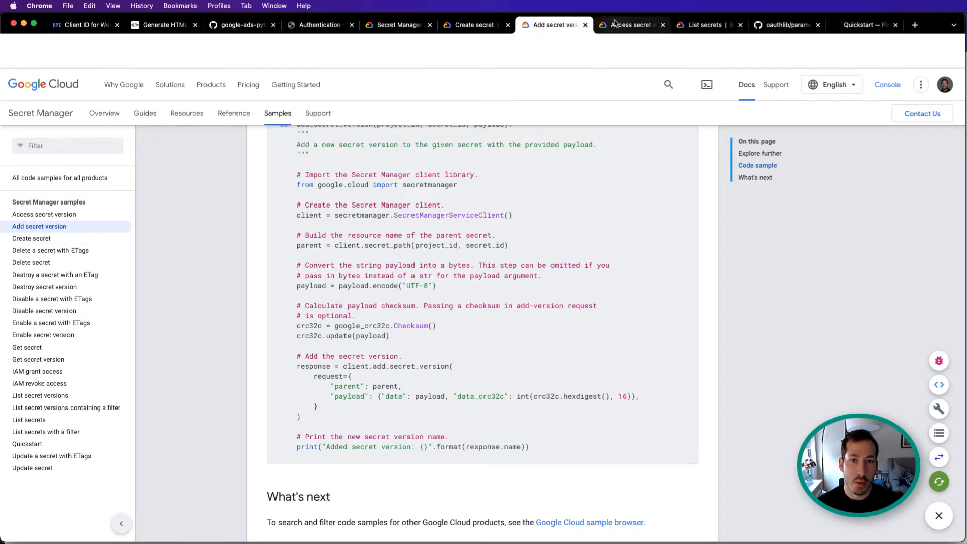
pyautogui.click(705, 24)
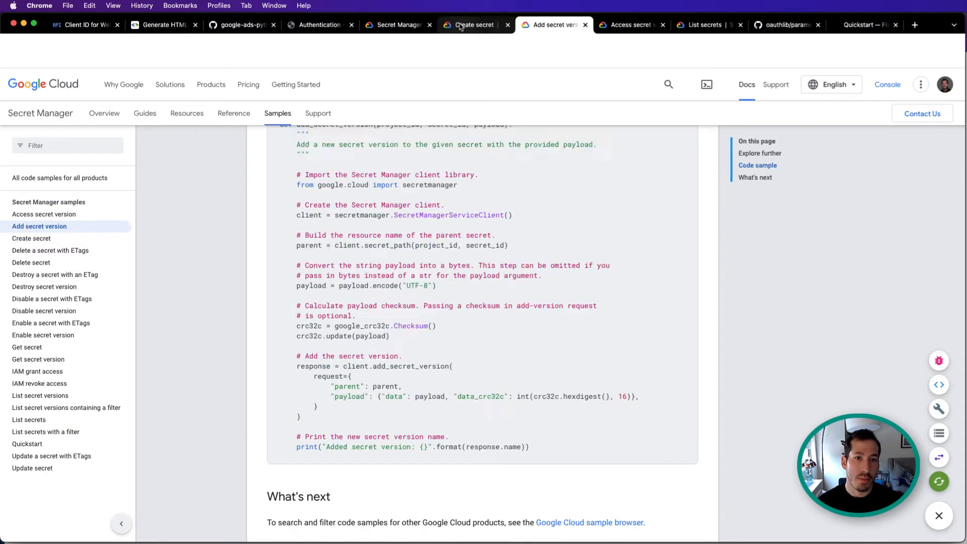
pyautogui.click(470, 25)
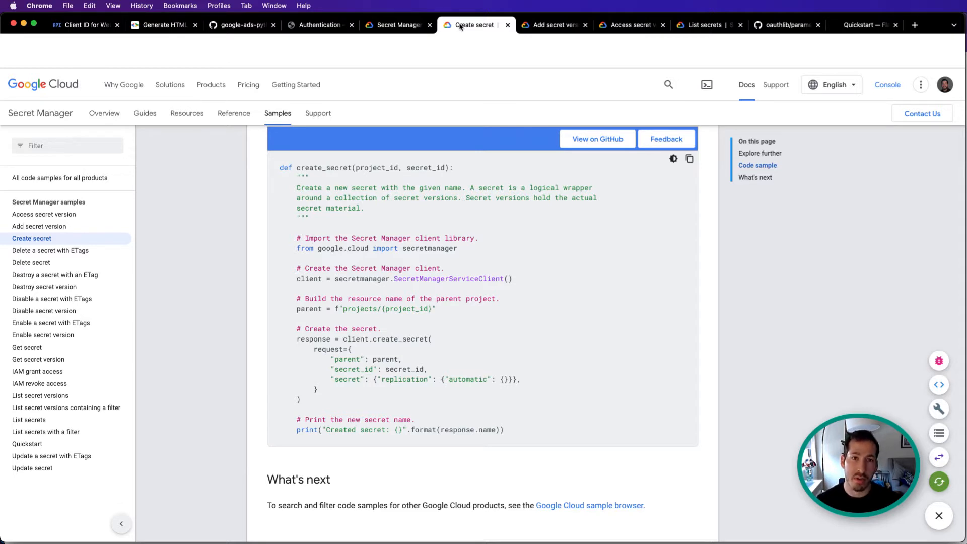
pyautogui.moveTo(444, 261)
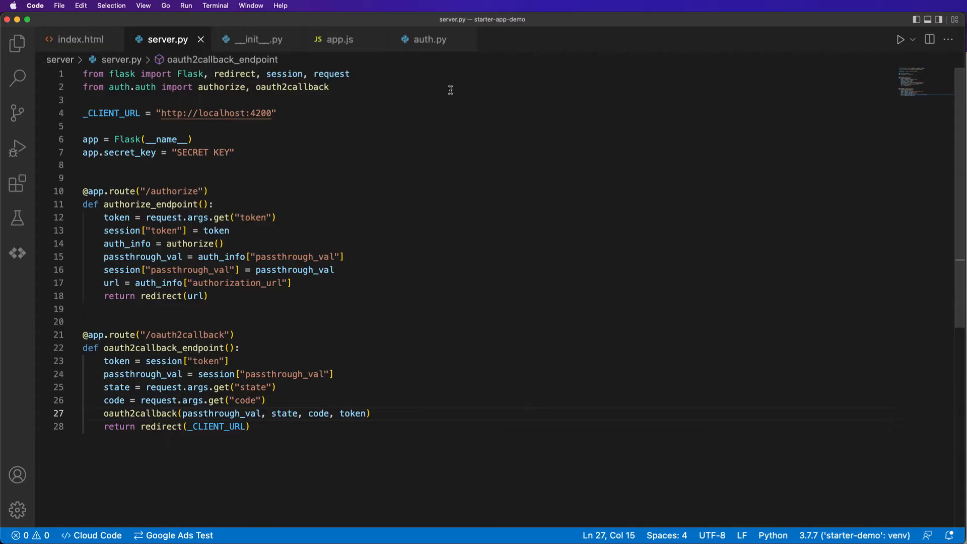
# Step: Create a new secret.py file inside the server's auth folder from the Explorer
pyautogui.click(16, 40)
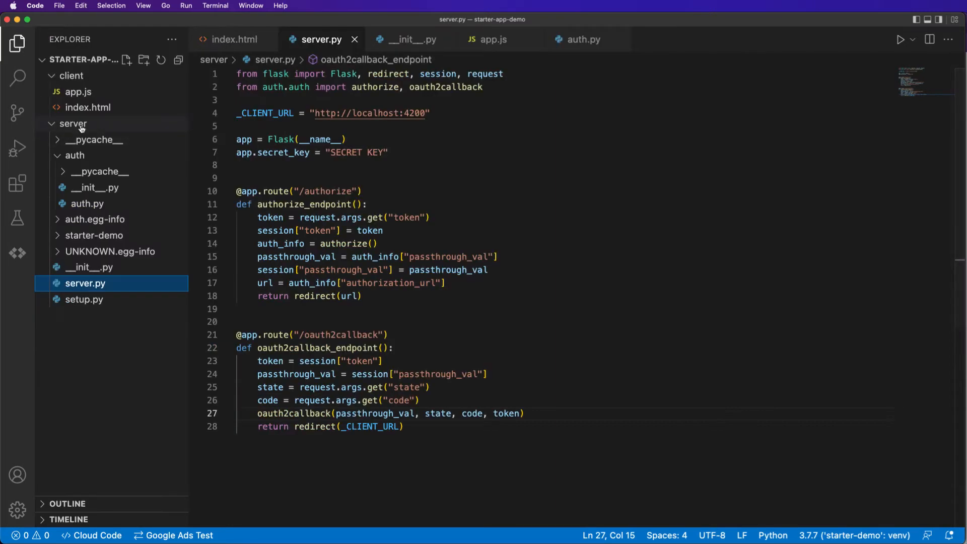
pyautogui.rightClick(75, 155)
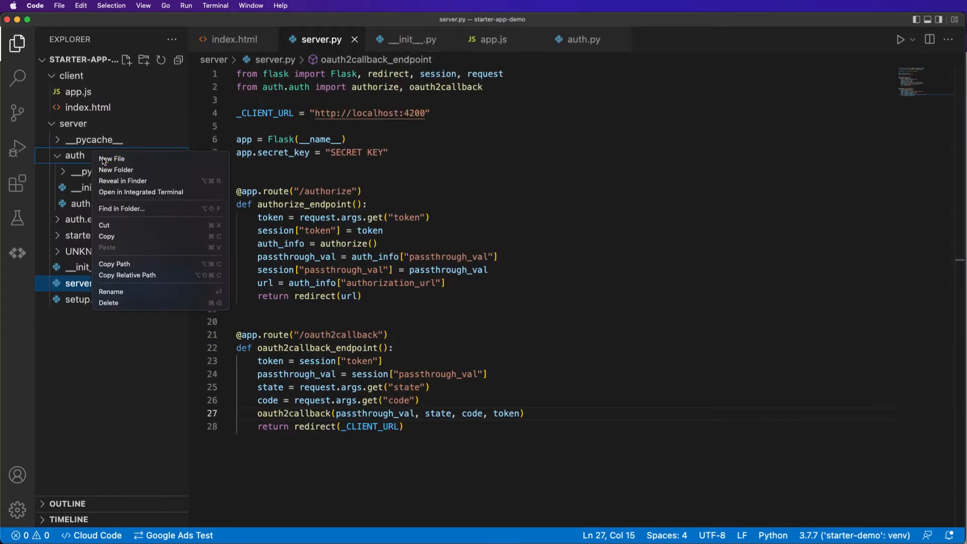
pyautogui.click(111, 159)
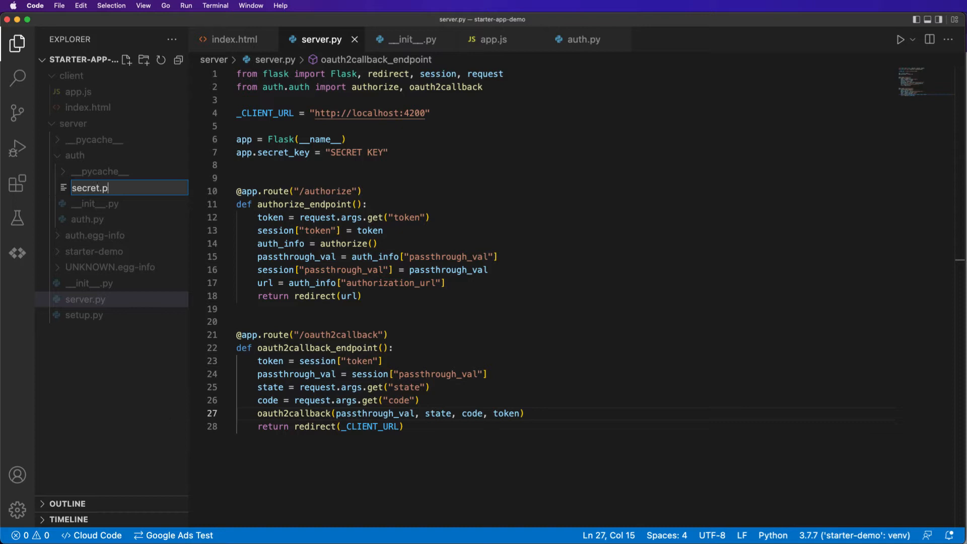
pyautogui.press('Enter')
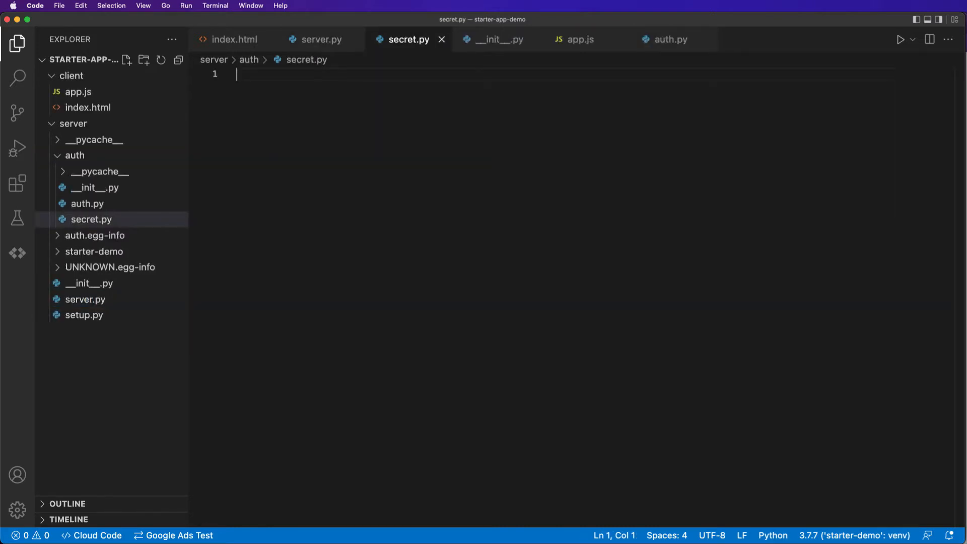
# Step: Write class Secret with def __init__(self, token) and begin self.id =
pyautogui.write('class Secret:')
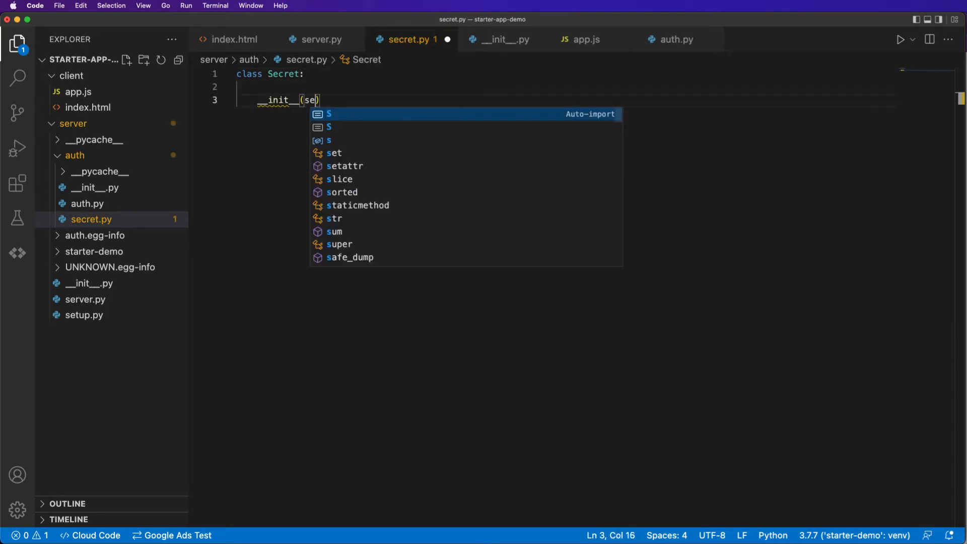
pyautogui.write('lf,')
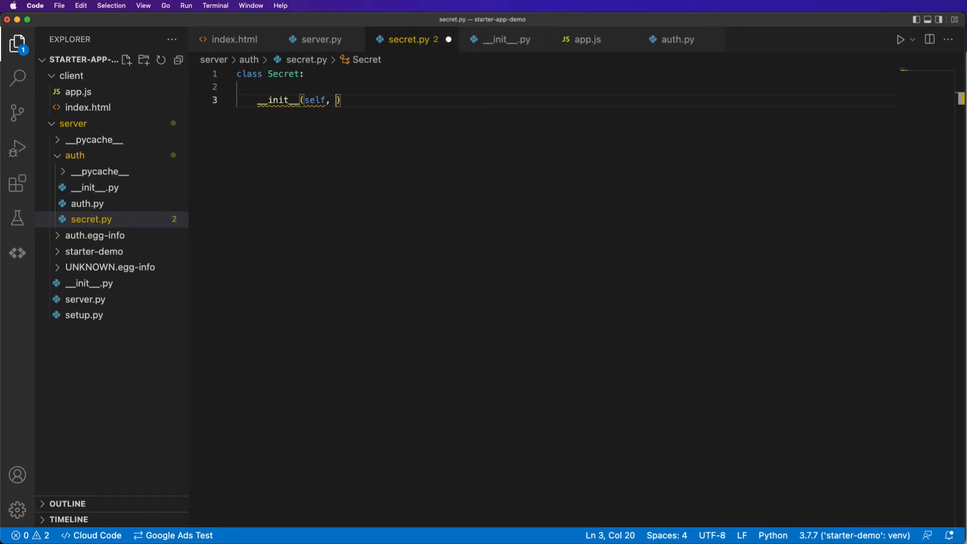
pyautogui.write('token')
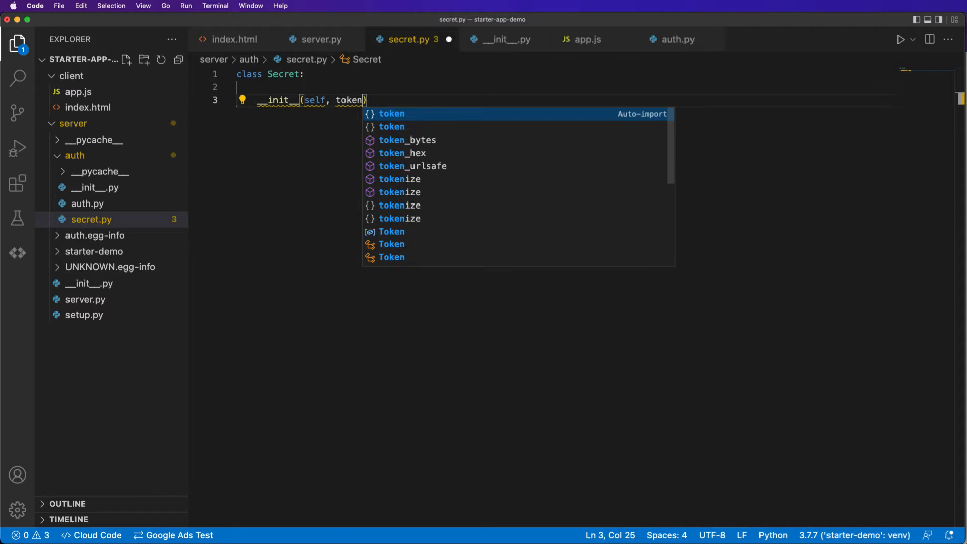
pyautogui.write('):')
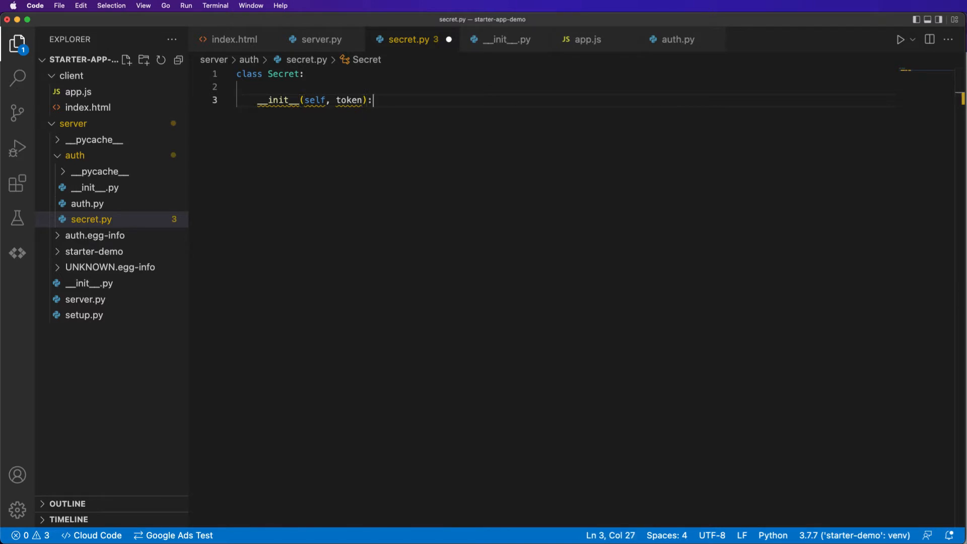
pyautogui.write('def')
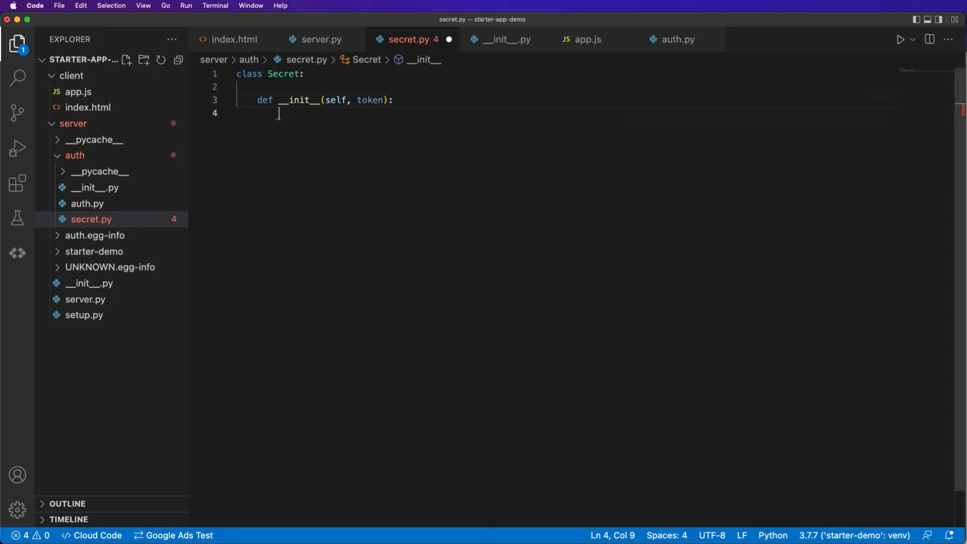
pyautogui.write('self.id')
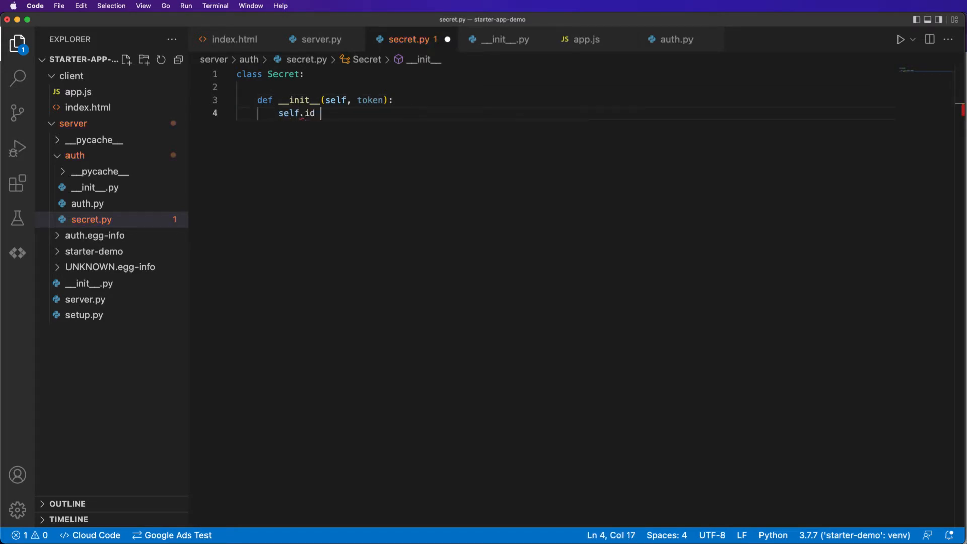
pyautogui.write('=')
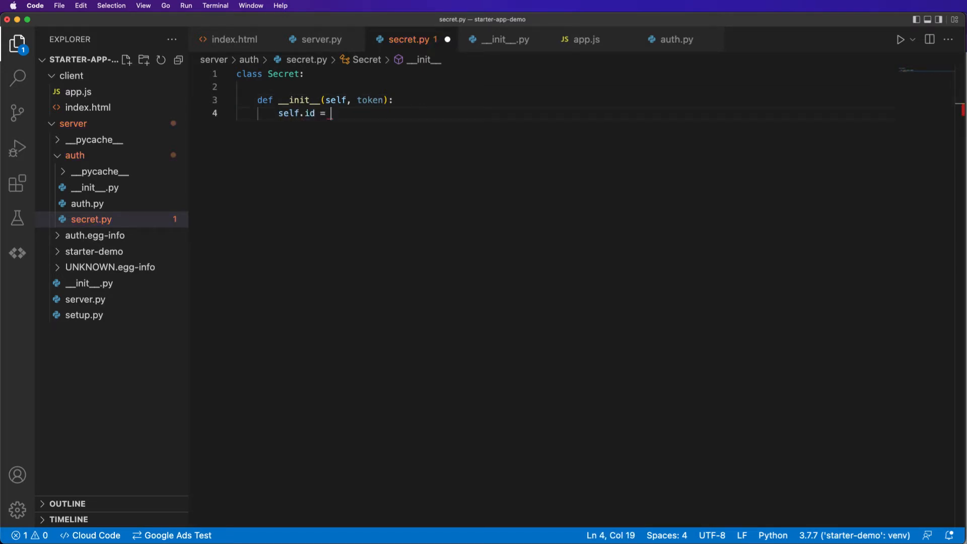
# Step: Add a '# GEt ID from token' comment, then open the Google ID-token server-side verification guide
pyautogui.write('# G')
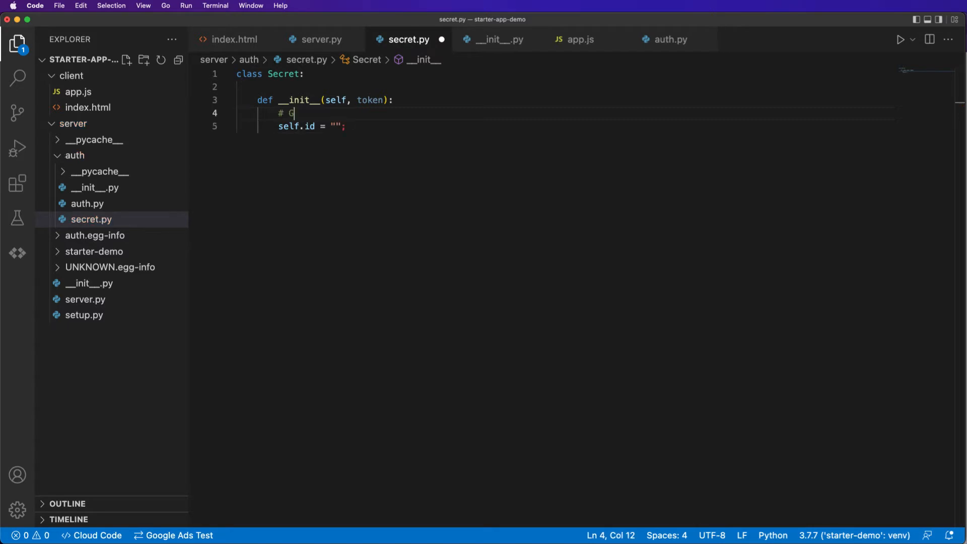
pyautogui.write('Et ID from token')
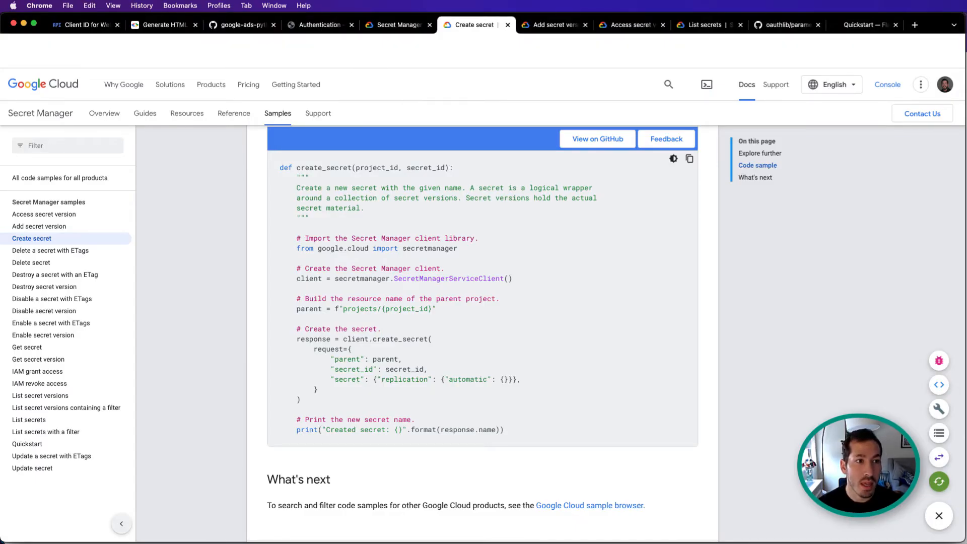
pyautogui.click(161, 25)
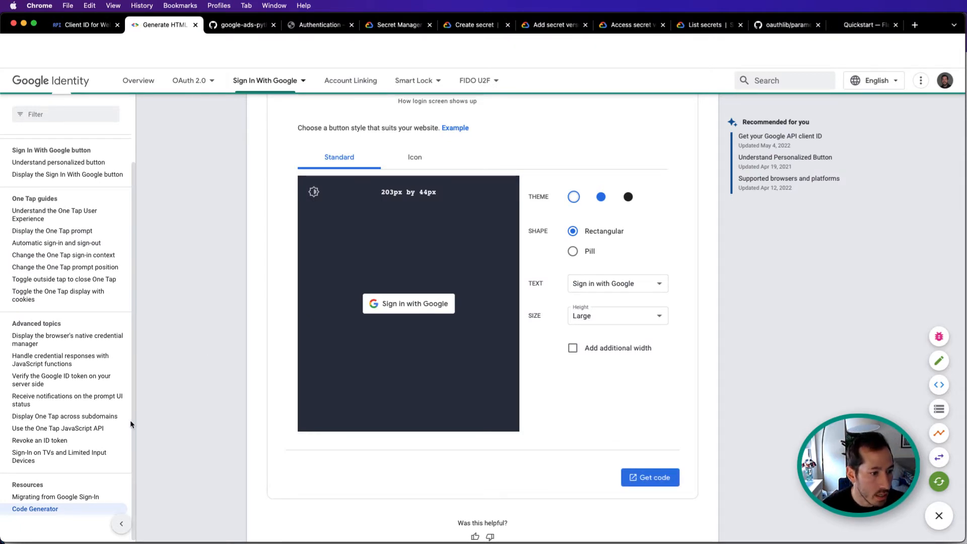
pyautogui.moveTo(76, 383)
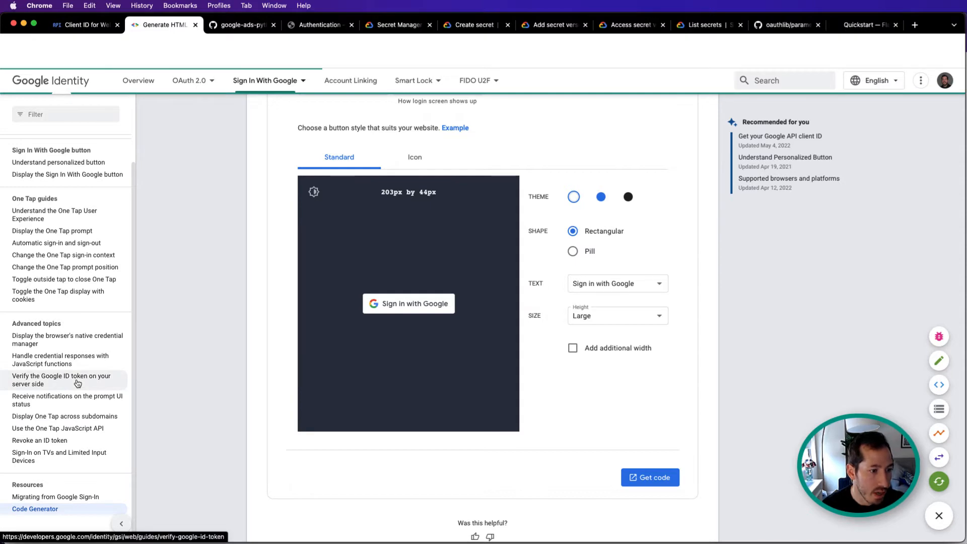
pyautogui.click(61, 379)
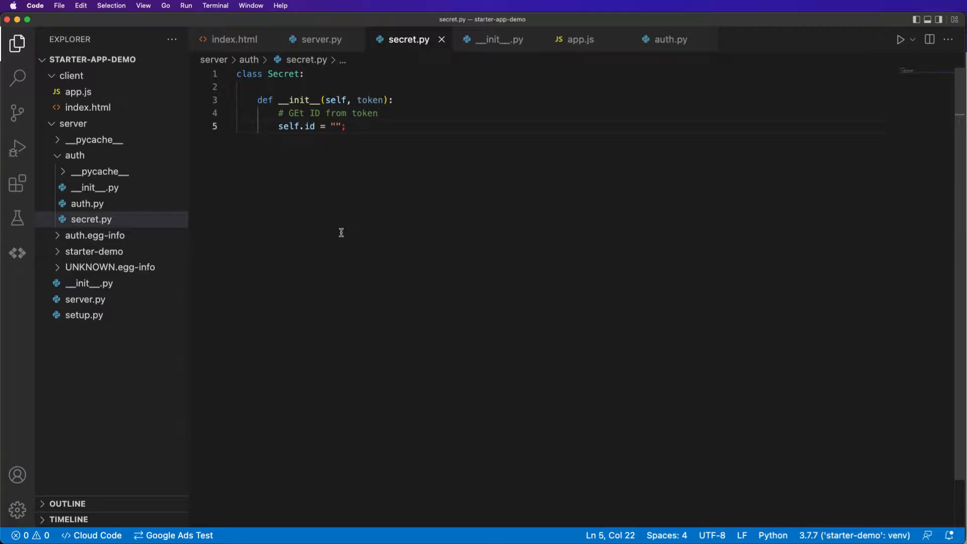
# Step: Add a validate_token_get_id(self, token) method below __init__ in Secret
pyautogui.press('Enter')
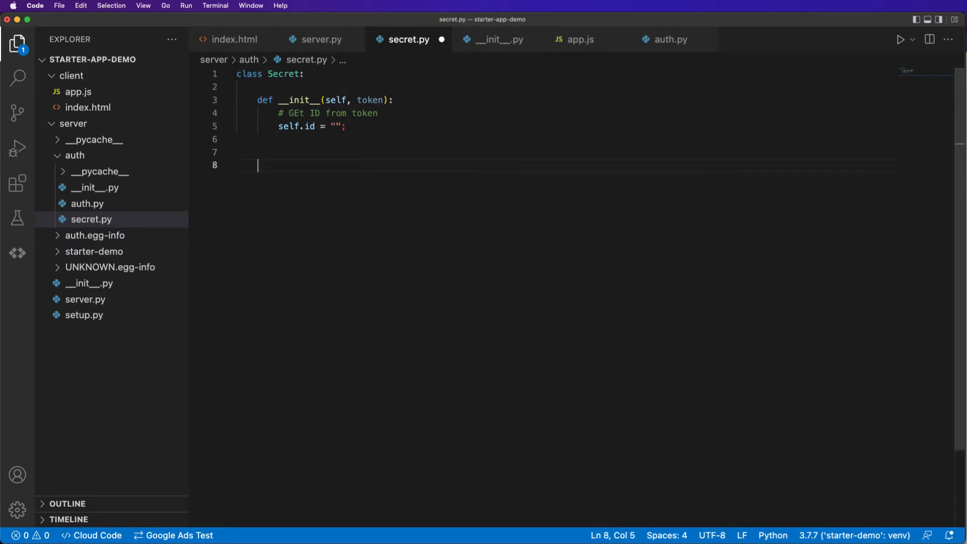
pyautogui.write('def validate_t')
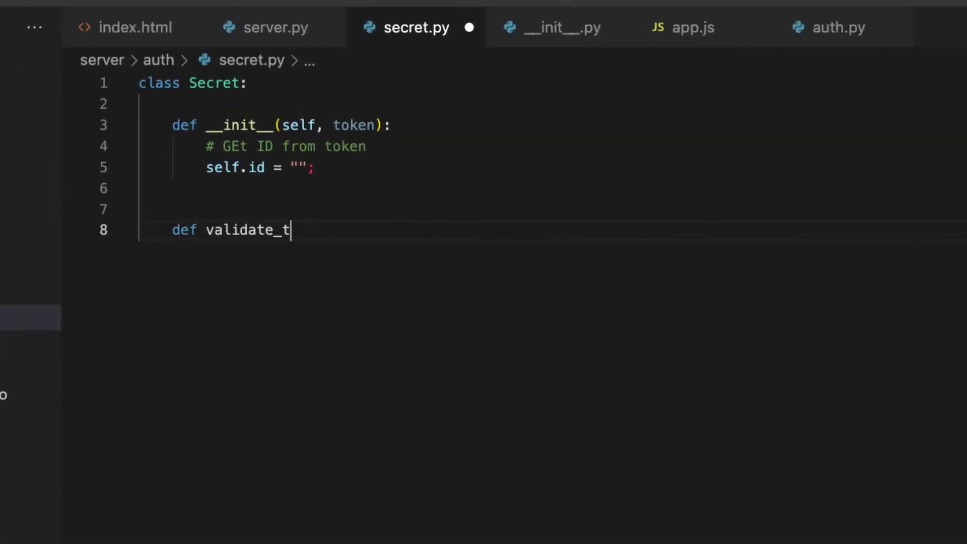
pyautogui.write('oken_get_id(')
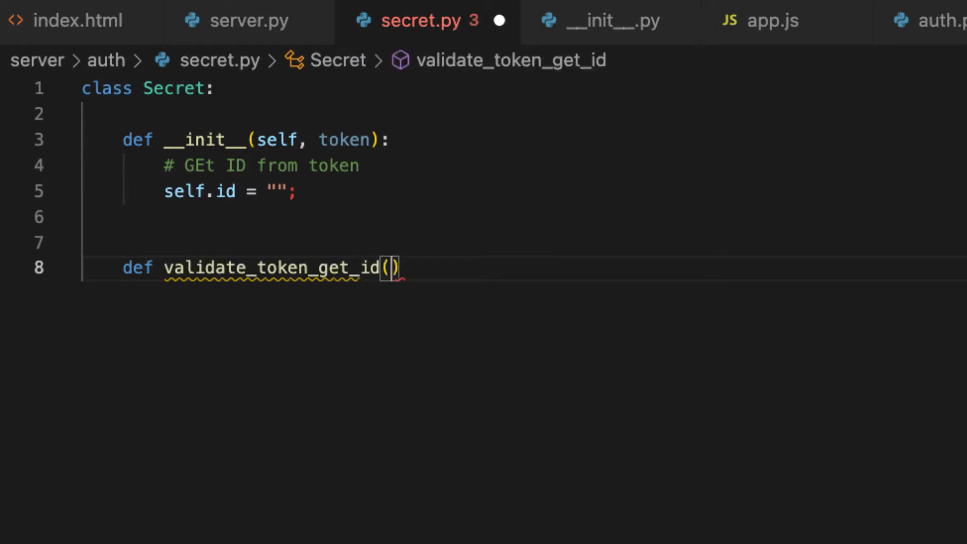
pyautogui.write('token')
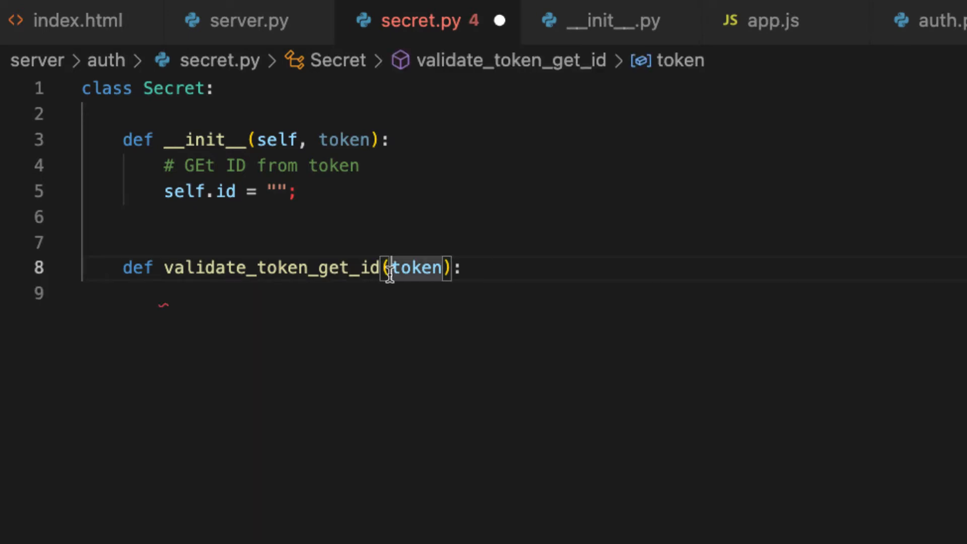
pyautogui.write('self,')
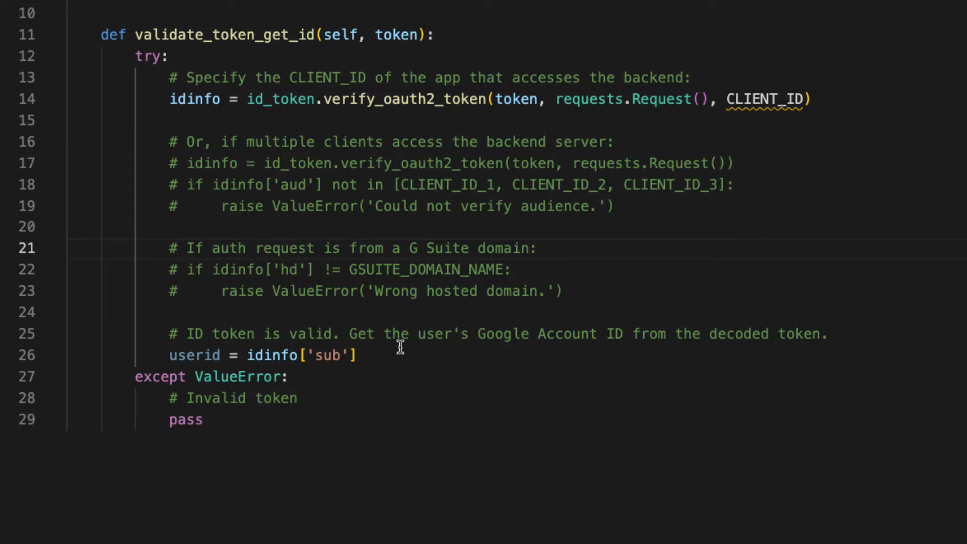
# Step: Delete the pasted sample's comment lines and set self.id to self.validate_token_get_id(token)
pyautogui.moveTo(68, 120); pyautogui.dragTo(826, 334)
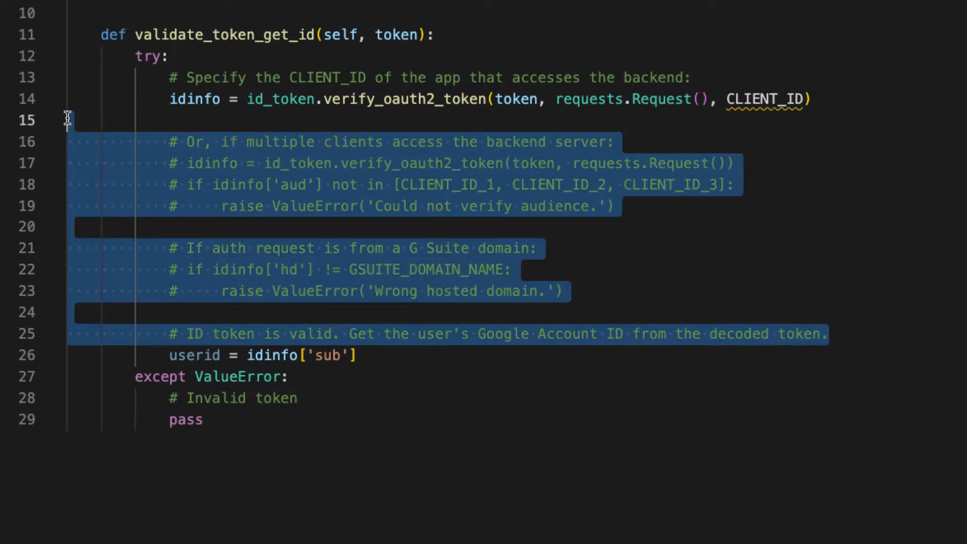
pyautogui.press('Delete')
pyautogui.write('return')
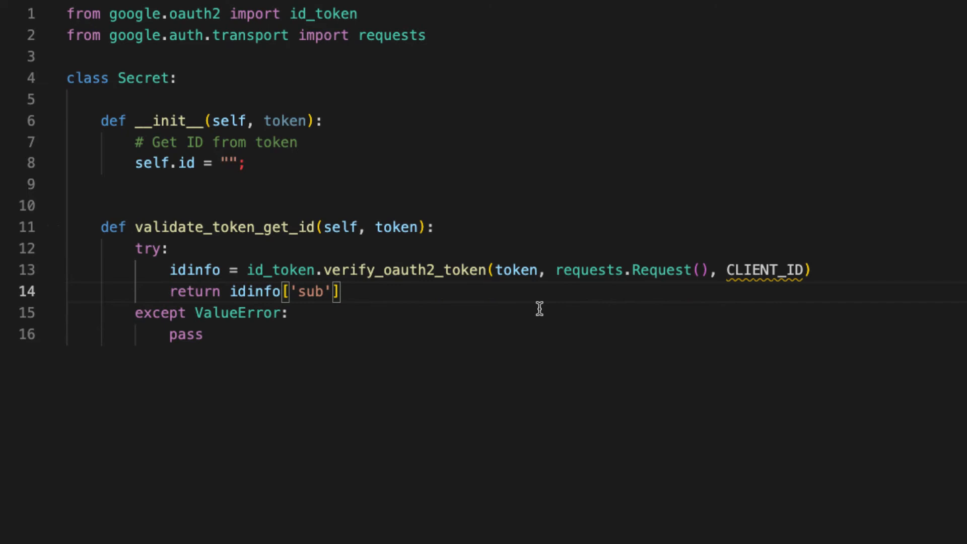
pyautogui.moveTo(278, 295)
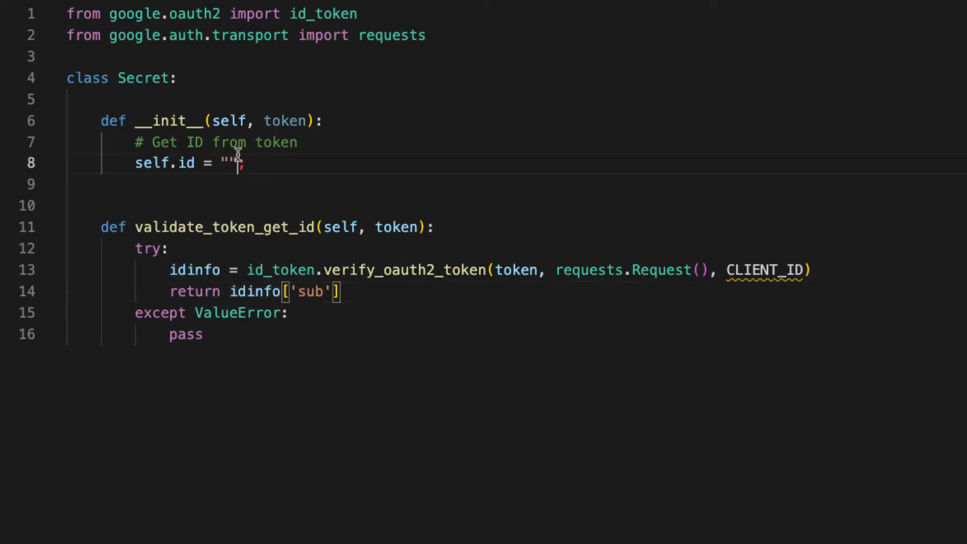
pyautogui.write('self.')
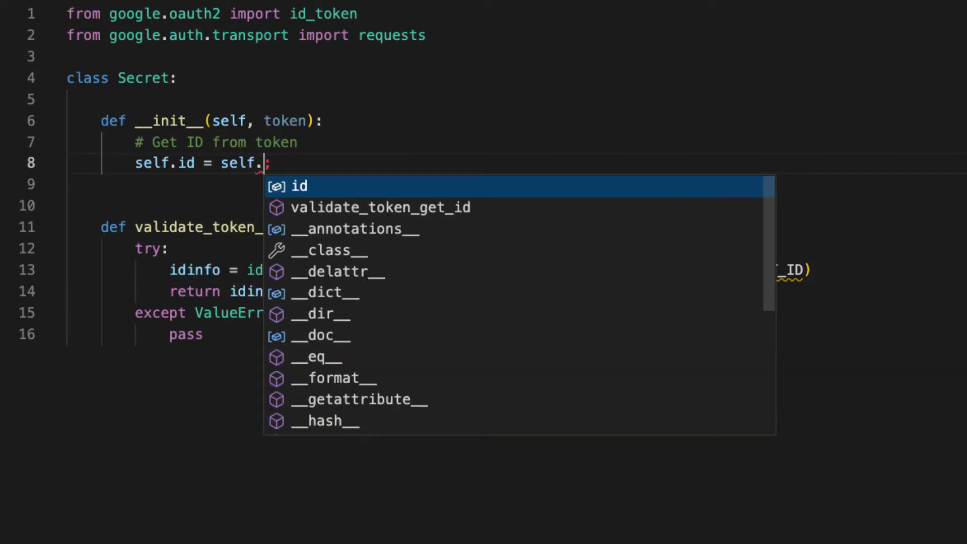
pyautogui.click(380, 208)
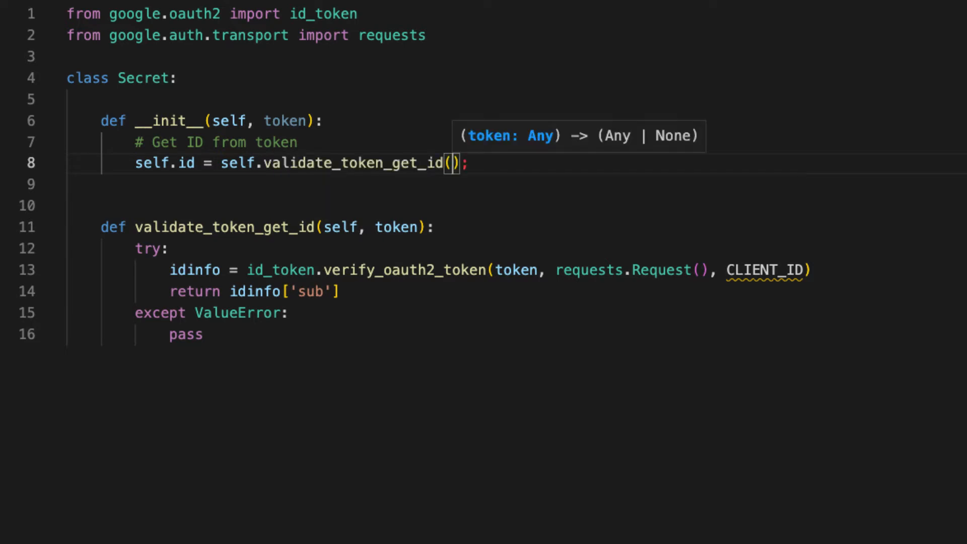
pyautogui.write('token')
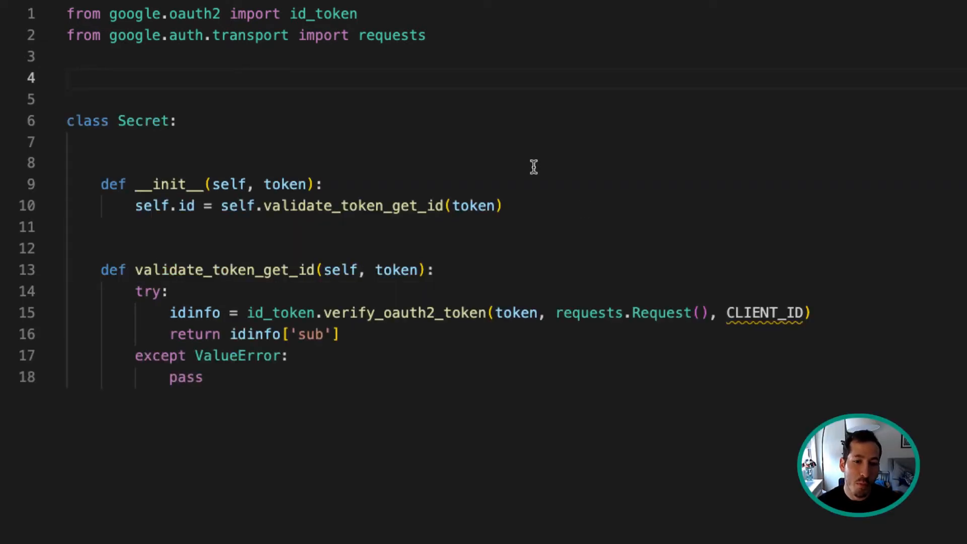
pyautogui.moveTo(753, 323)
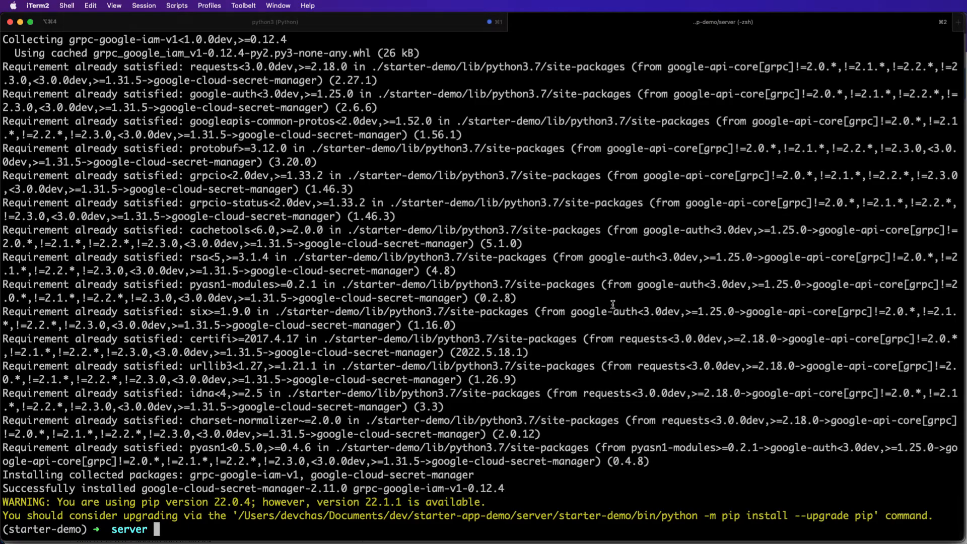
# Step: Start typing export CLIENT_ID= at the iTerm2 prompt after the secret-manager install
pyautogui.write('export CLIEN')
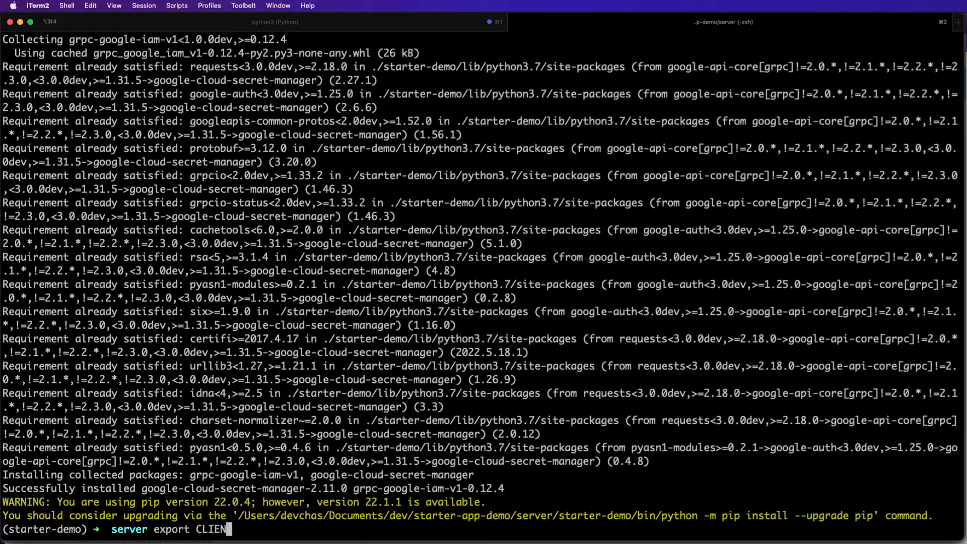
pyautogui.write('T_ID=')
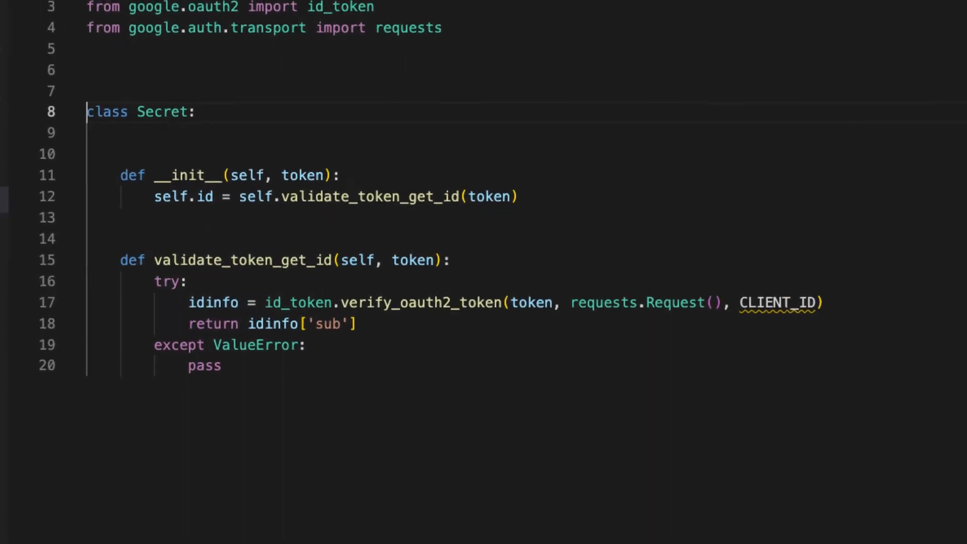
# Step: Add _CLIENT_ID = os.environ["CLIENT_ID"] and pass _CLIENT_ID to verify_oauth2_token
pyautogui.write('_CLIENT')
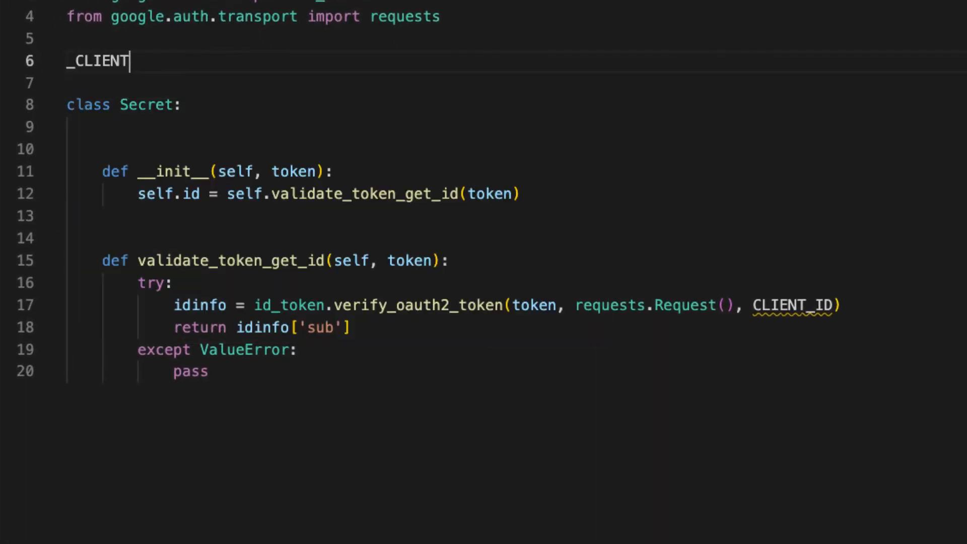
pyautogui.write('_ID = os.environ["')
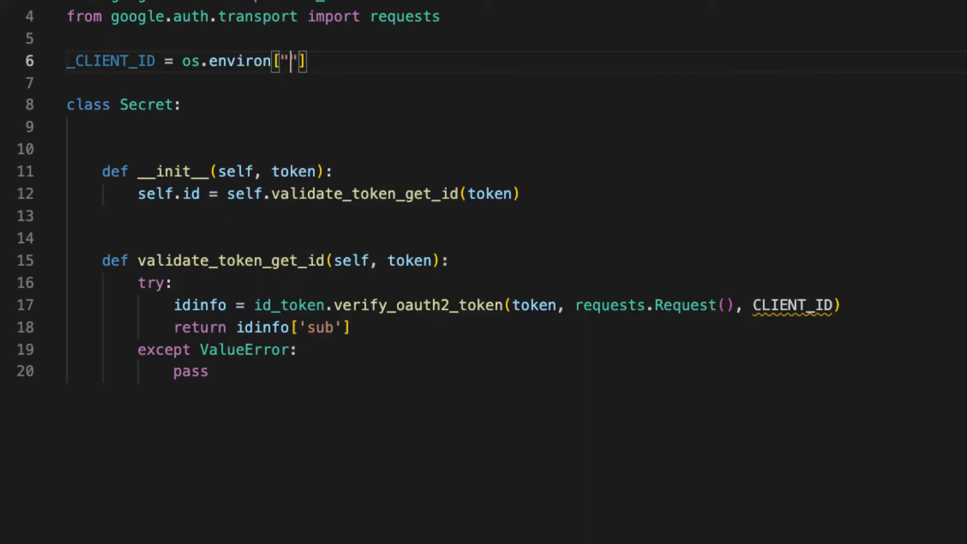
pyautogui.write('CLIENT_ID')
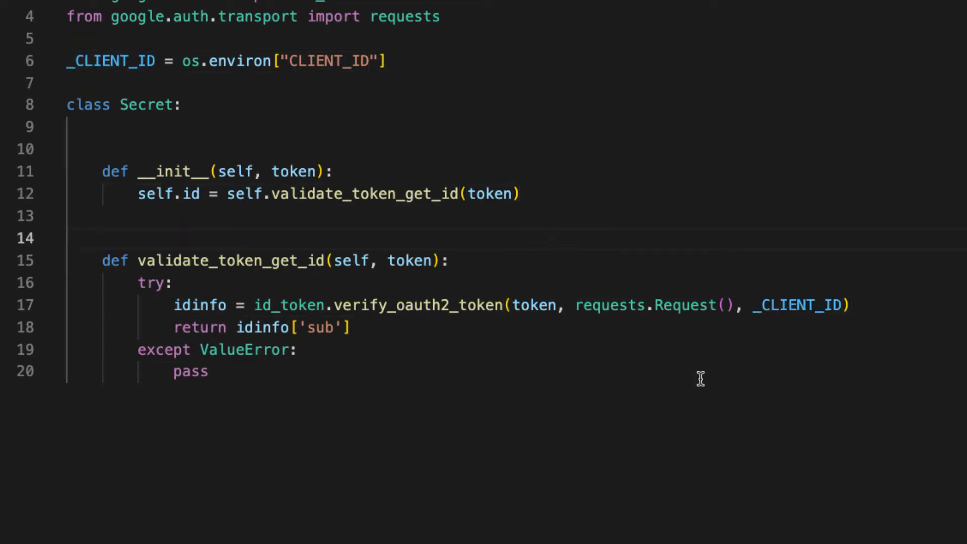
pyautogui.moveTo(312, 147)
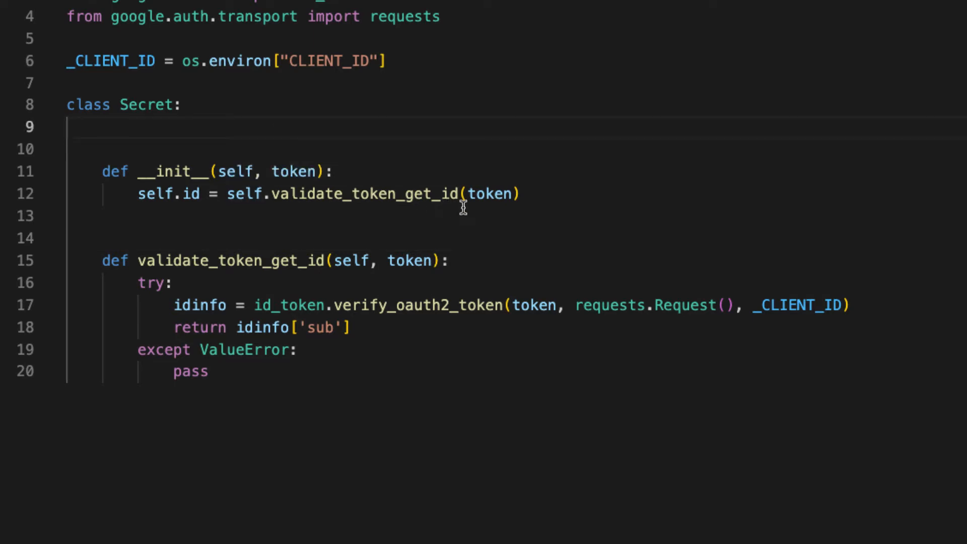
pyautogui.moveTo(471, 232)
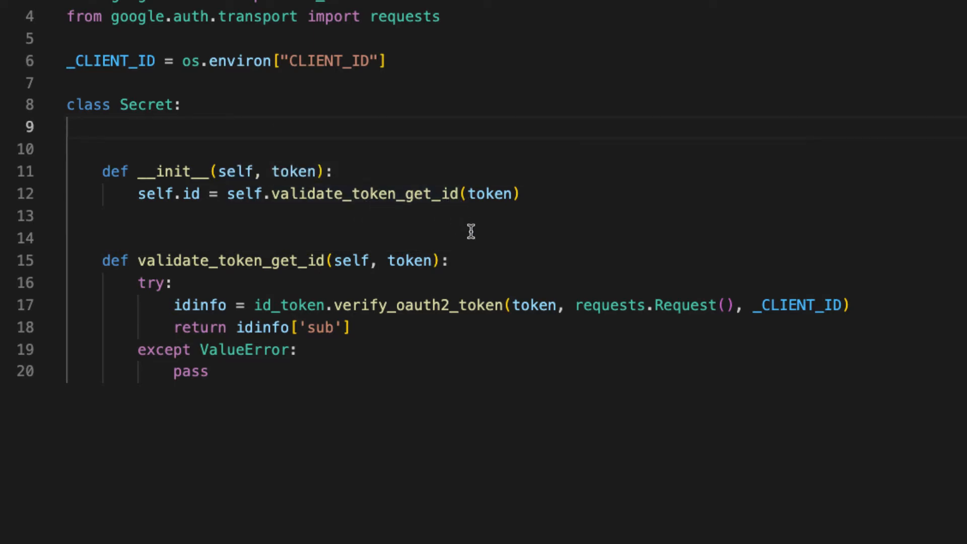
pyautogui.moveTo(488, 272)
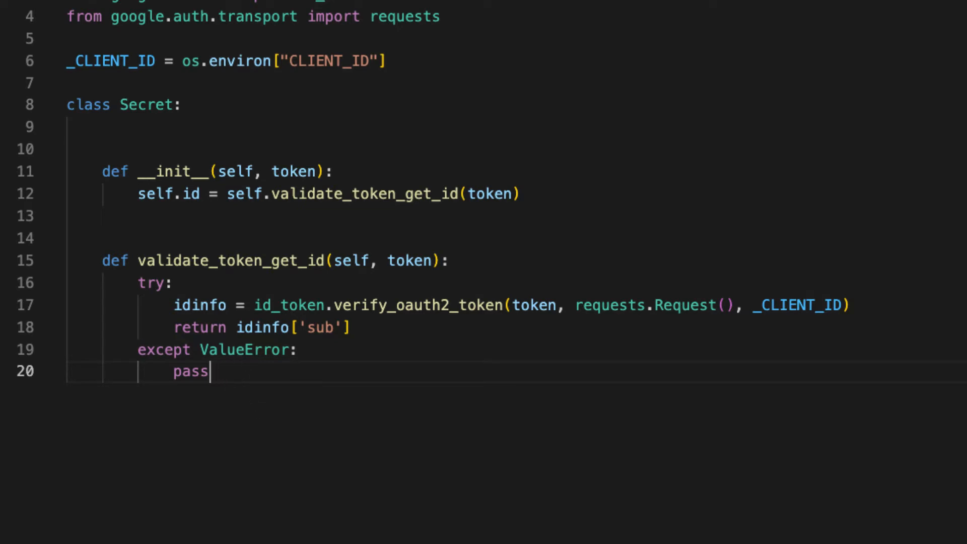
# Step: Define create_secret_version(self) with comments: check if secret exists, create secret, add version
pyautogui.write('de')
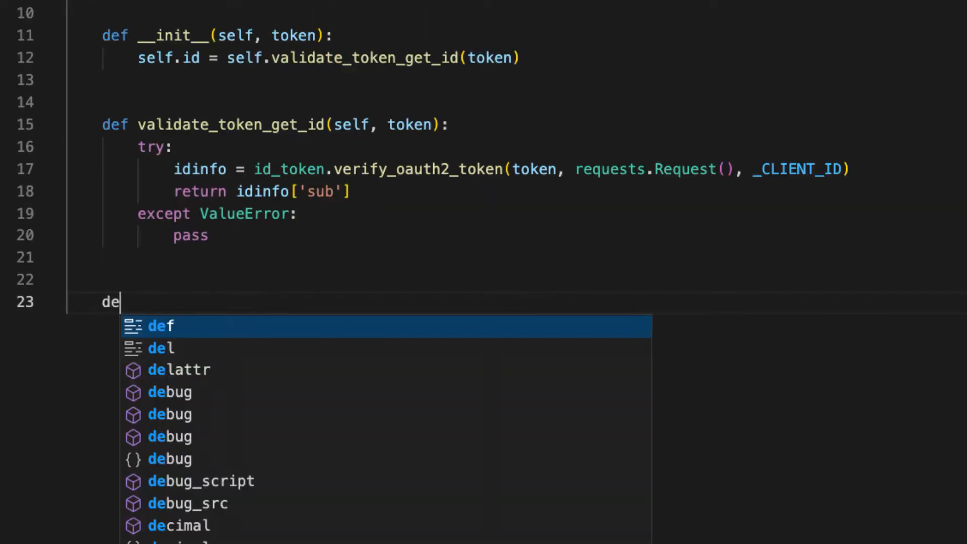
pyautogui.press('Tab')
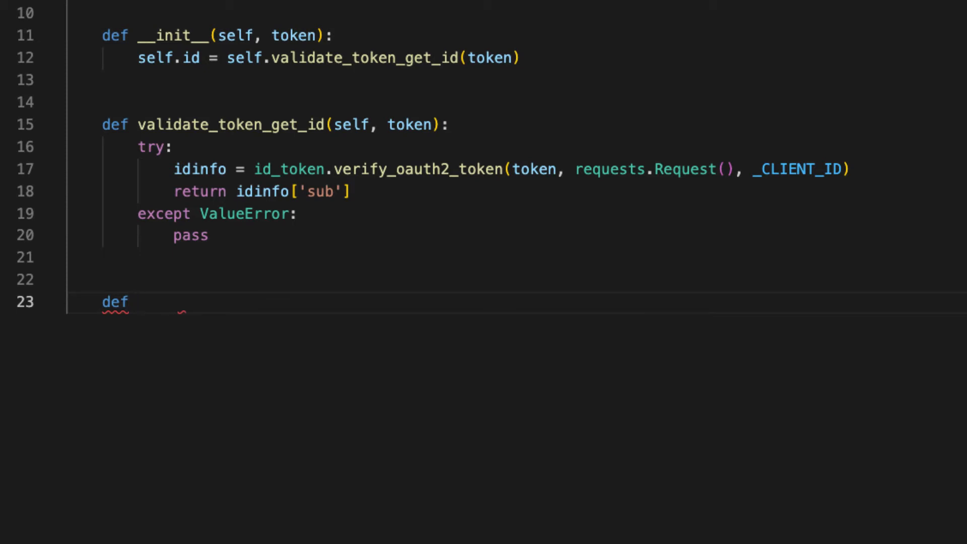
pyautogui.write('create_')
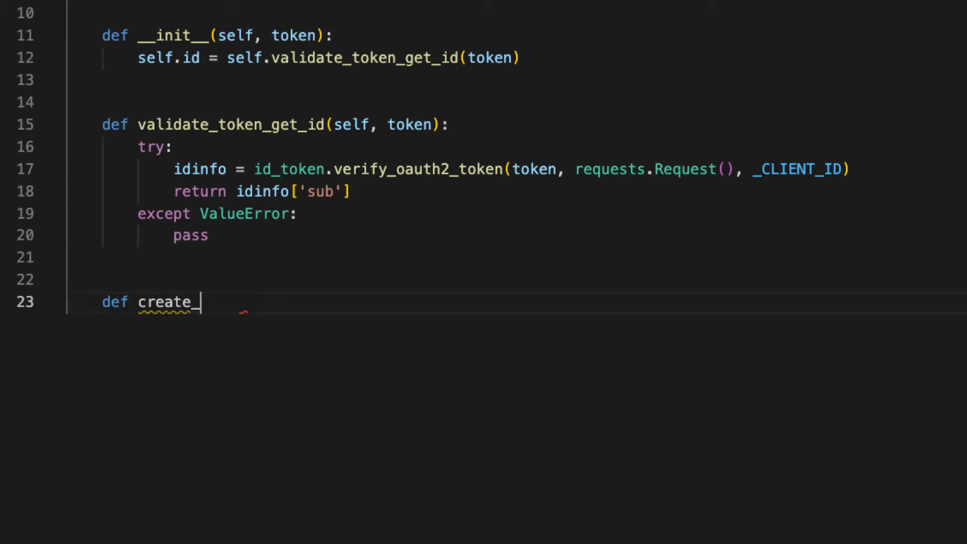
pyautogui.write('secret_versio')
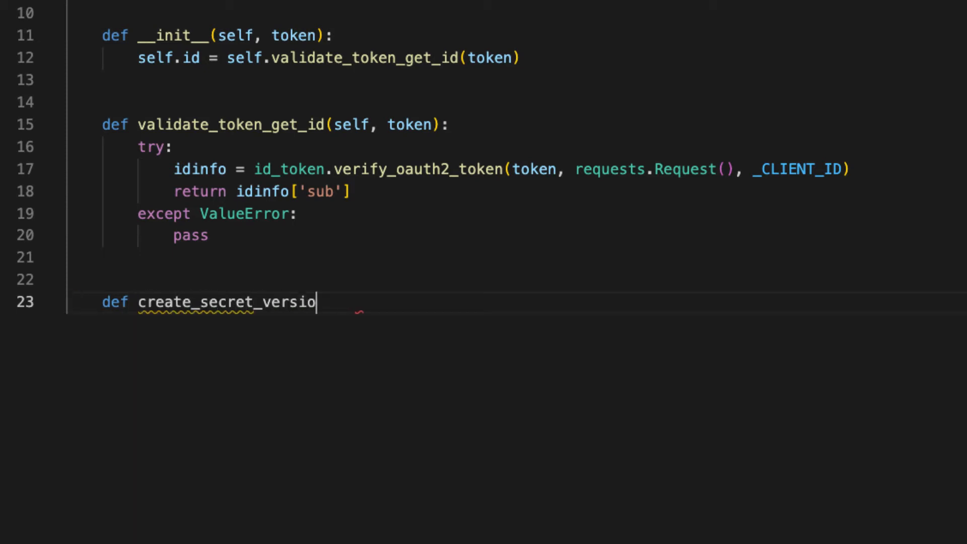
pyautogui.write('n(self):')
pyautogui.write('# C')
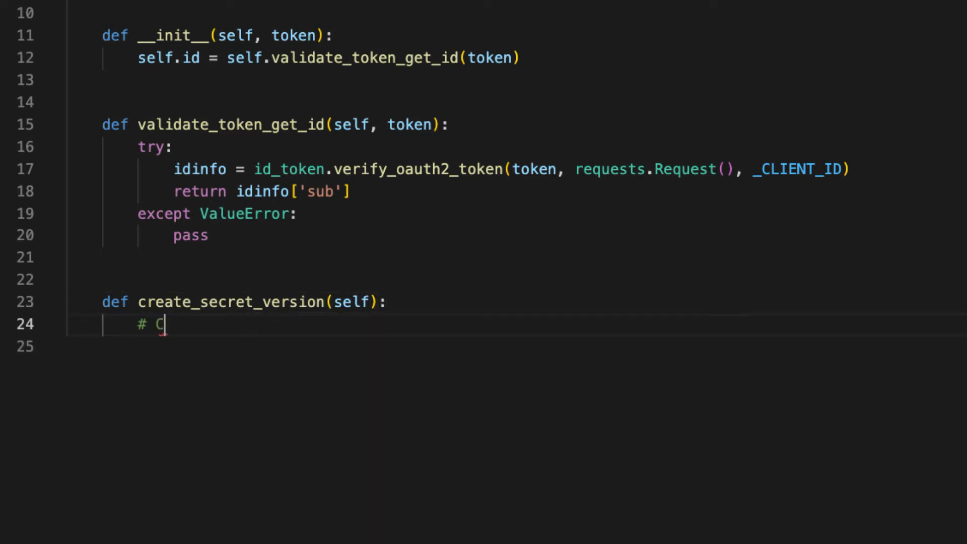
pyautogui.write('heck if secr')
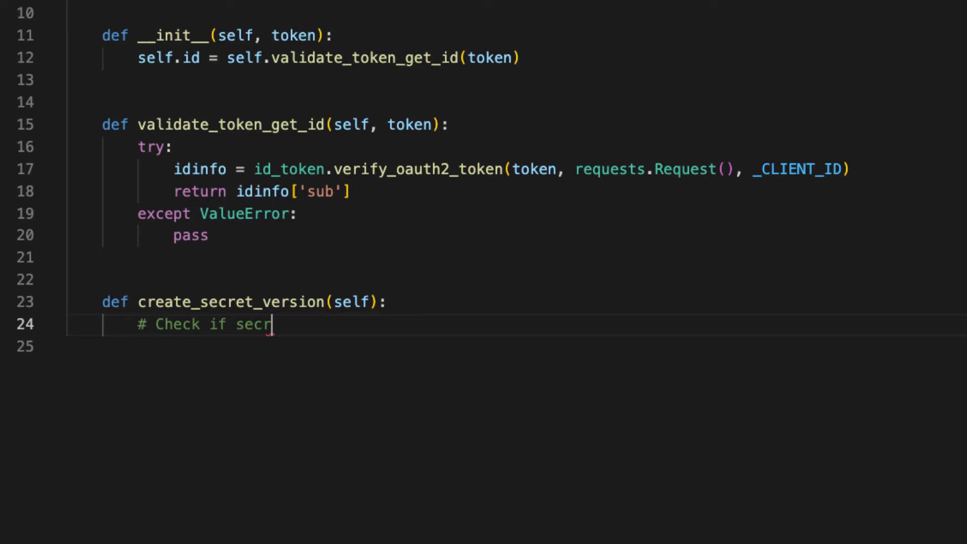
pyautogui.write('et exists')
pyautogui.click(534, 346)
pyautogui.write('# If not')
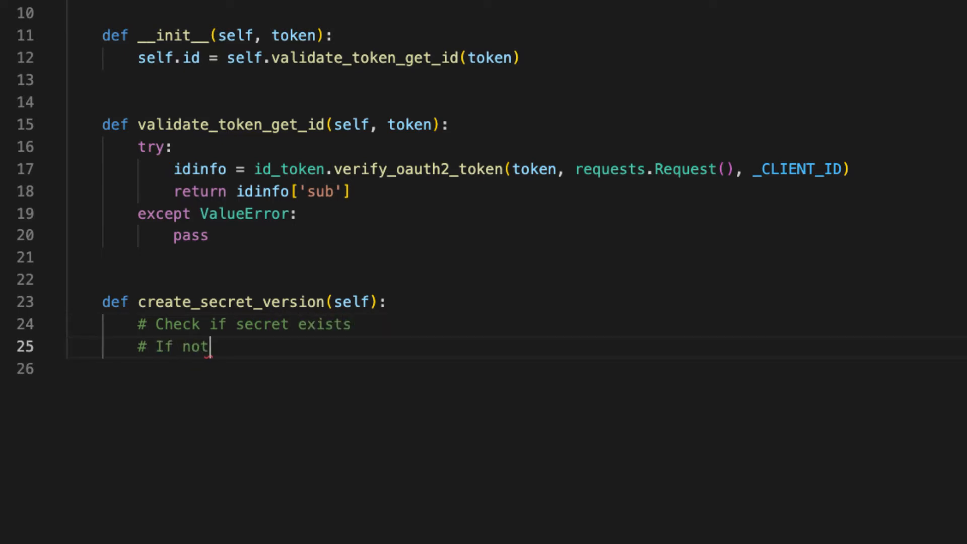
pyautogui.write('create a secret')
pyautogui.write('# Create')
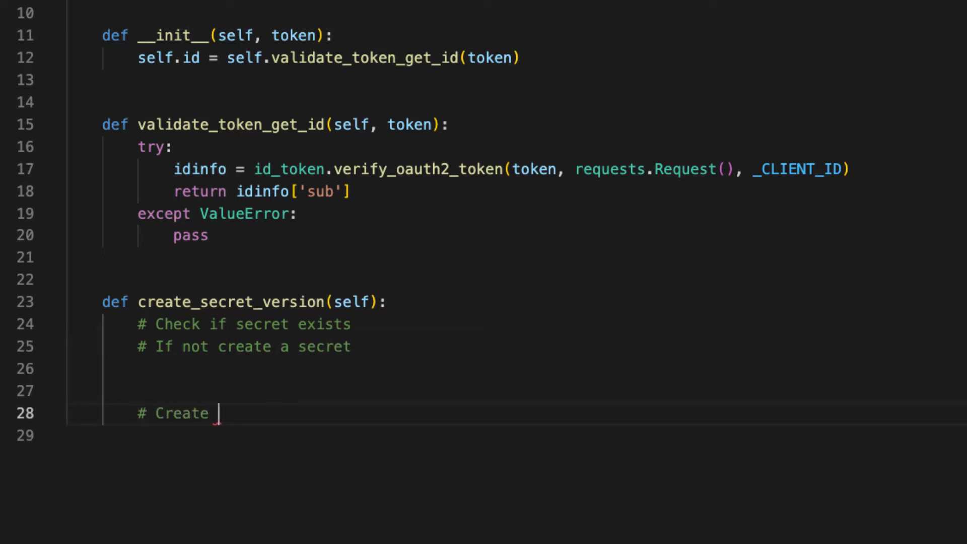
pyautogui.write('secret ver')
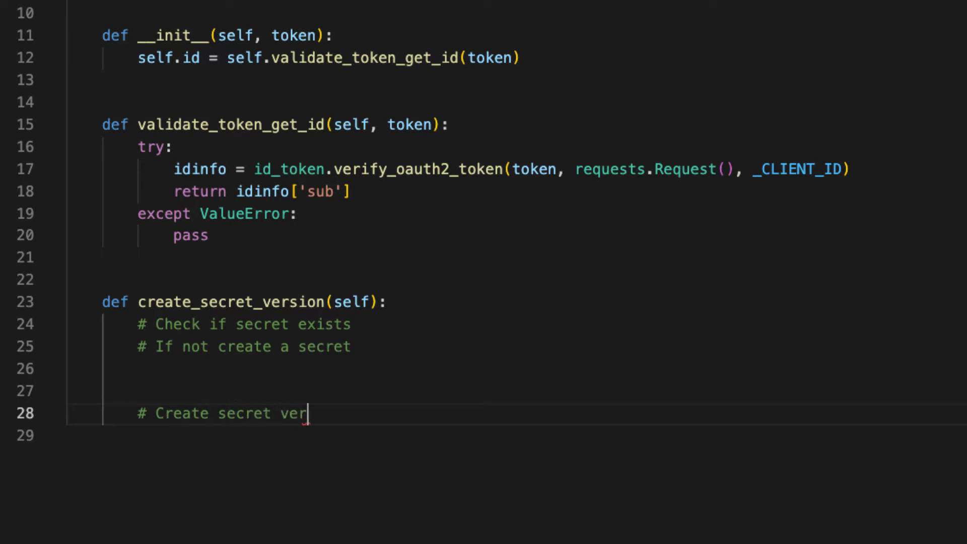
pyautogui.write('sion under secret')
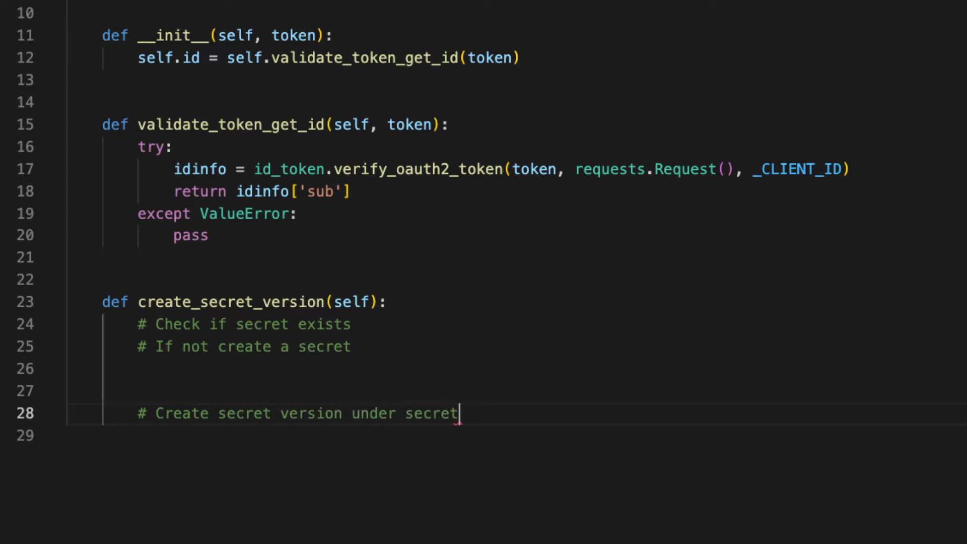
# Step: Add the check if self.does_secret_exist() is False: inside create_secret_version
pyautogui.write('if self.doe')
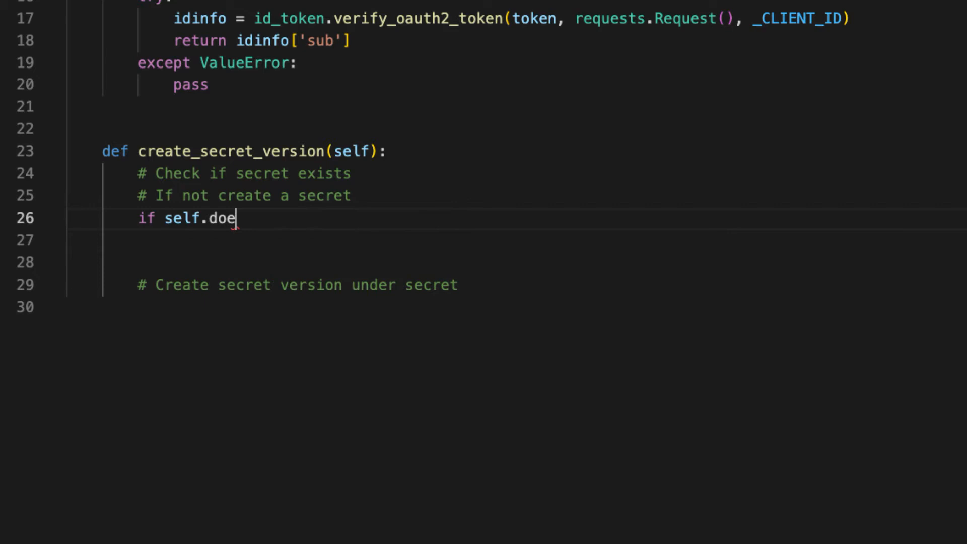
pyautogui.write('s')
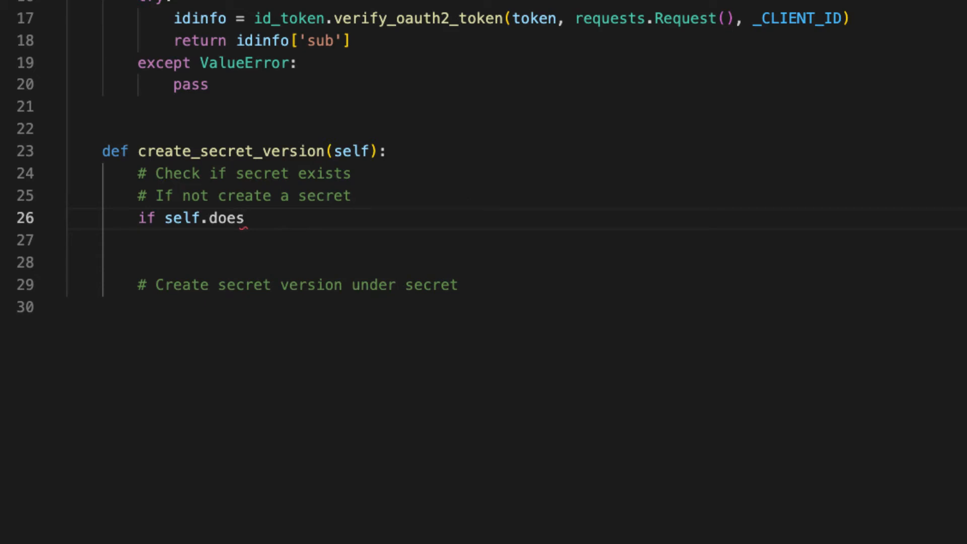
pyautogui.write('_secret_exist')
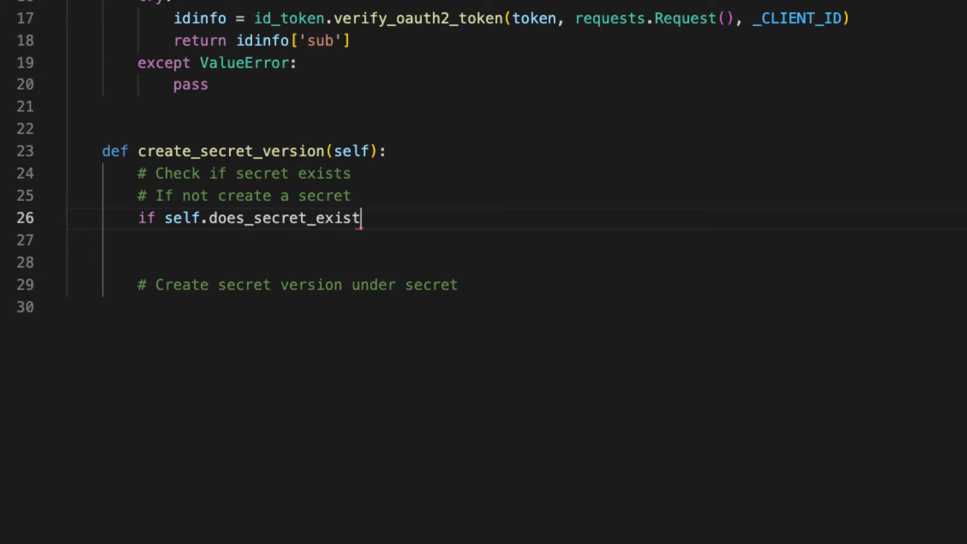
pyautogui.write('()')
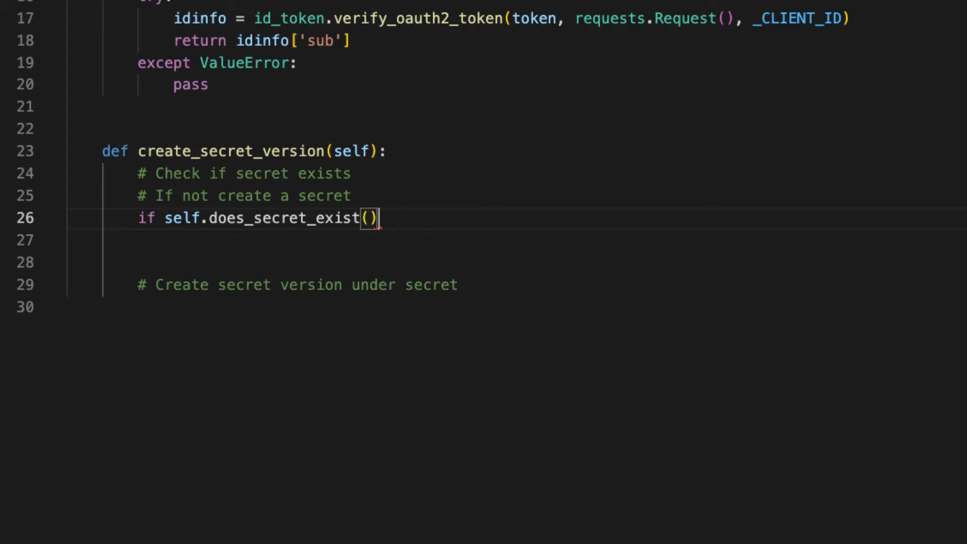
pyautogui.write('is False:')
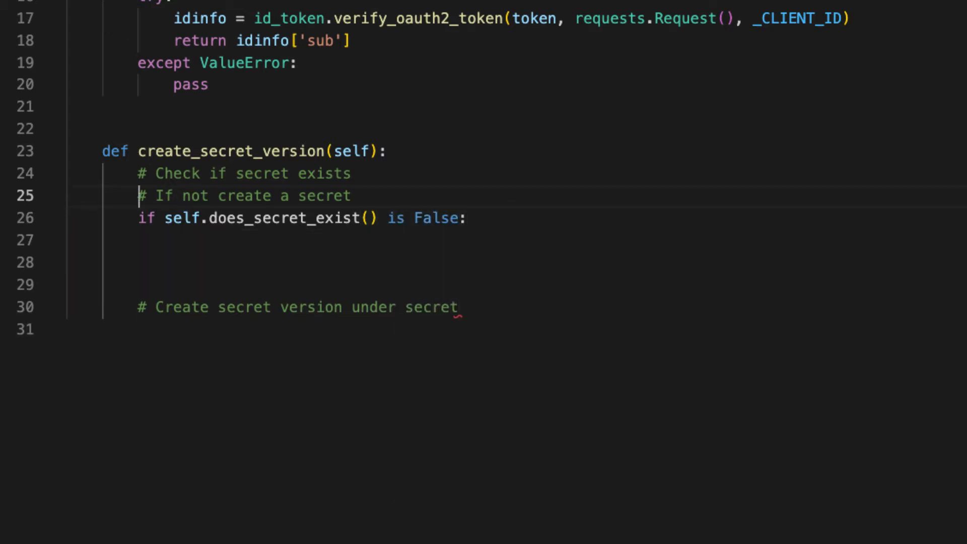
# Step: Move the '# If not create a secret' comment and start does_secret_exist returning false
pyautogui.press('Ctrl+Shift+K')
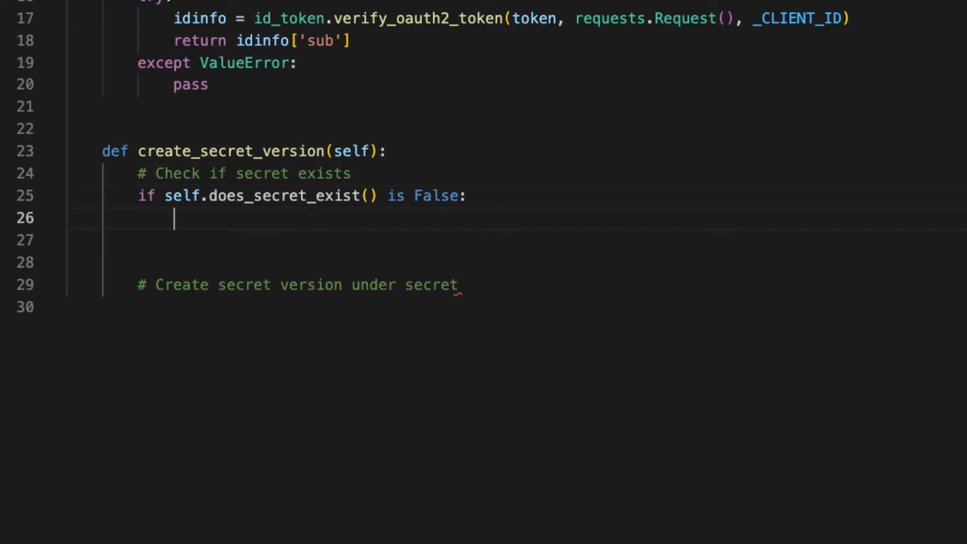
pyautogui.write('# If not create a secret')
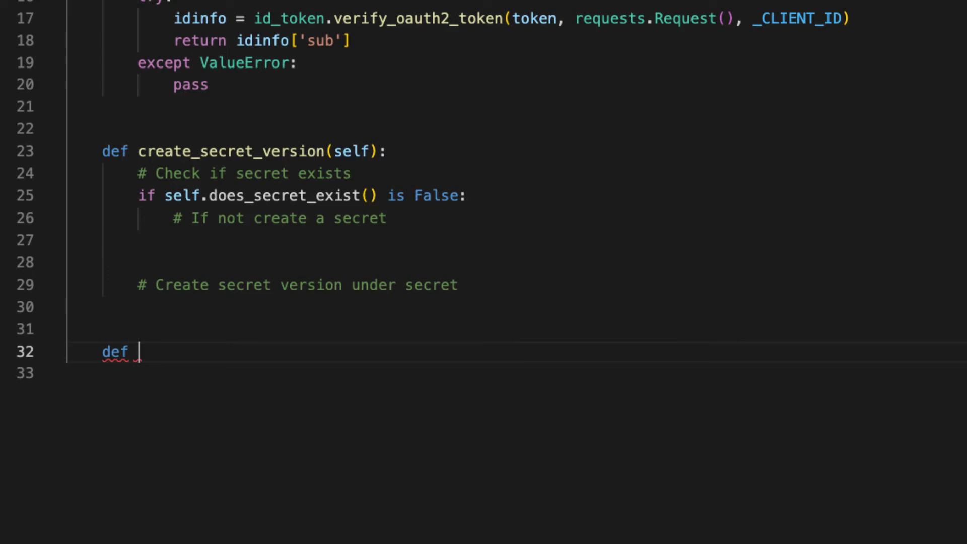
pyautogui.write('does_')
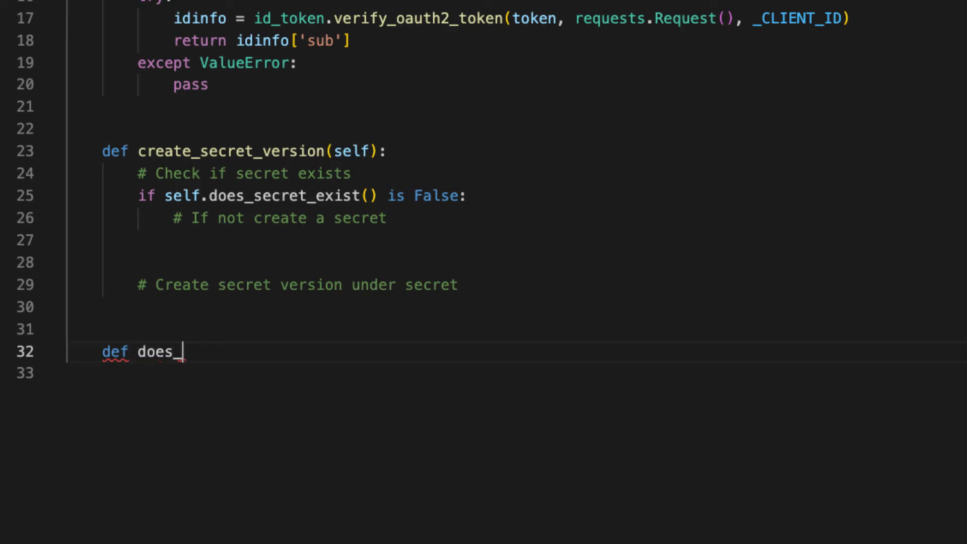
pyautogui.write('secret_exist(self):')
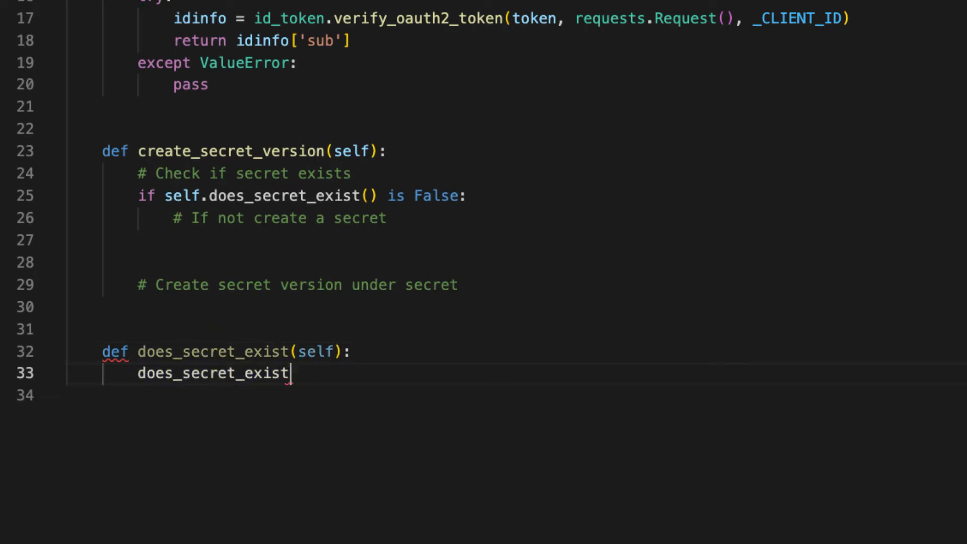
pyautogui.write('return false')
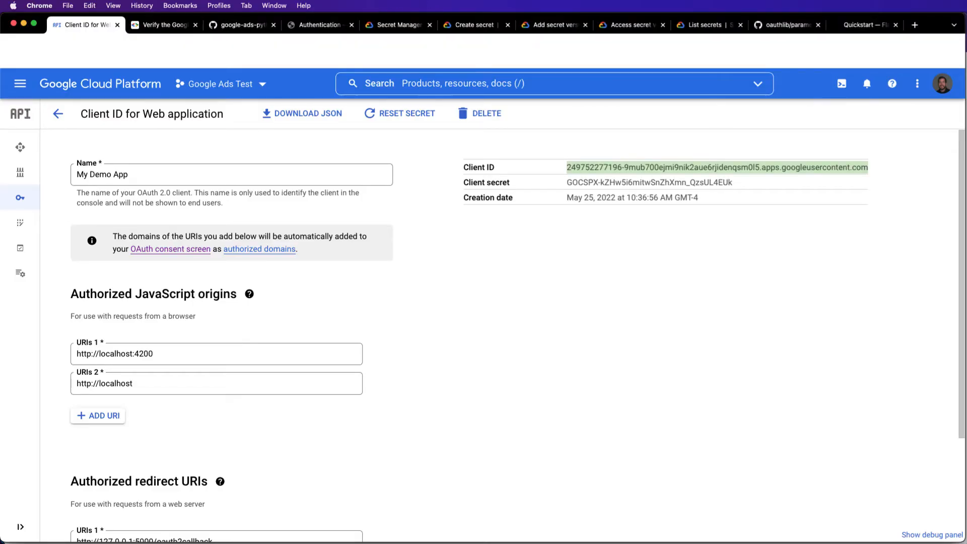
# Step: Select the Client ID of the My Demo App web OAuth client in Cloud Console
pyautogui.click(474, 24)
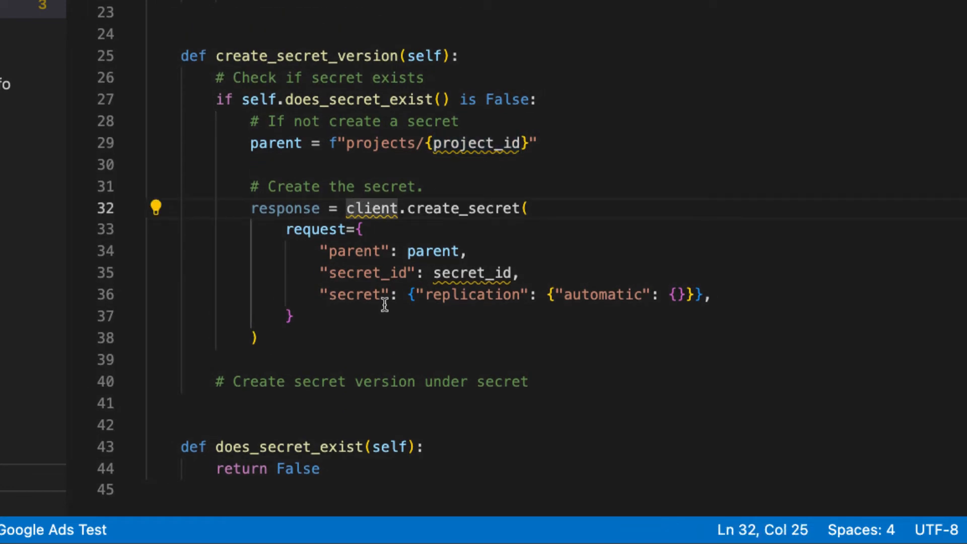
# Step: Use self.client, self.id and _PROJECT_ID, defined from os.environ["PROJECT_ID"], in create_secret
pyautogui.write('self.')
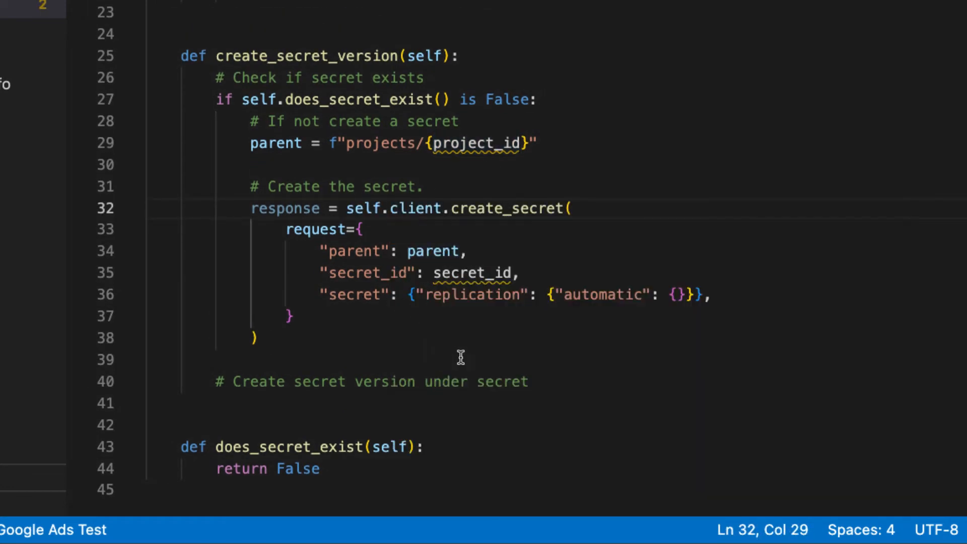
pyautogui.write('self')
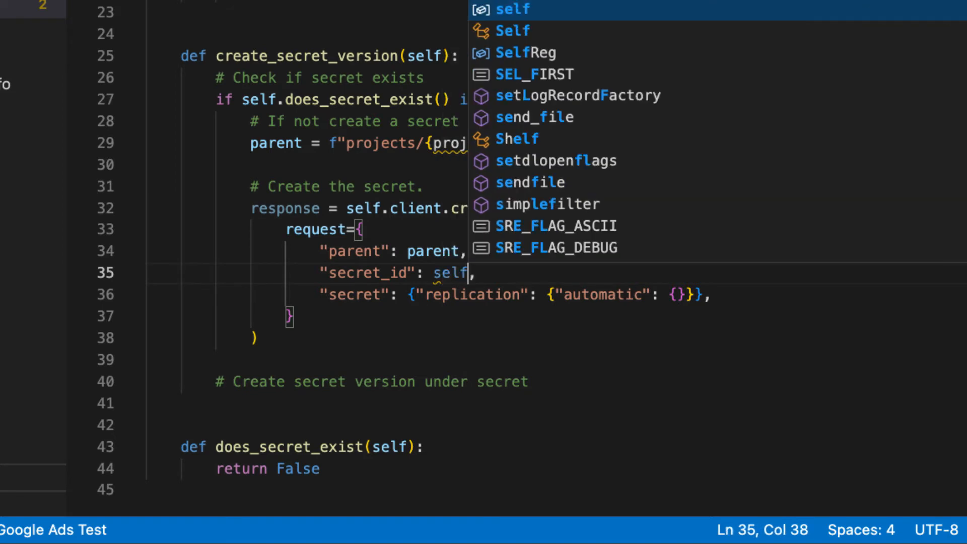
pyautogui.write('.id')
pyautogui.click(559, 142)
pyautogui.write('_PR')
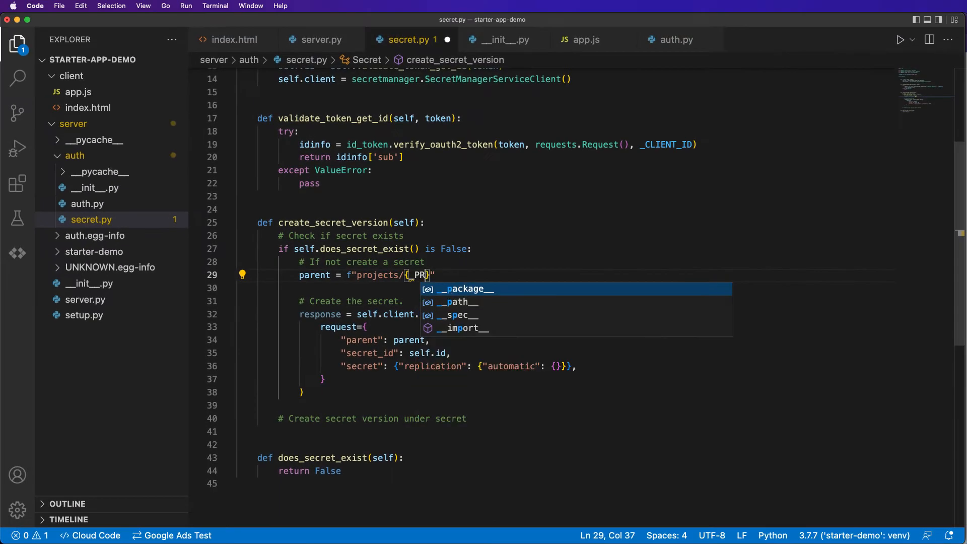
pyautogui.write('OJECT_ID')
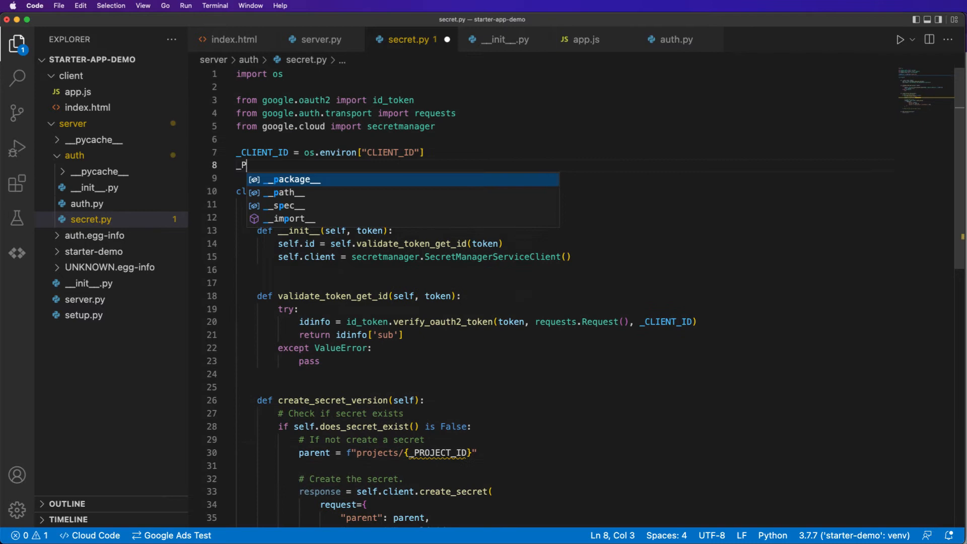
pyautogui.write('ROJECT_ID =')
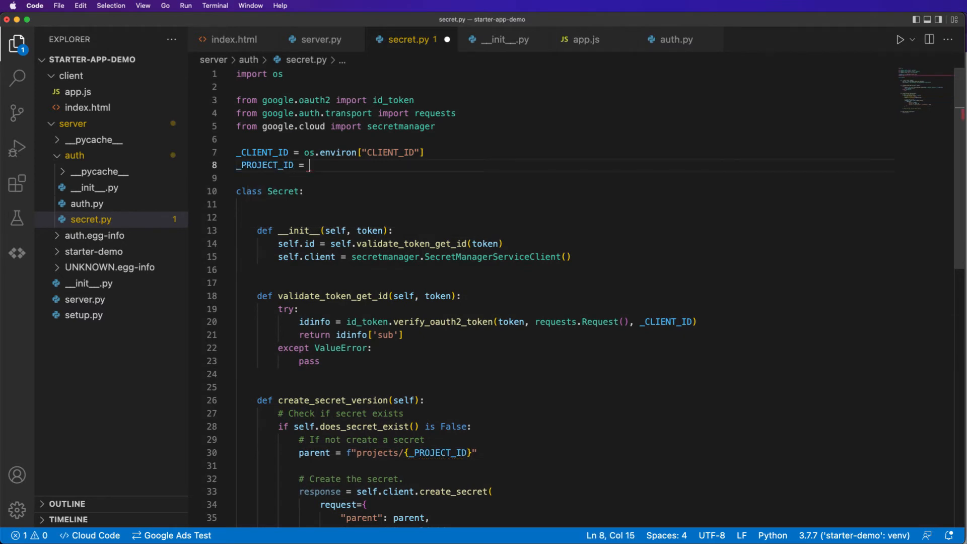
pyautogui.write('os.environ[]')
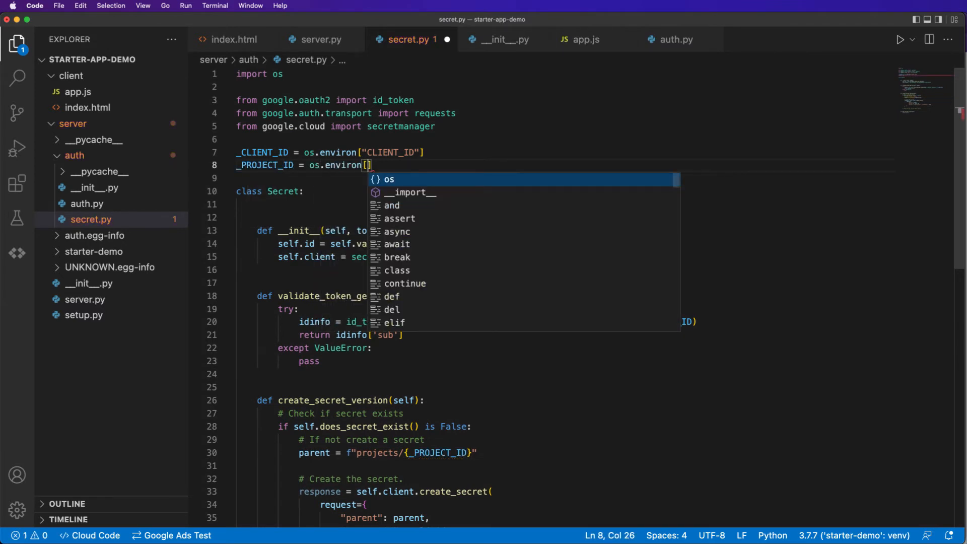
pyautogui.write('"PROJECT_ID"')
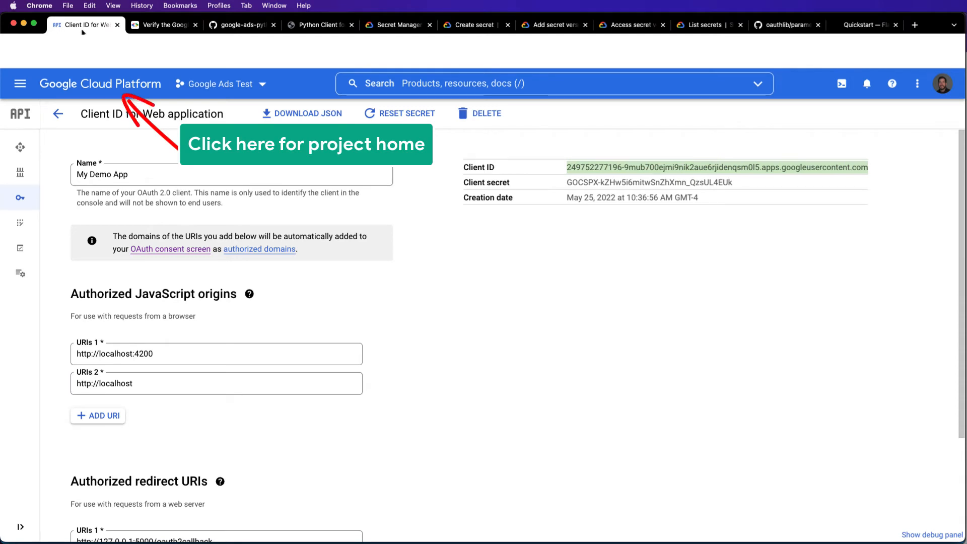
pyautogui.click(100, 83)
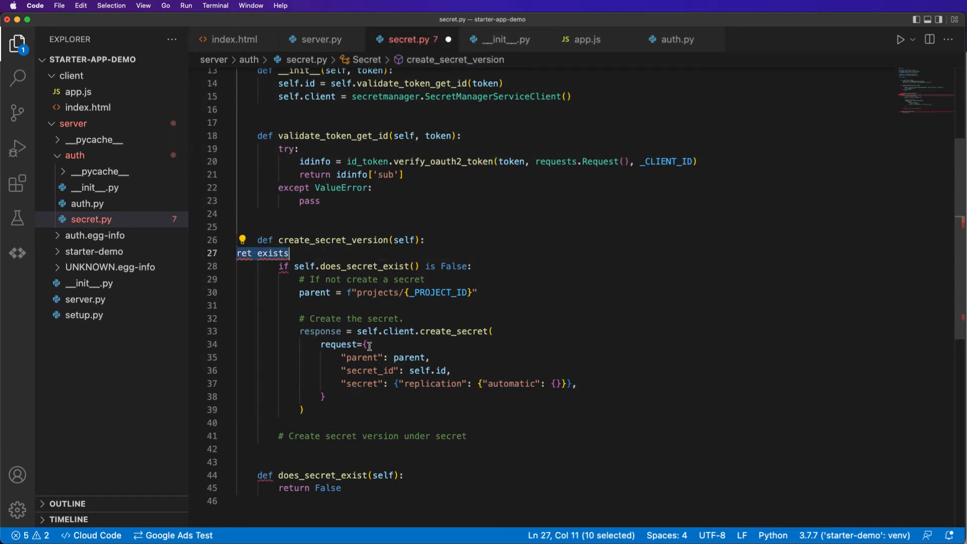
# Step: Remove the secret-check comments and 'response =', then select the Add secret version sample
pyautogui.press('Delete')
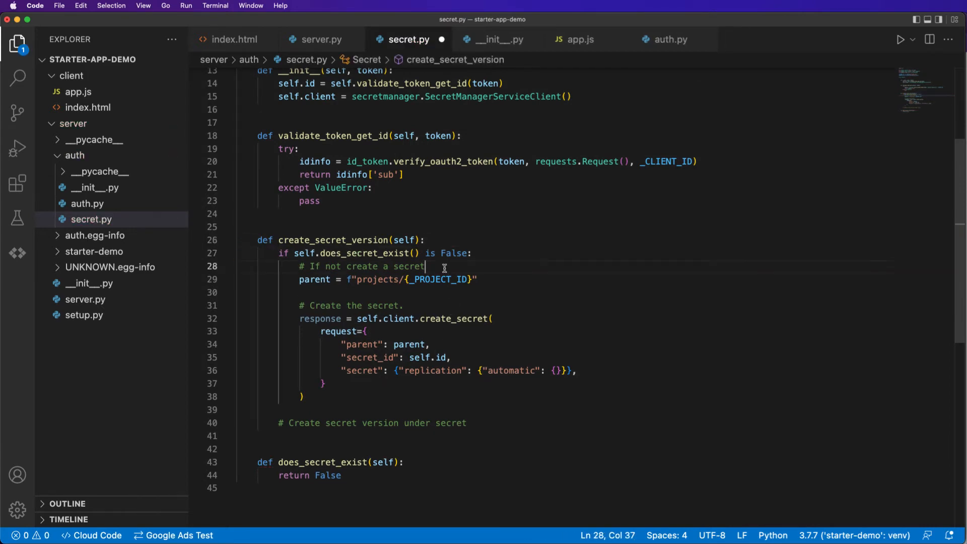
pyautogui.moveTo(423, 266); pyautogui.dragTo(299, 266)
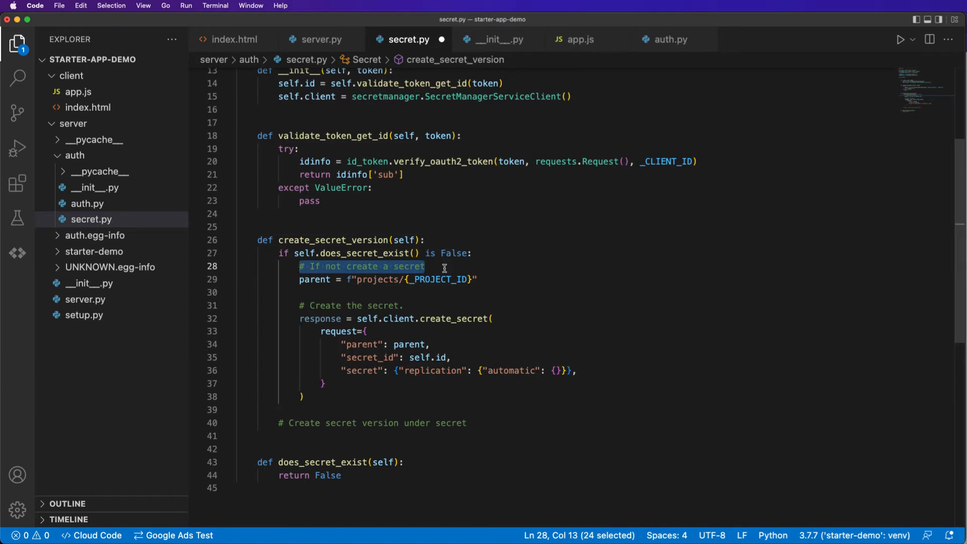
pyautogui.write('Create a secret')
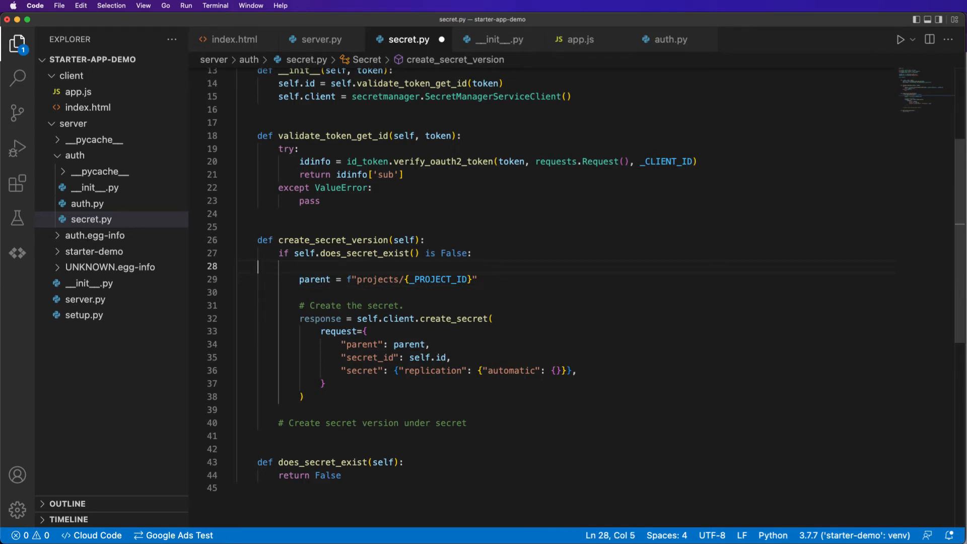
pyautogui.press('Backspace')
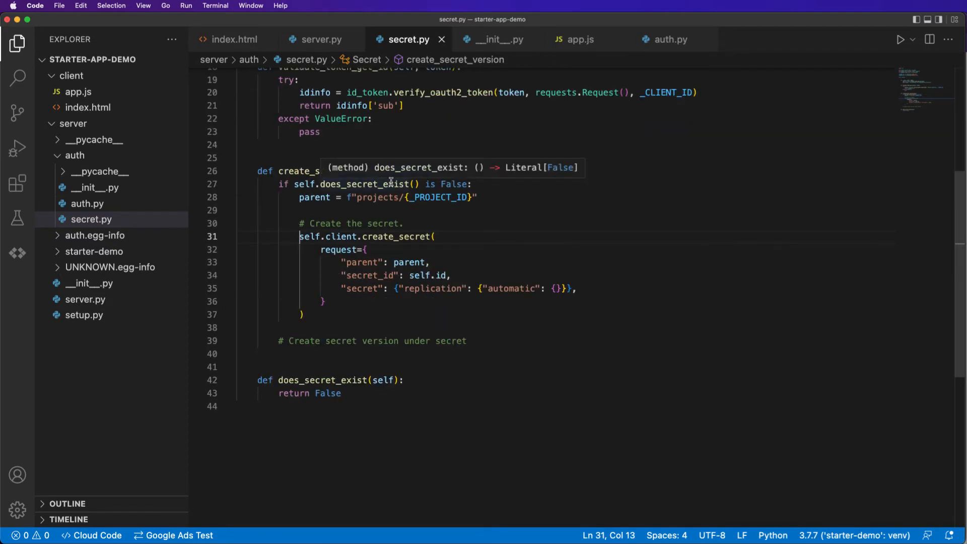
pyautogui.moveTo(322, 340)
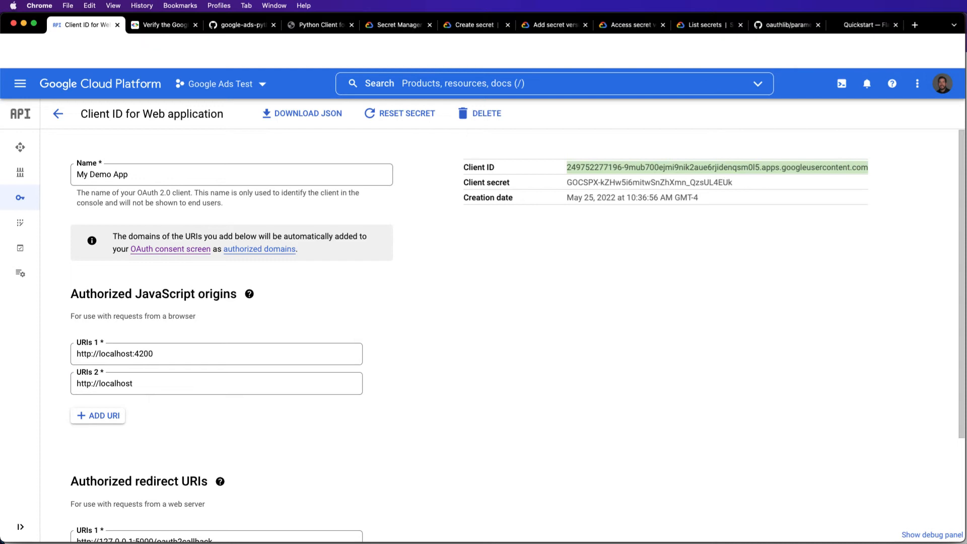
pyautogui.click(553, 25)
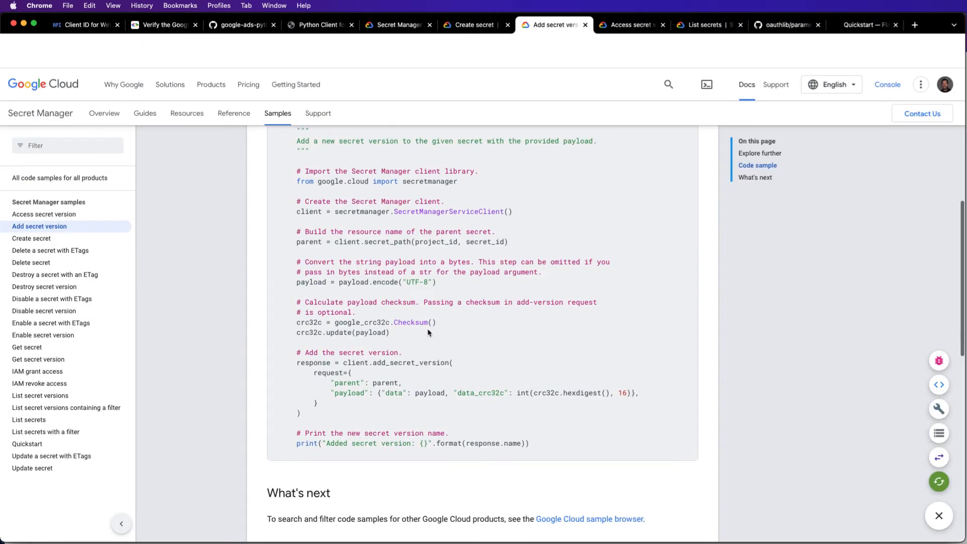
pyautogui.moveTo(296, 321); pyautogui.dragTo(300, 412)
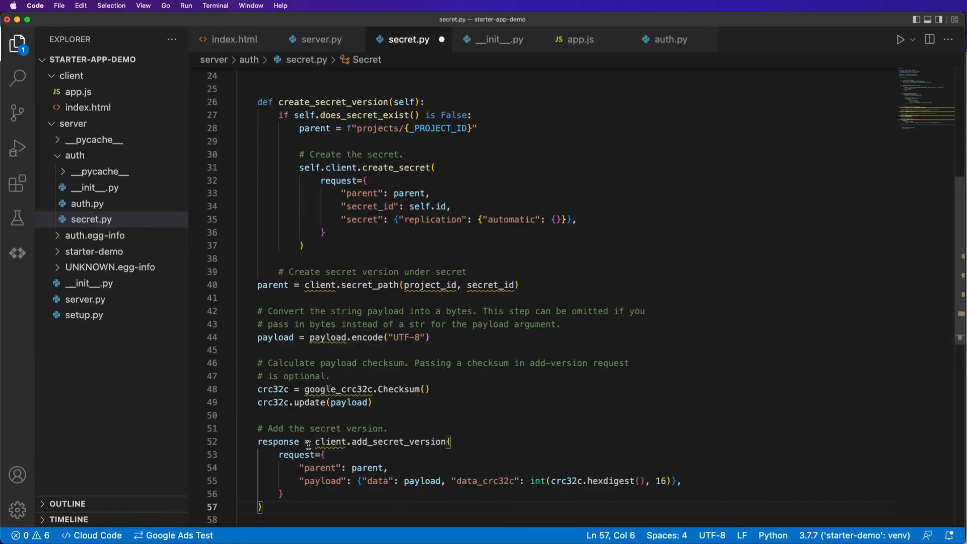
# Step: Indent the pasted sample and change it to self.client.secret_path(_PROJECT_ID, self.id)
pyautogui.moveTo(258, 337); pyautogui.dragTo(258, 507)
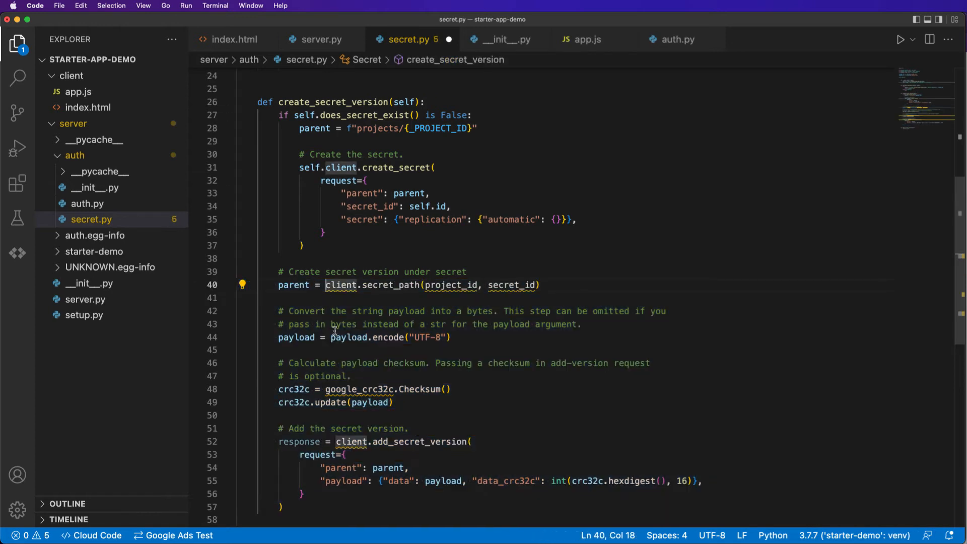
pyautogui.write('self.')
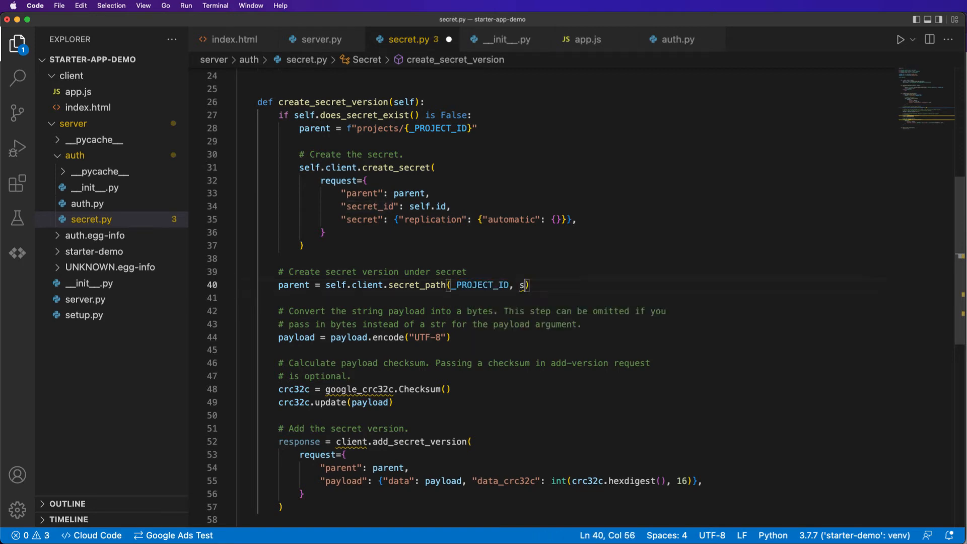
pyautogui.write('elf.id')
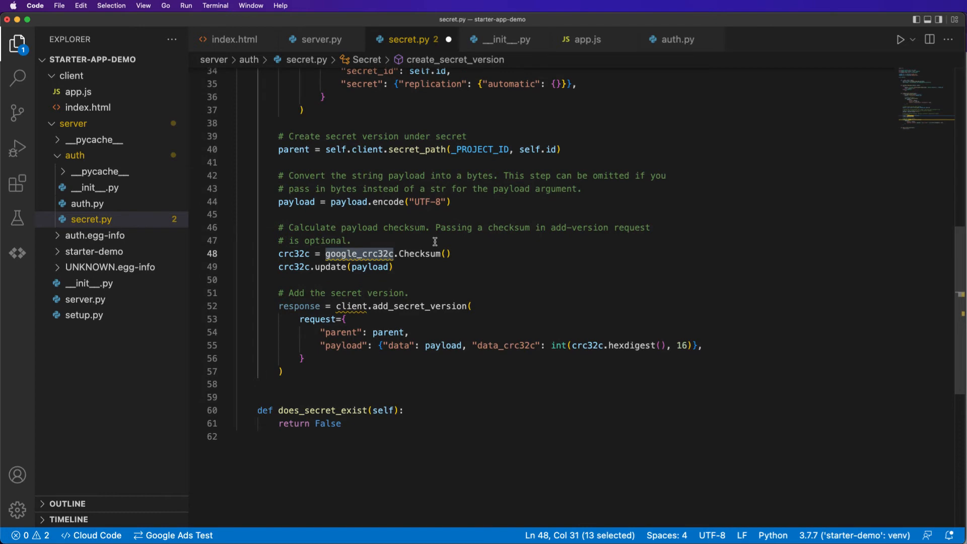
pyautogui.moveTo(359, 254)
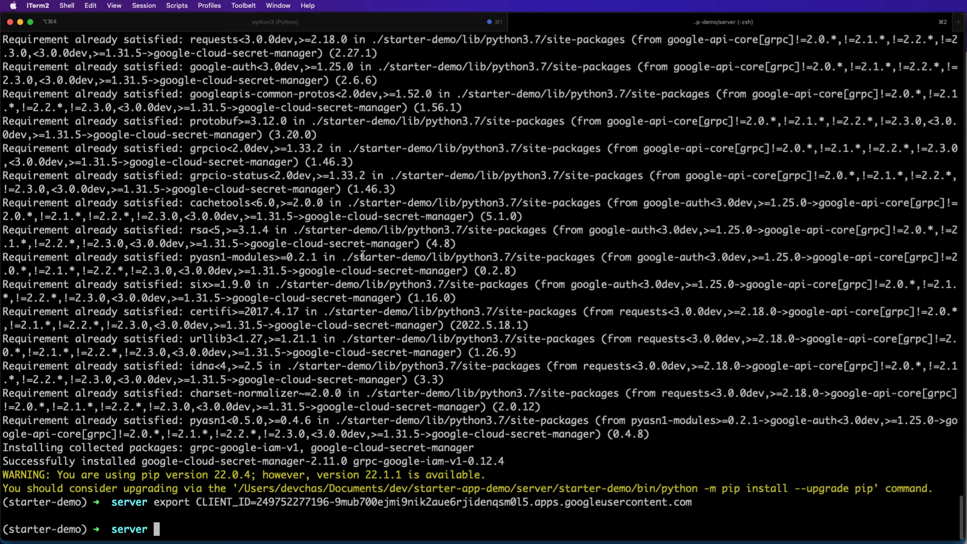
# Step: Enter pip install google_crc32c in the starter-demo virtual environment
pyautogui.write('pip install google_crc32c')
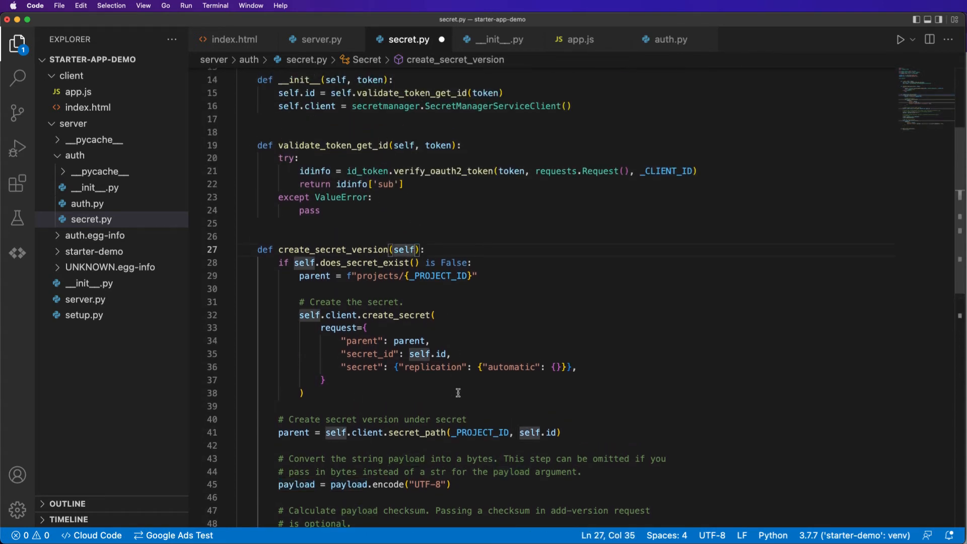
# Step: Give create_secret_version a refresh_token parameter used as the UTF-8 payload via self.client
pyautogui.write(', refresh')
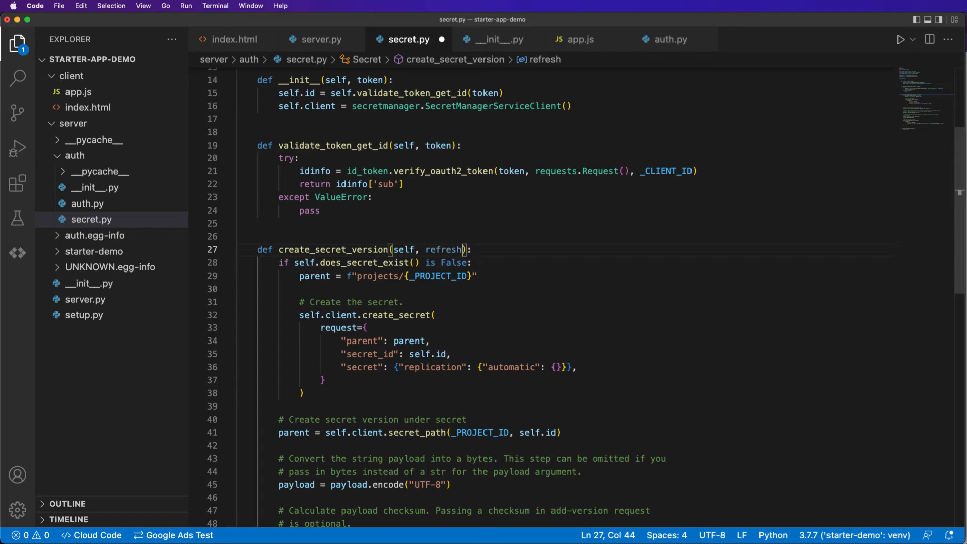
pyautogui.write('_token')
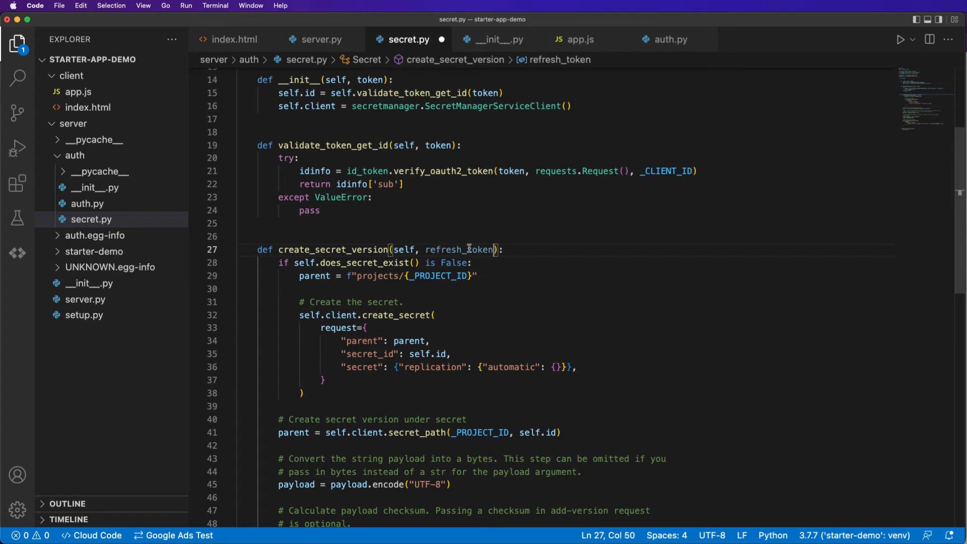
pyautogui.scroll(-3)
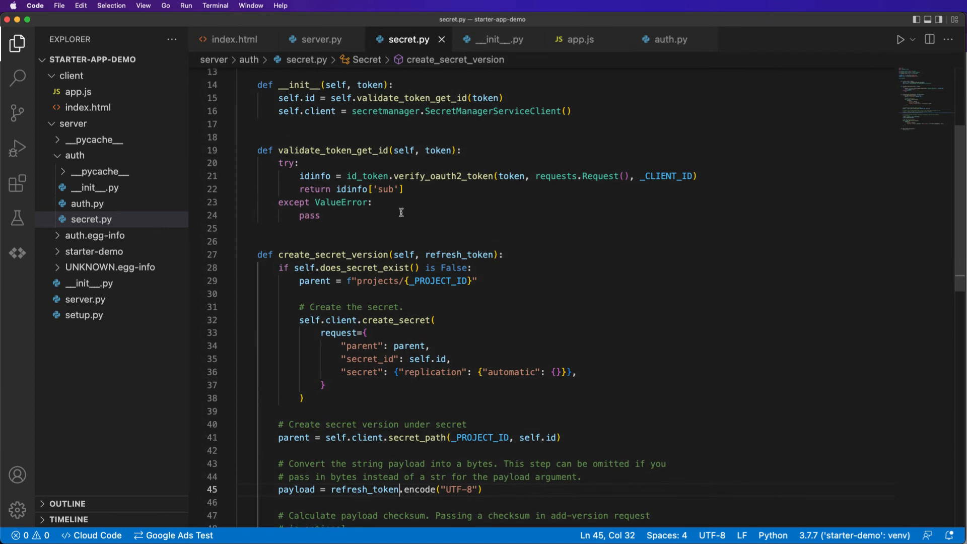
pyautogui.scroll(-3)
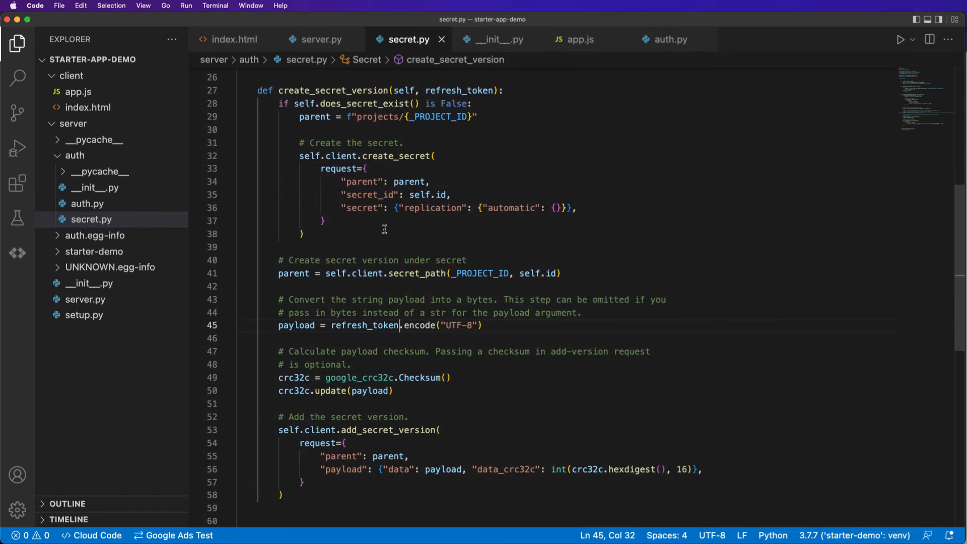
pyautogui.scroll(-3)
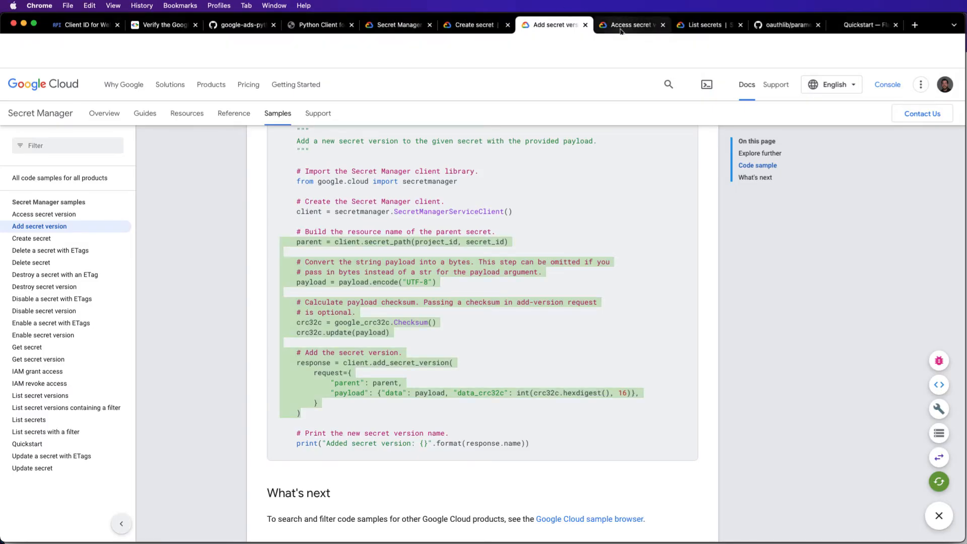
# Step: Switch to the List secrets docs page to see its Python sample
pyautogui.click(630, 24)
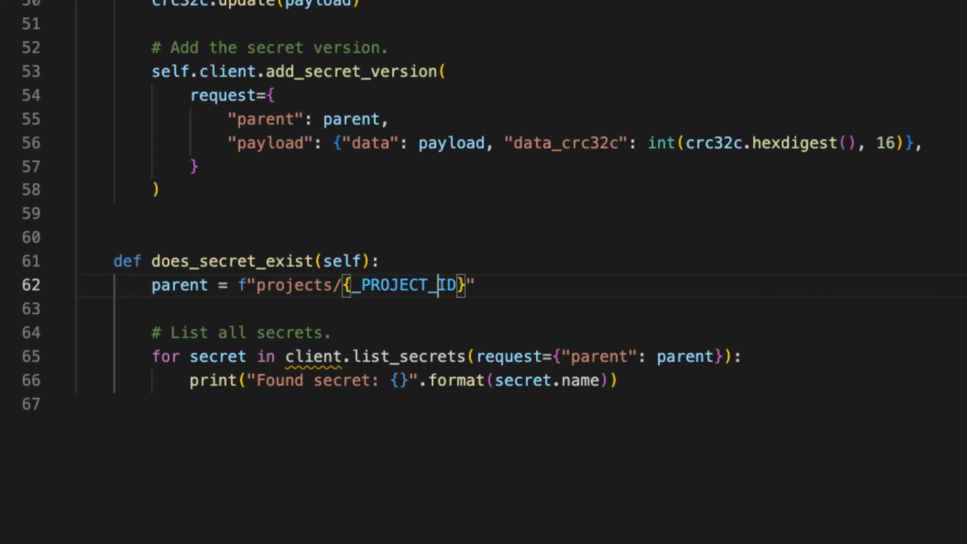
# Step: In the loop, set secret_name to f"projects/{_PROJECT_NUMBER}/secrets/{self.id}" and select the _PROJECT_ID line
pyautogui.click(253, 356)
pyautogui.write('sel')
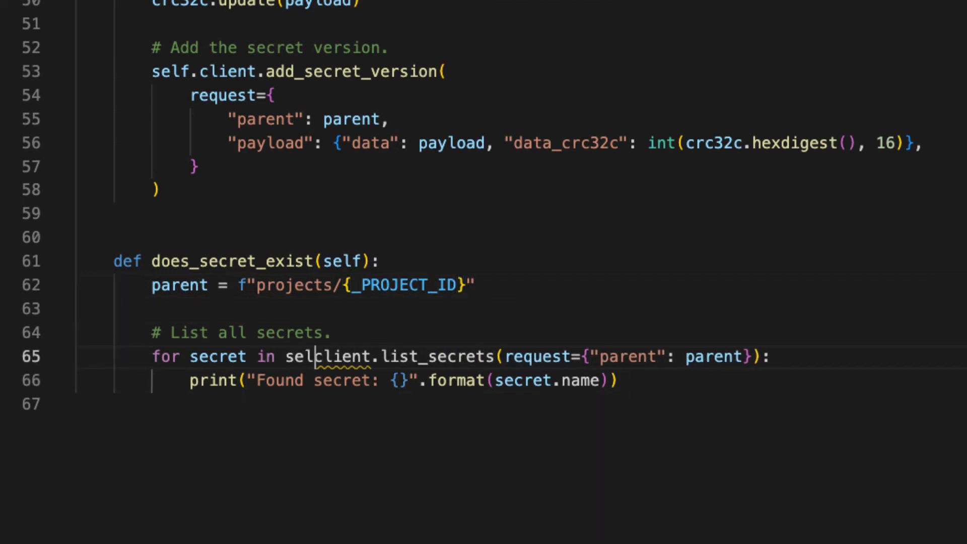
pyautogui.write('.')
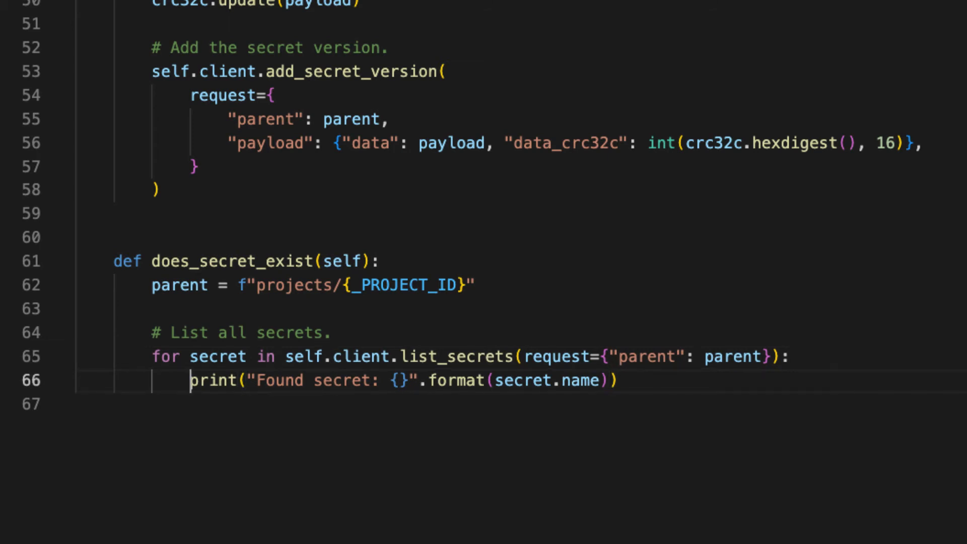
pyautogui.write('if')
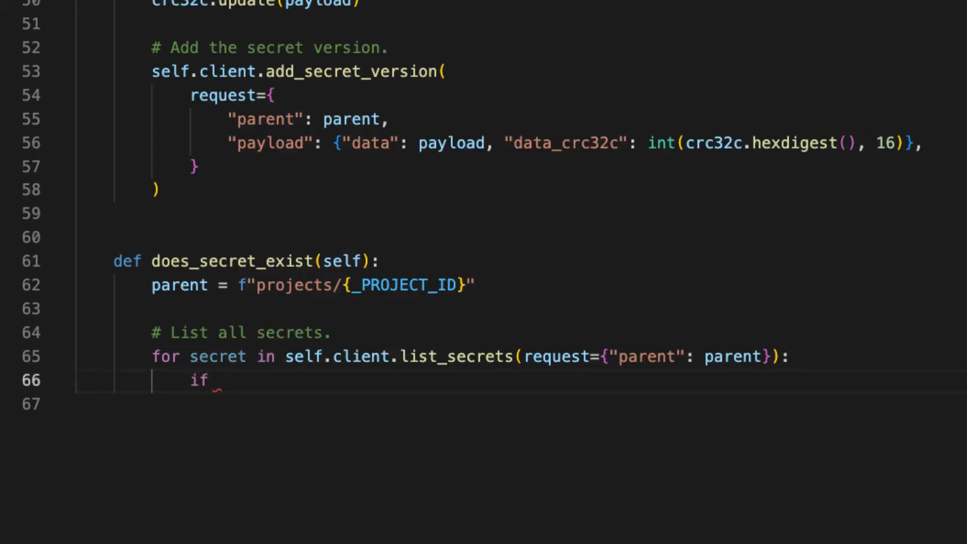
pyautogui.write('secret.name =')
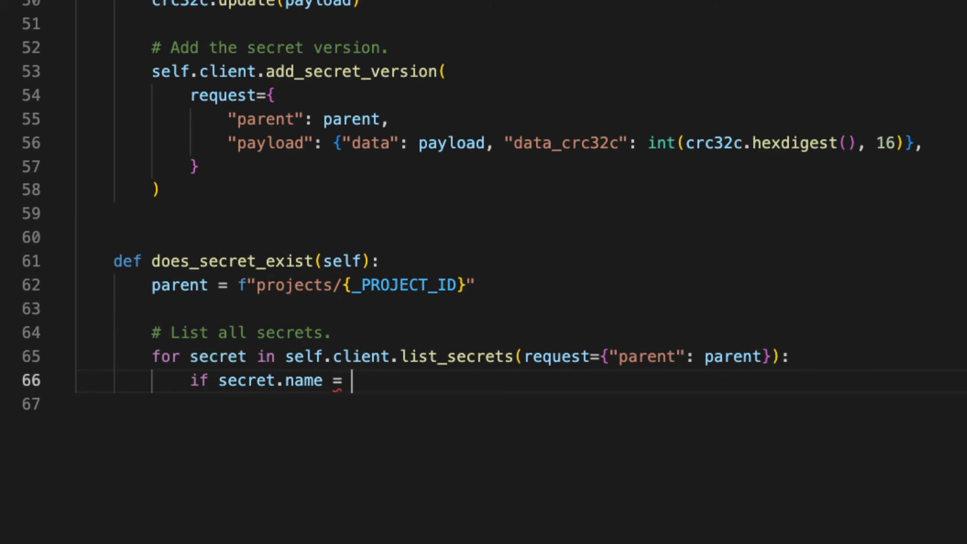
pyautogui.write('secret_nn')
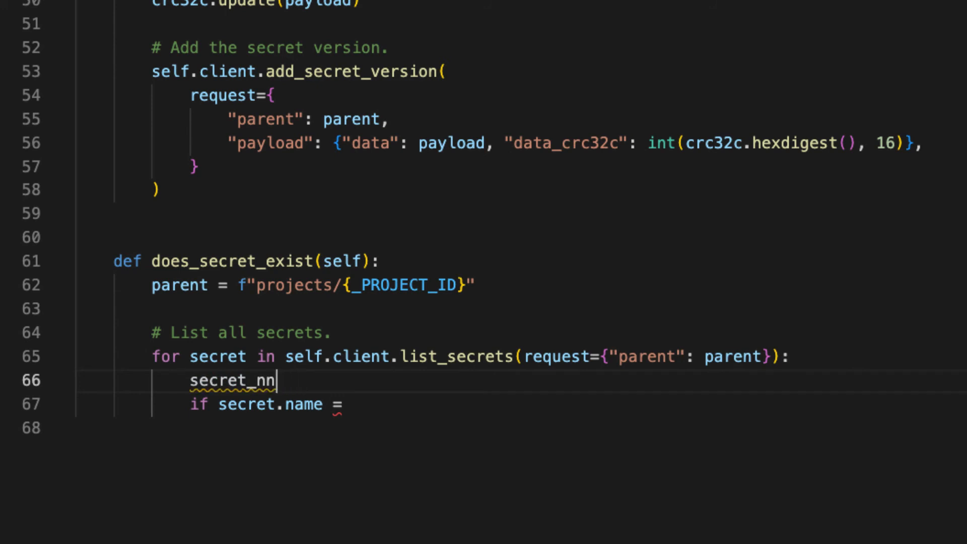
pyautogui.write('ame =')
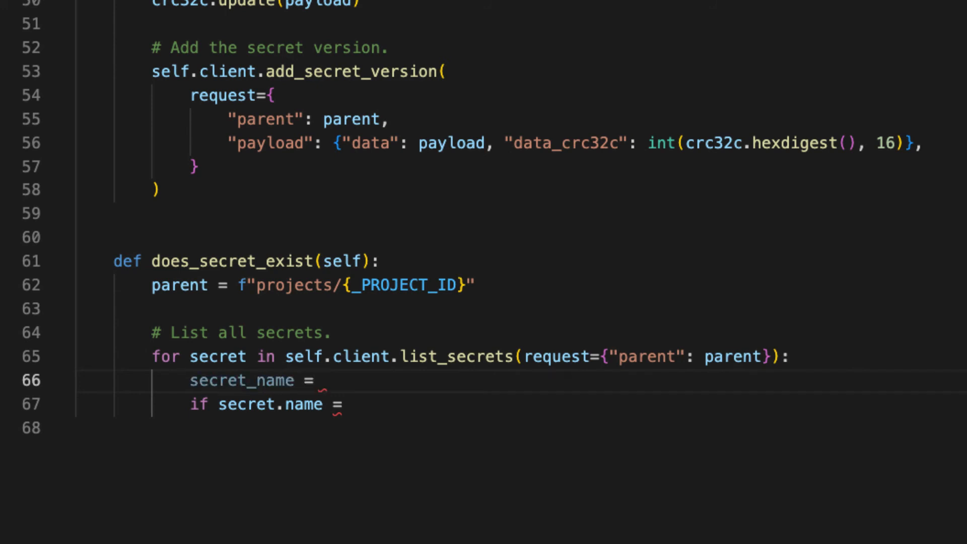
pyautogui.moveTo(457, 398)
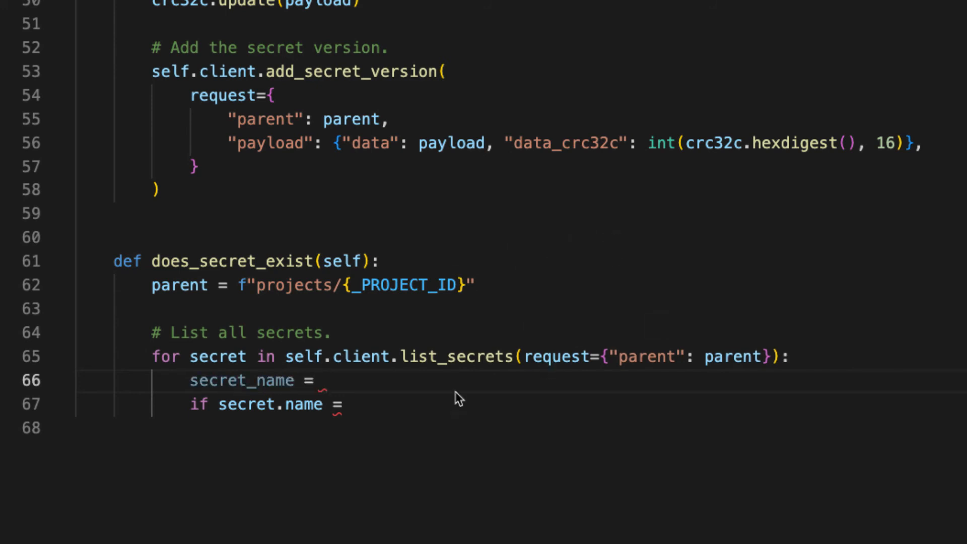
pyautogui.write('secret_name = f"projects/{_PROJECT_NUMBER}/secrets/{self.id}"')
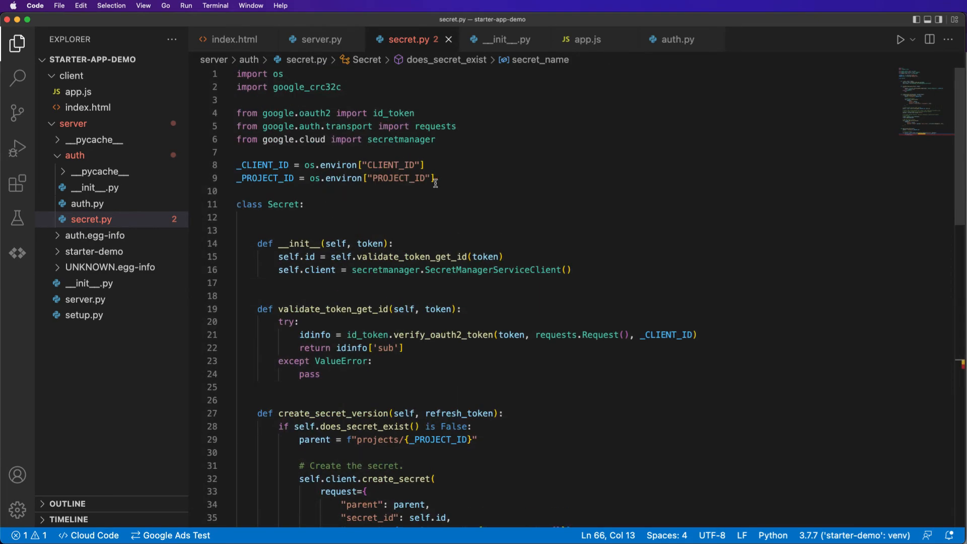
pyautogui.tripleClick(333, 177)
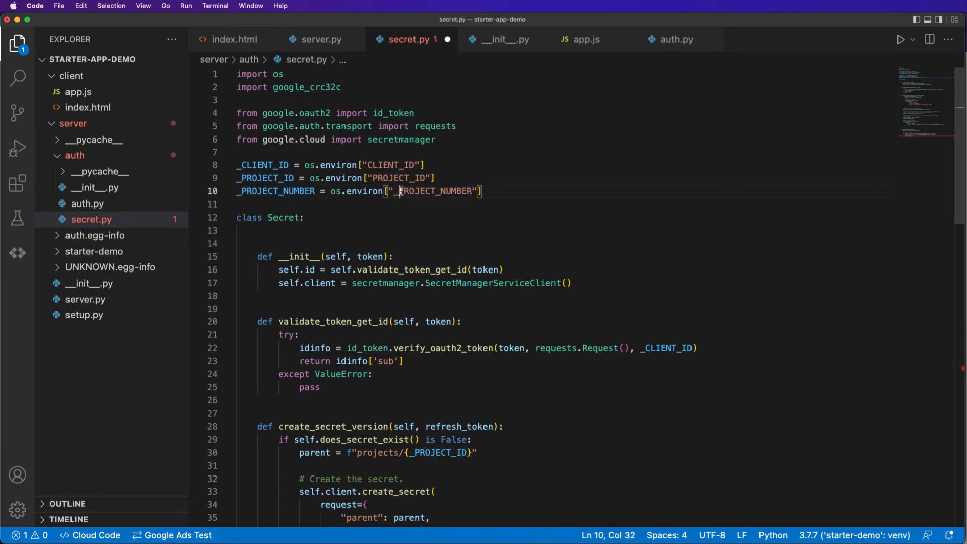
# Step: Make does_secret_exist return True on a matching secret name and False after the loop
pyautogui.scroll(-3)
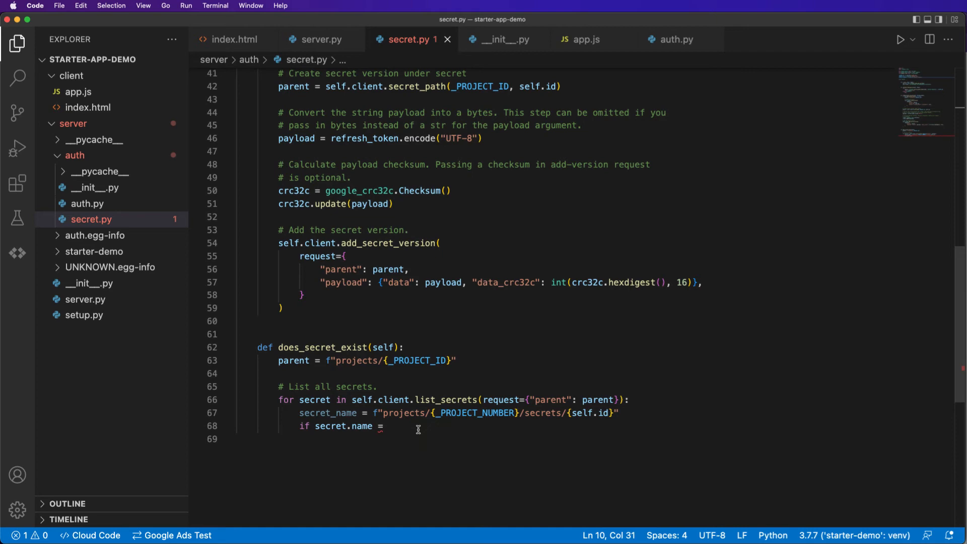
pyautogui.write('secret_name:')
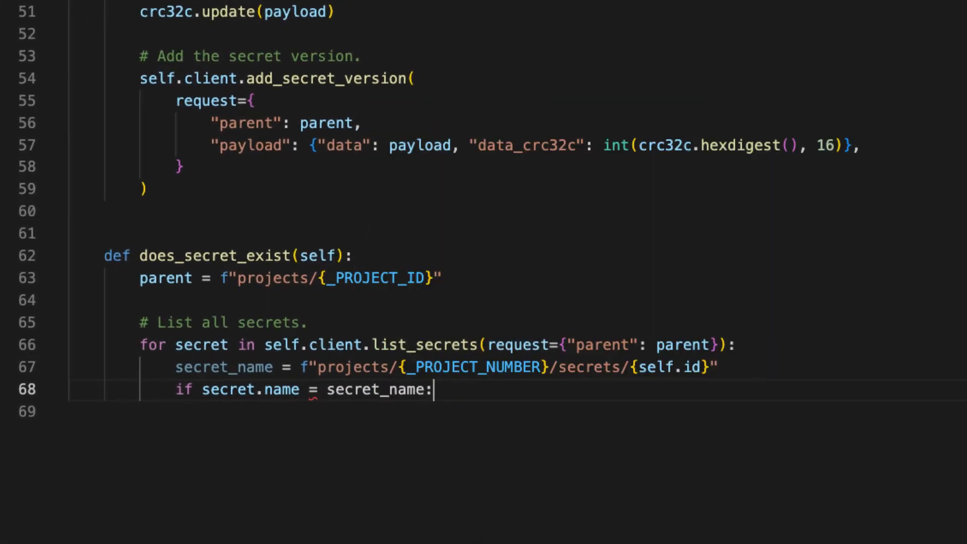
pyautogui.write('re')
pyautogui.write('=')
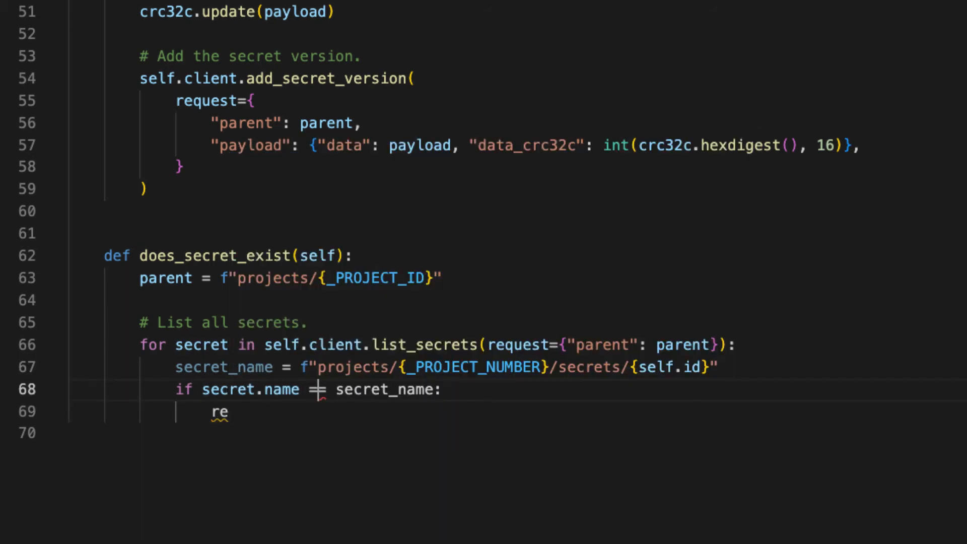
pyautogui.write('turn')
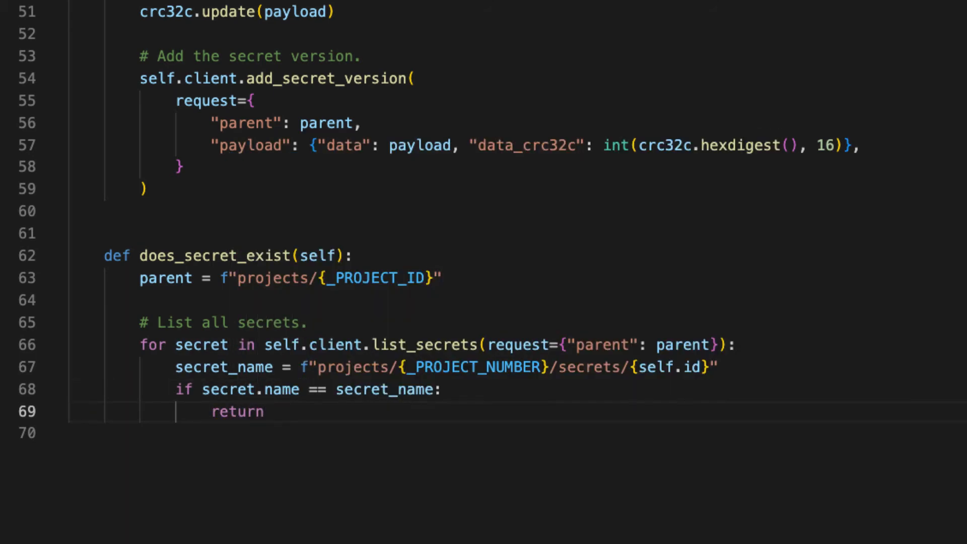
pyautogui.write('true')
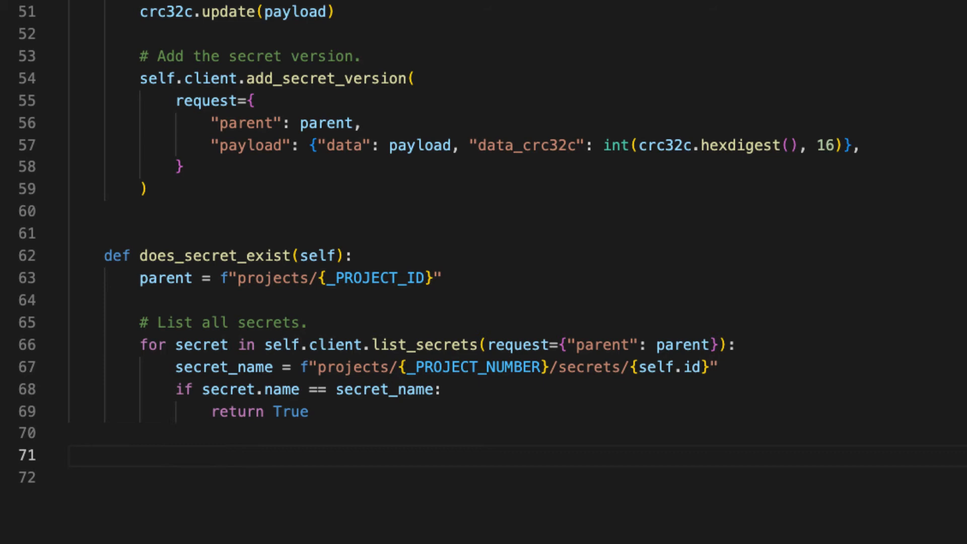
pyautogui.write('return False')
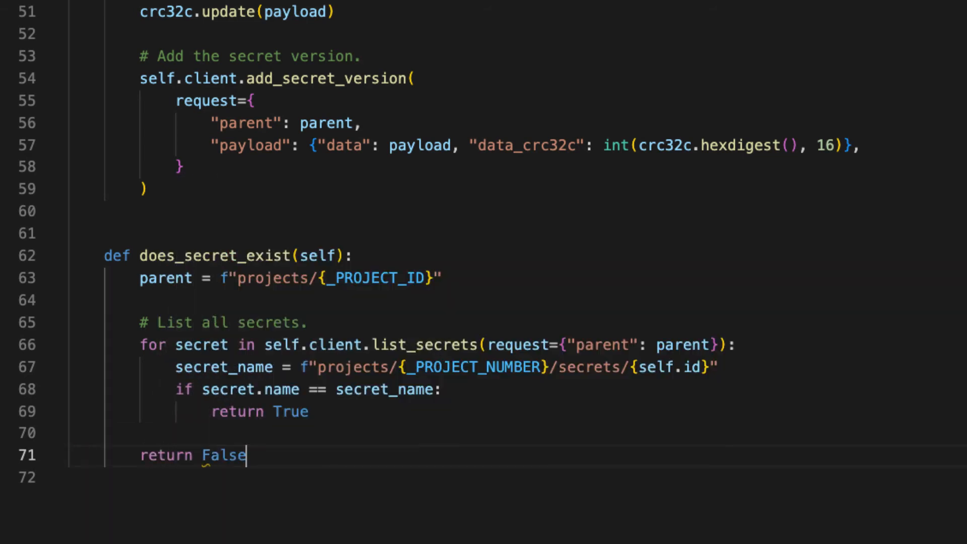
pyautogui.moveTo(253, 214)
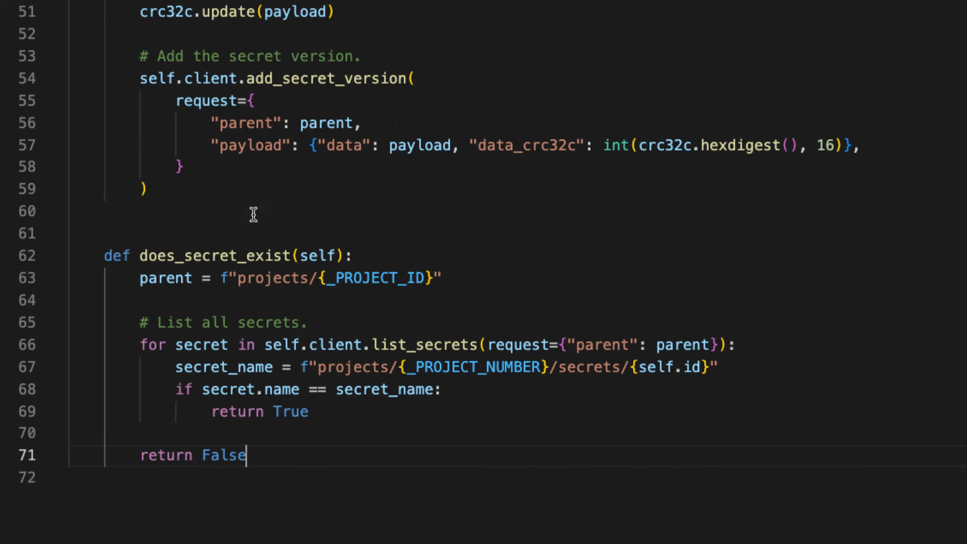
pyautogui.press('Backspace')
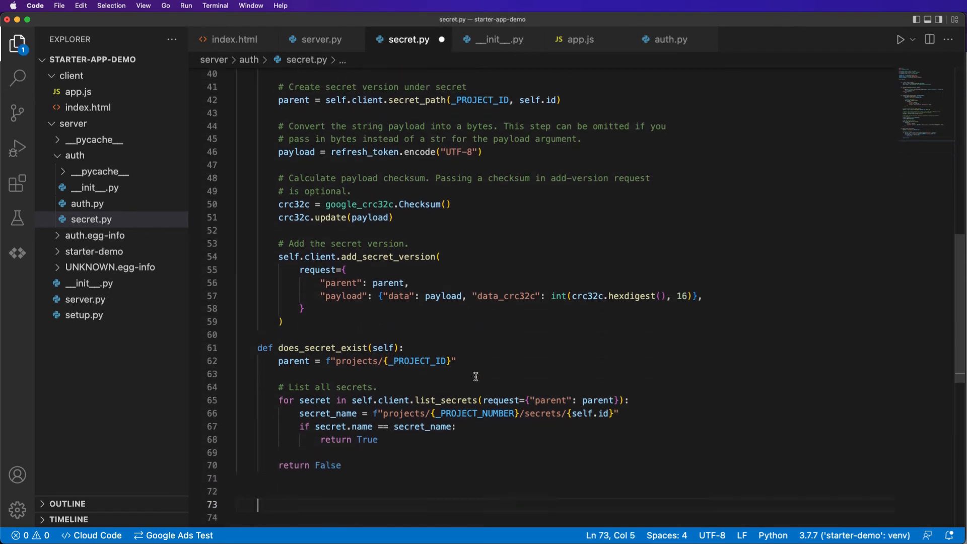
pyautogui.scroll(-3)
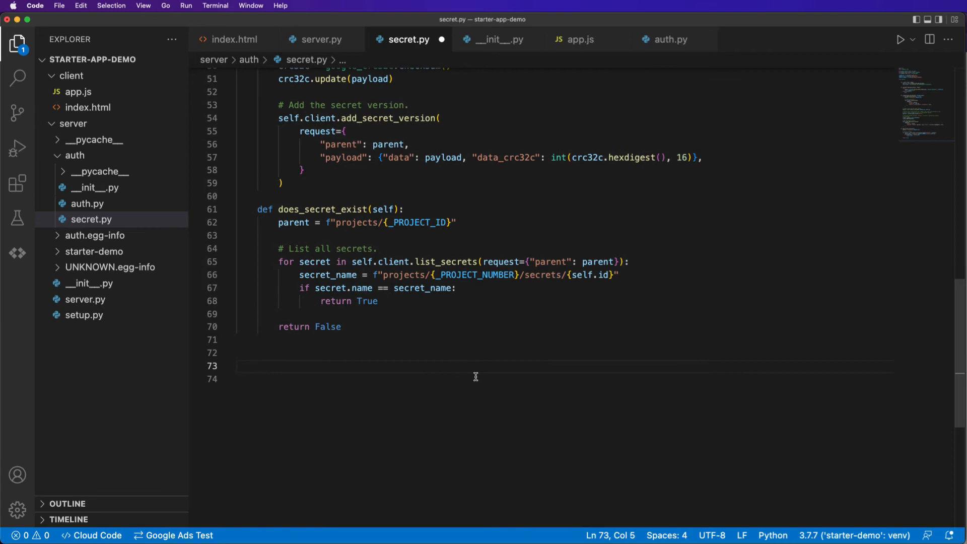
pyautogui.scroll(3)
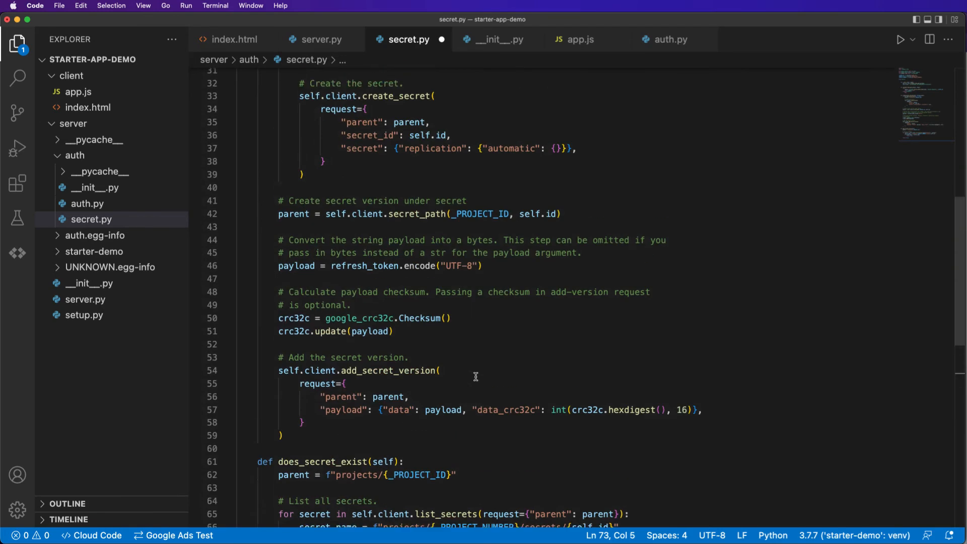
pyautogui.scroll(3)
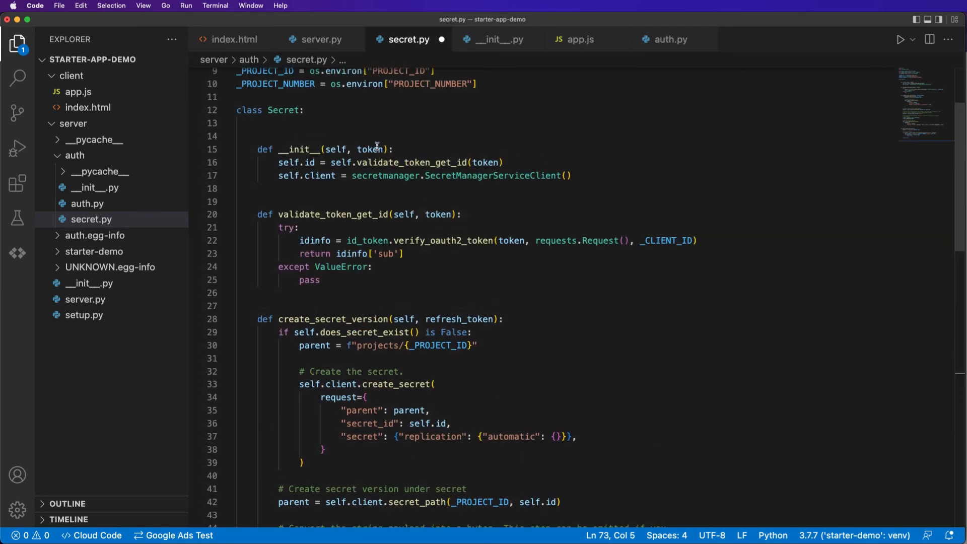
pyautogui.scroll(-3)
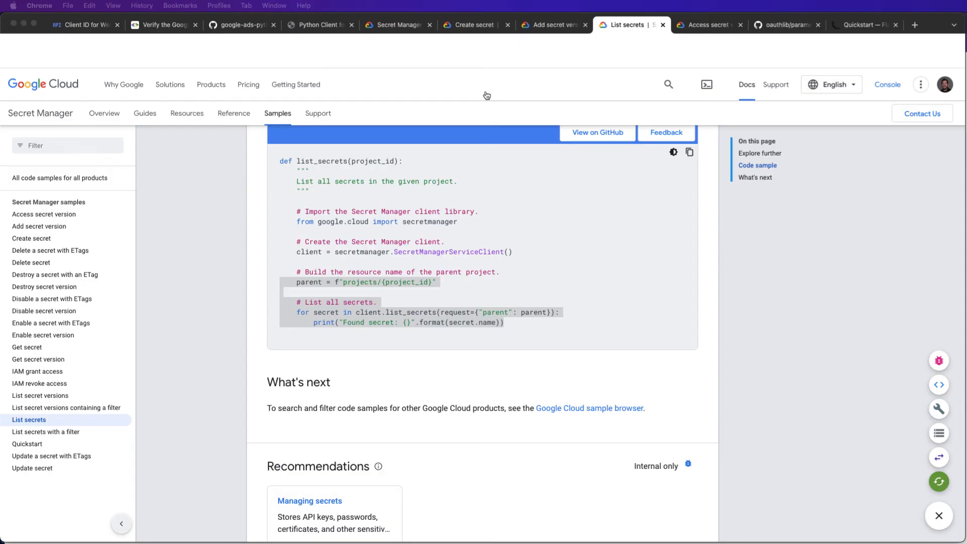
pyautogui.click(709, 25)
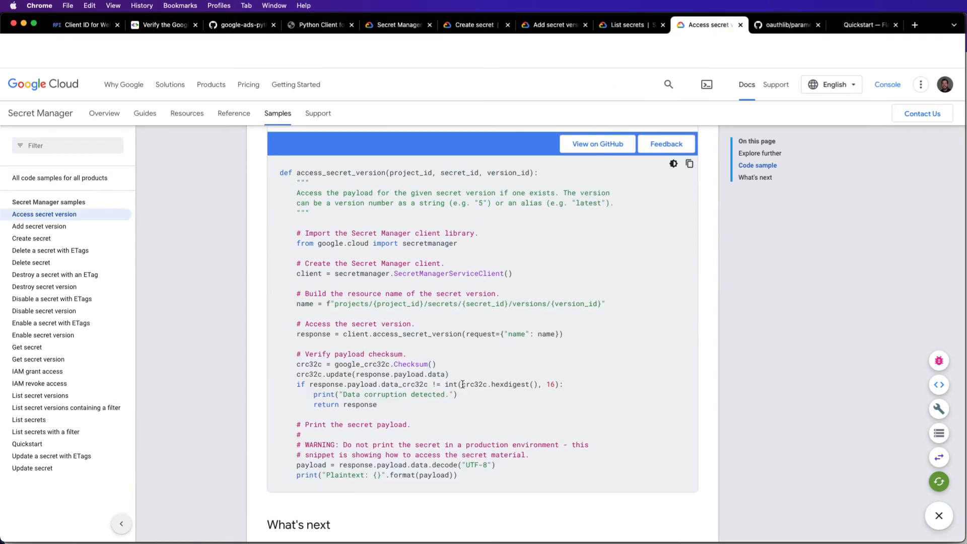
pyautogui.scroll(-3)
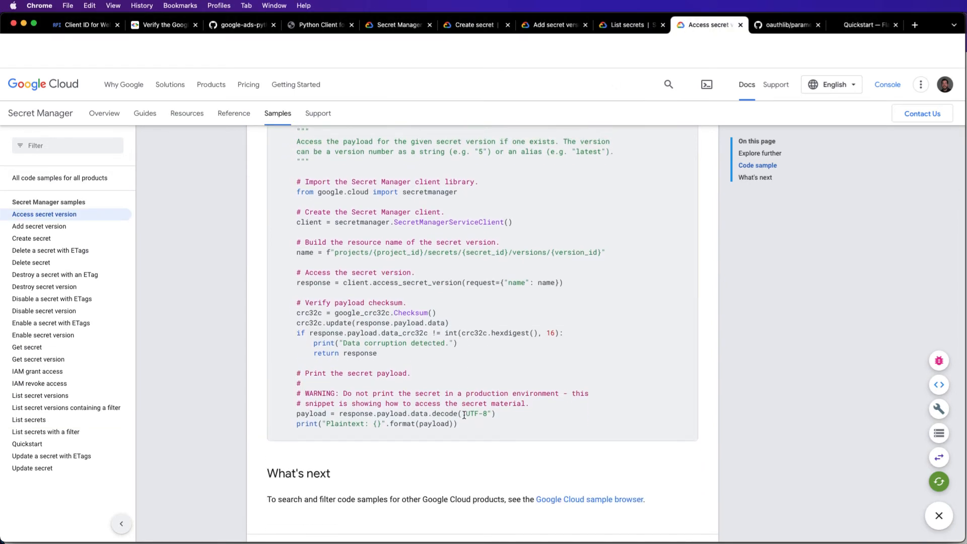
pyautogui.moveTo(501, 419)
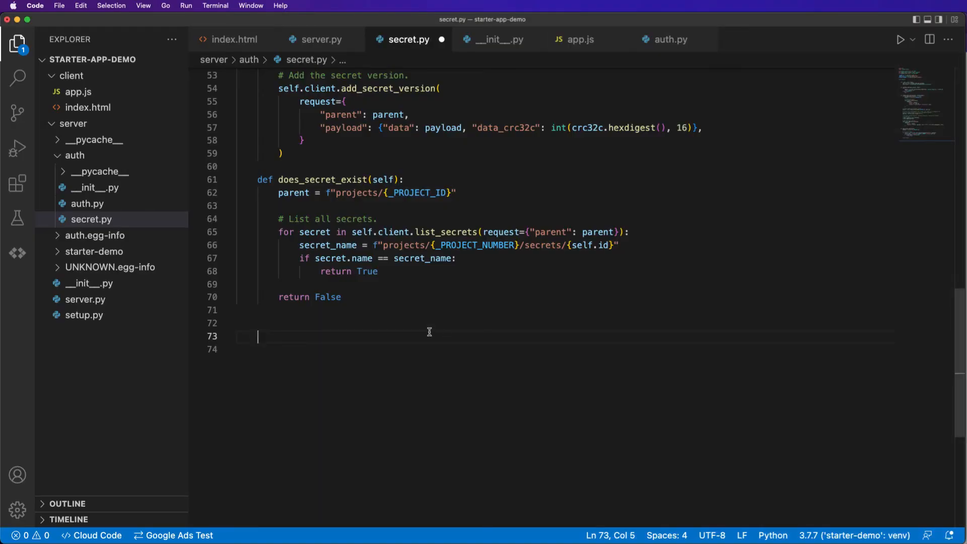
# Step: Add a get_secret_version(self) method from the sample code, requesting the 'latest' version
pyautogui.write('def get')
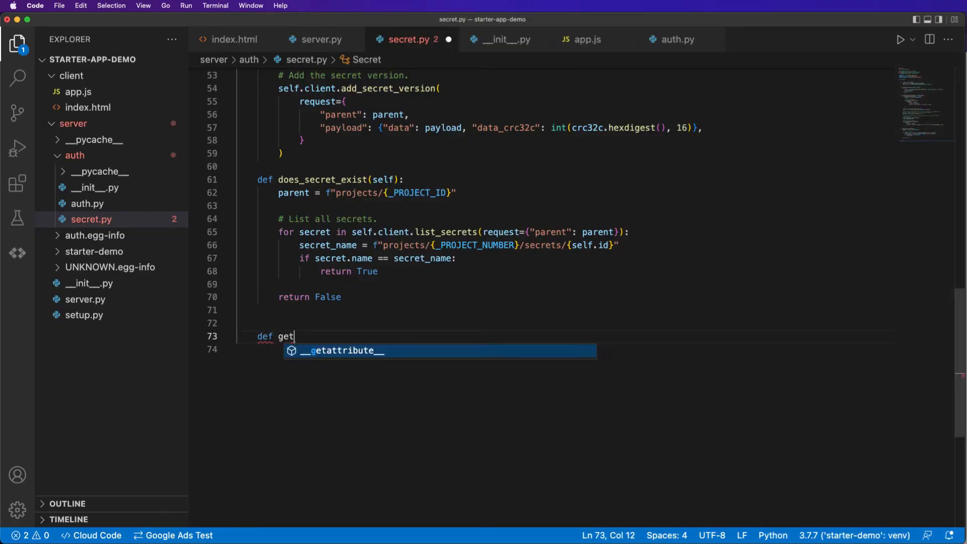
pyautogui.write('_')
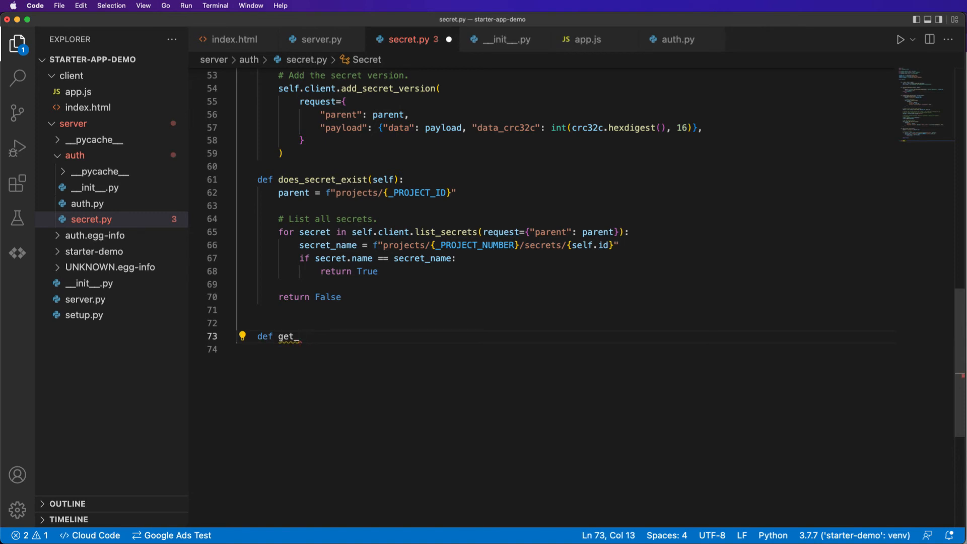
pyautogui.write('secret_ver')
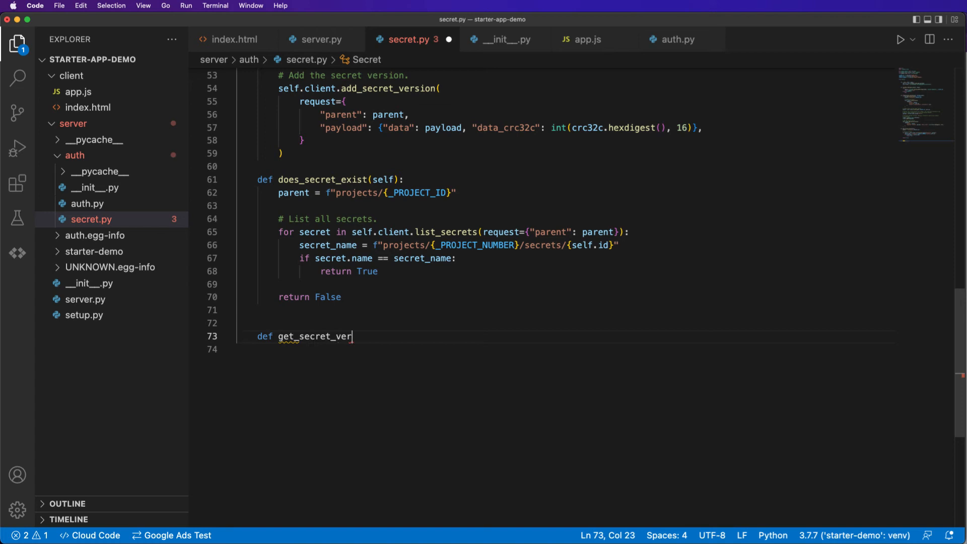
pyautogui.write('sion(self)')
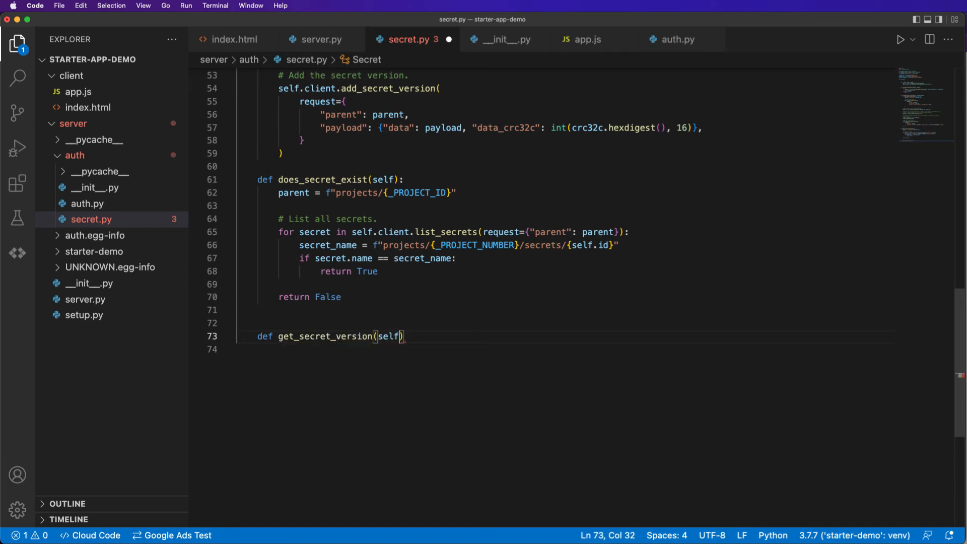
pyautogui.press('Enter')
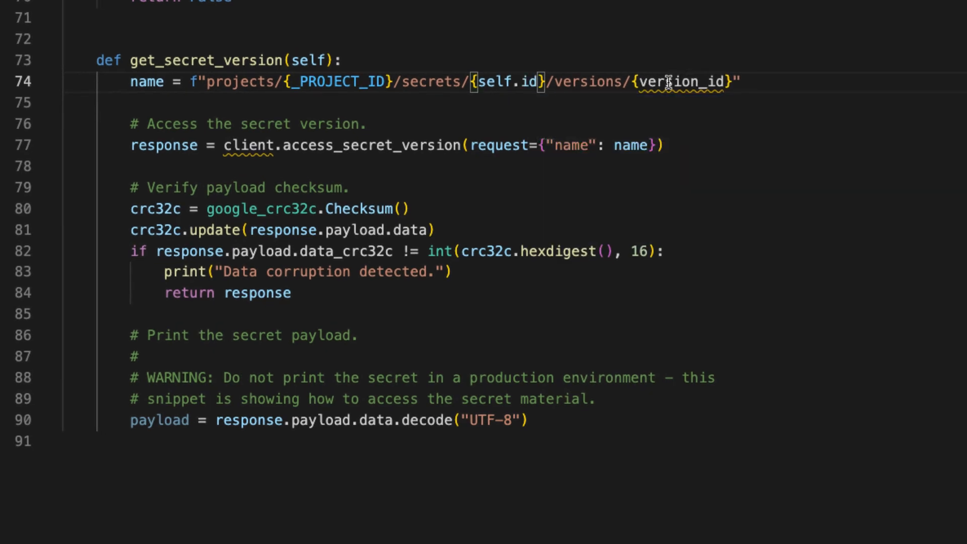
pyautogui.doubleClick(678, 81)
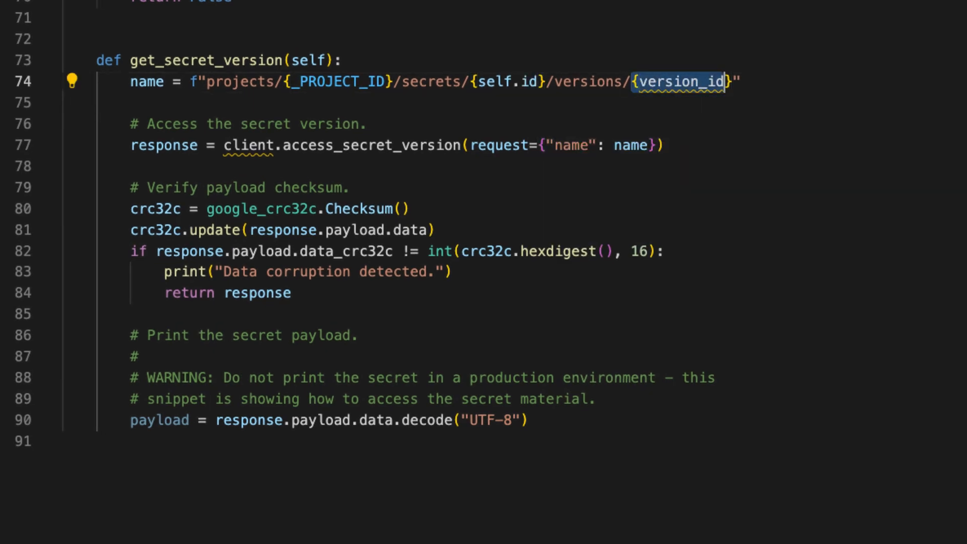
pyautogui.write('latest')
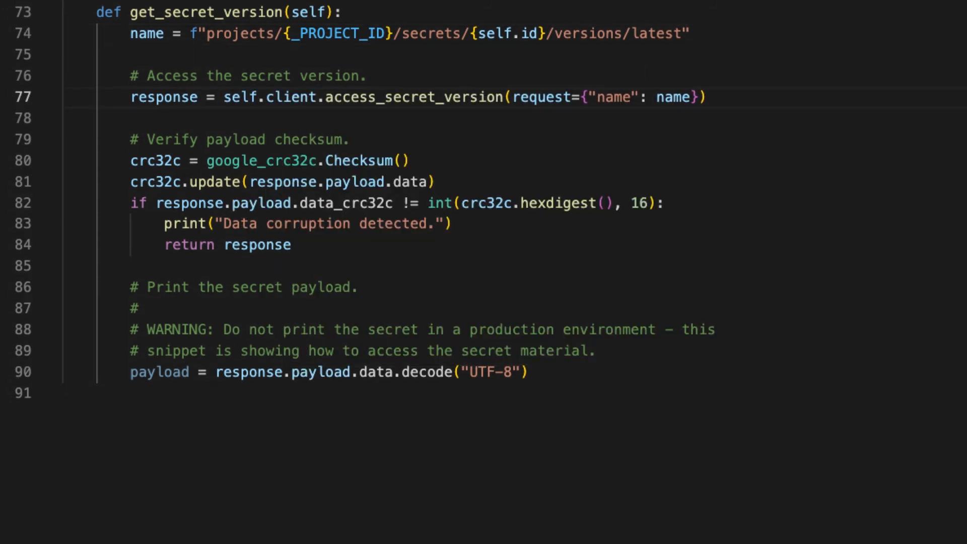
# Step: Remove the blank line and return the decoded payload instead of assigning it
pyautogui.scroll(-3)
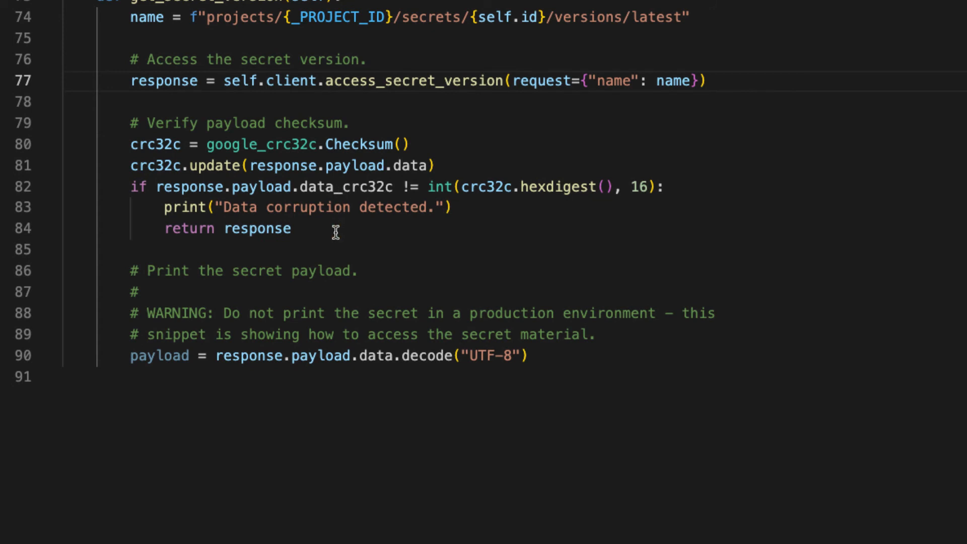
pyautogui.scroll(-3)
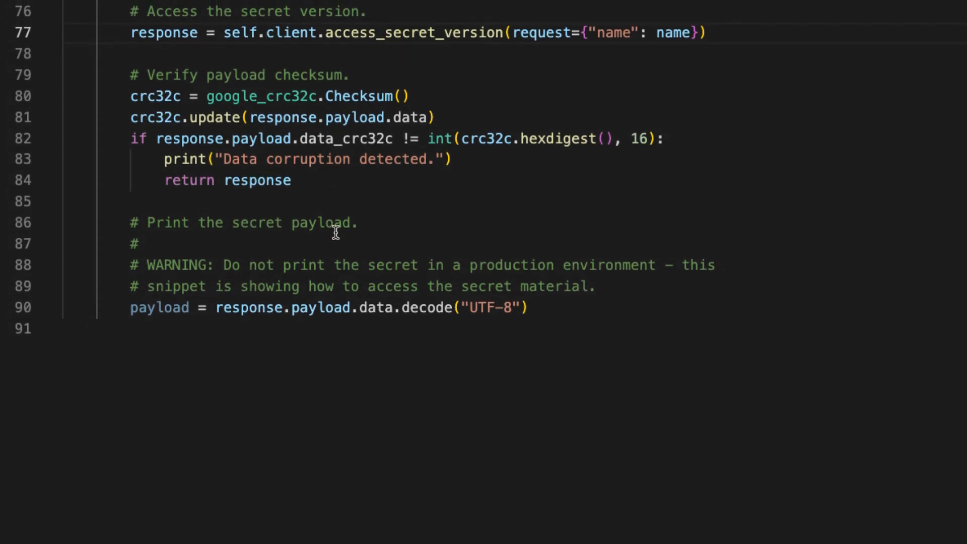
pyautogui.moveTo(623, 290)
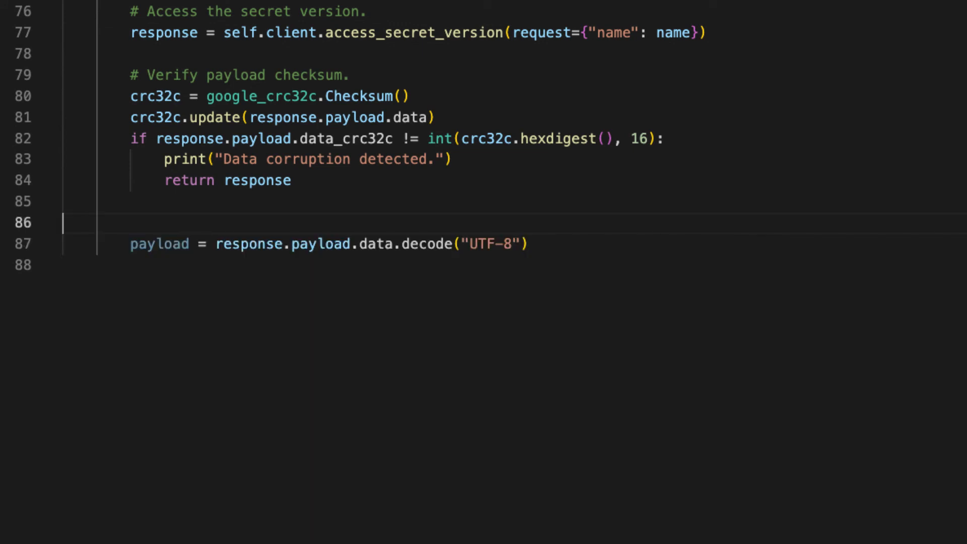
pyautogui.press('Backspace')
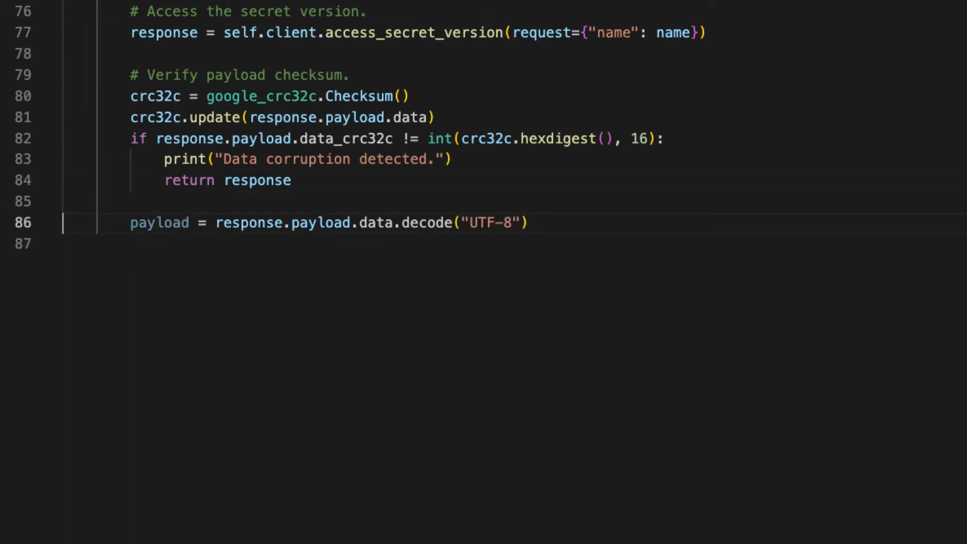
pyautogui.write('return')
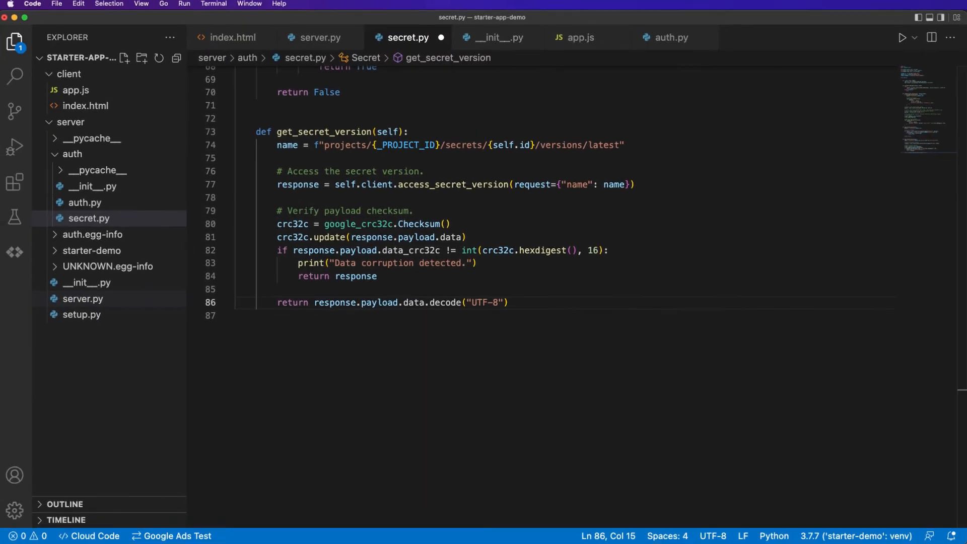
pyautogui.click(524, 303)
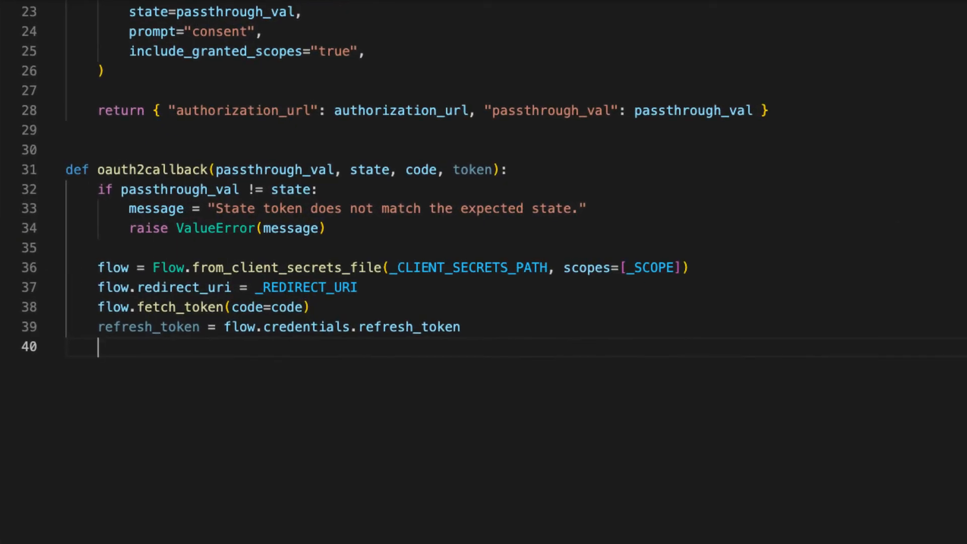
# Step: In oauth2callback, add secret = Secret(token) and call secret.create_secret_version
pyautogui.write('se')
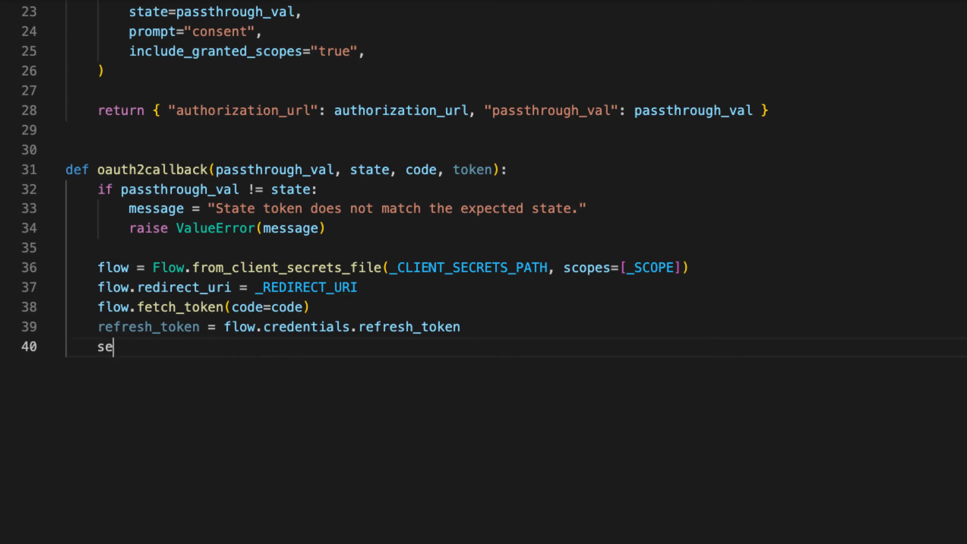
pyautogui.write('cret =')
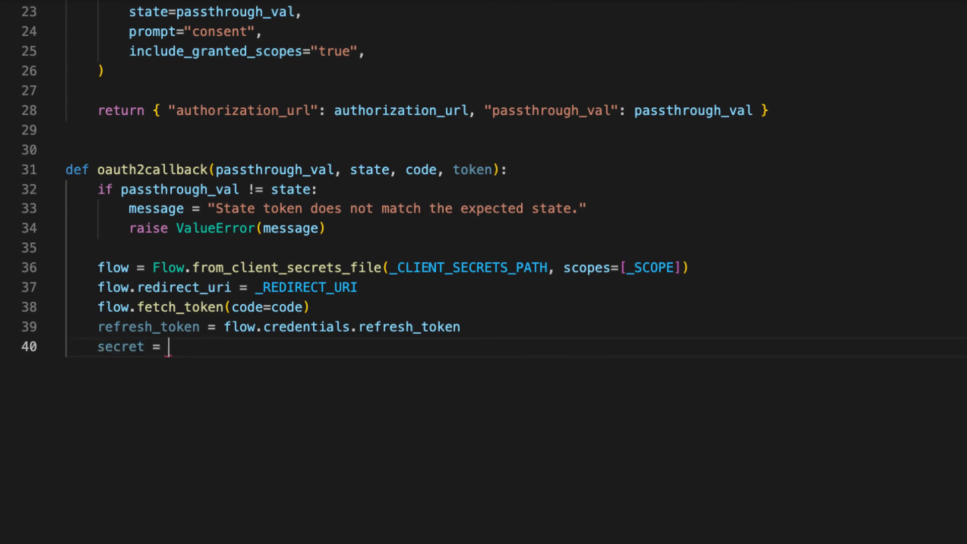
pyautogui.write('Secret(token')
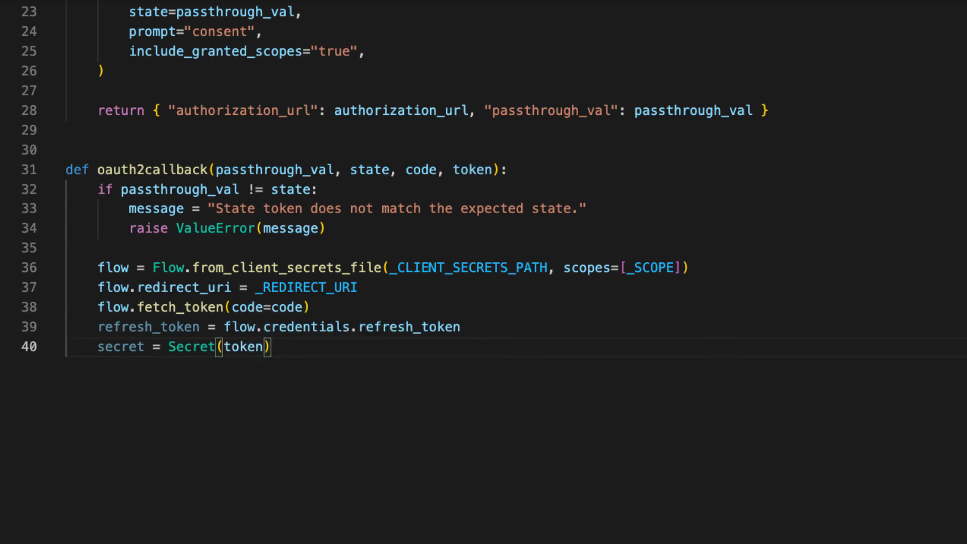
pyautogui.press('Enter')
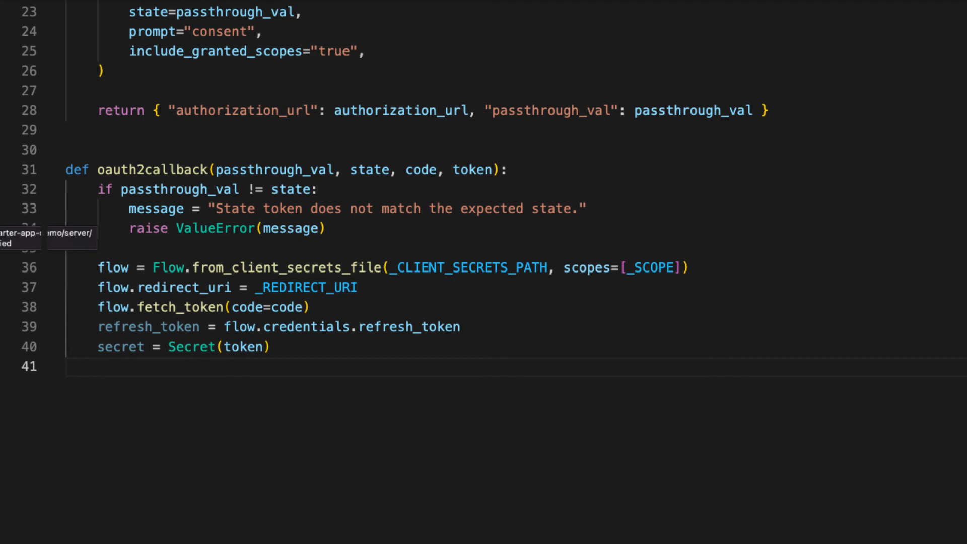
pyautogui.write('secret.')
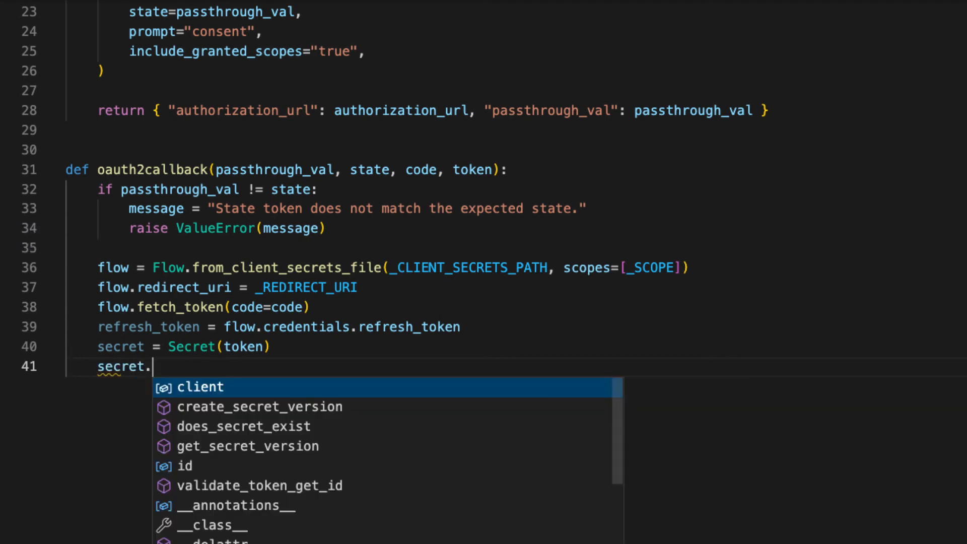
pyautogui.click(259, 406)
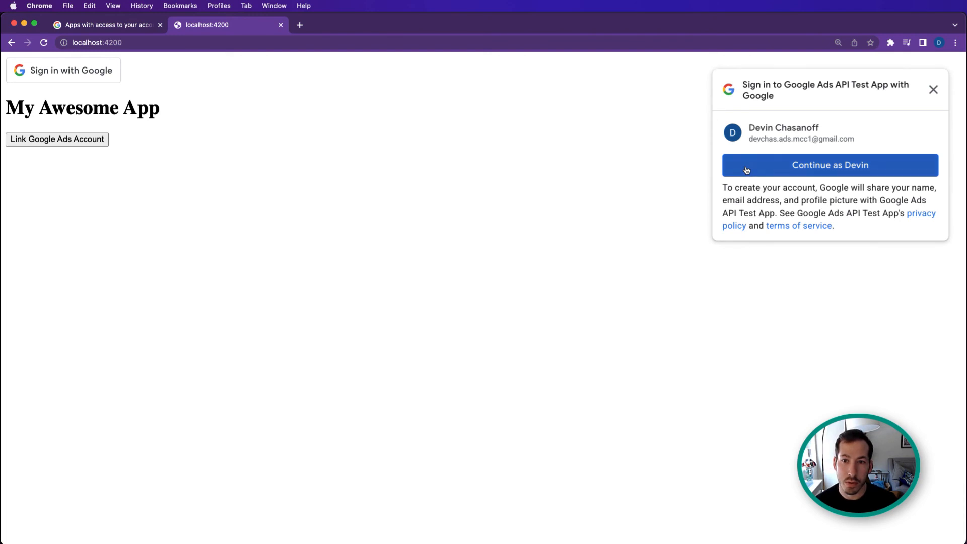
# Step: Sign in with Google, link the Google Ads account via the unverified test app, and view app access
pyautogui.click(829, 165)
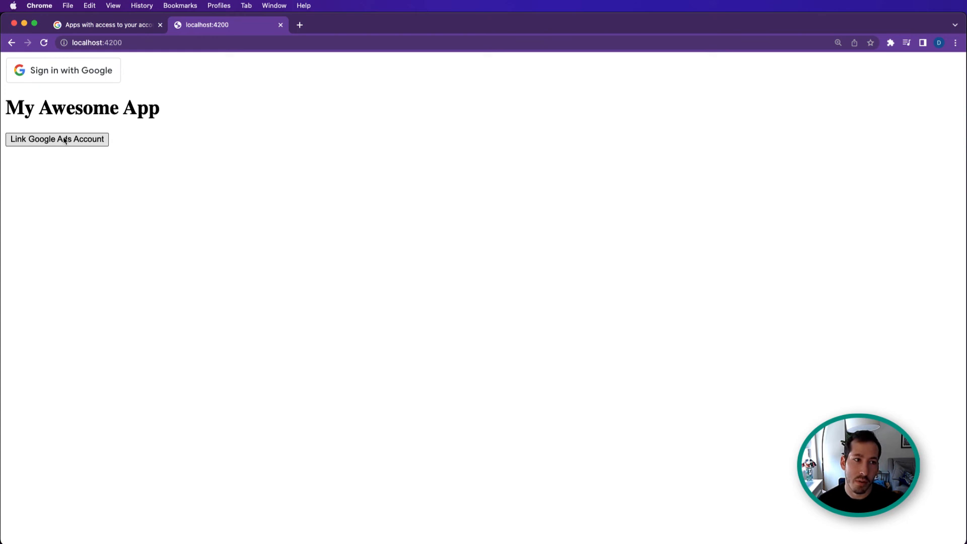
pyautogui.click(57, 139)
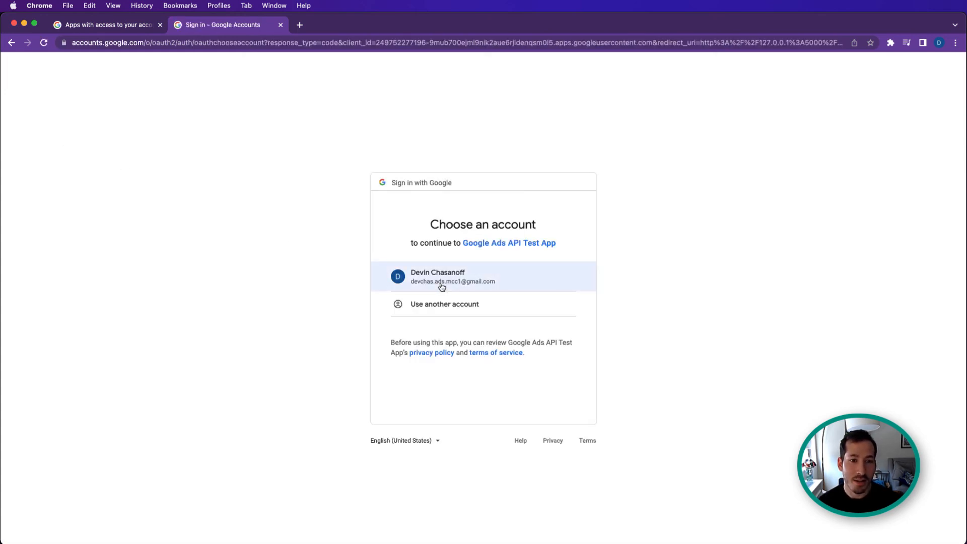
pyautogui.click(442, 285)
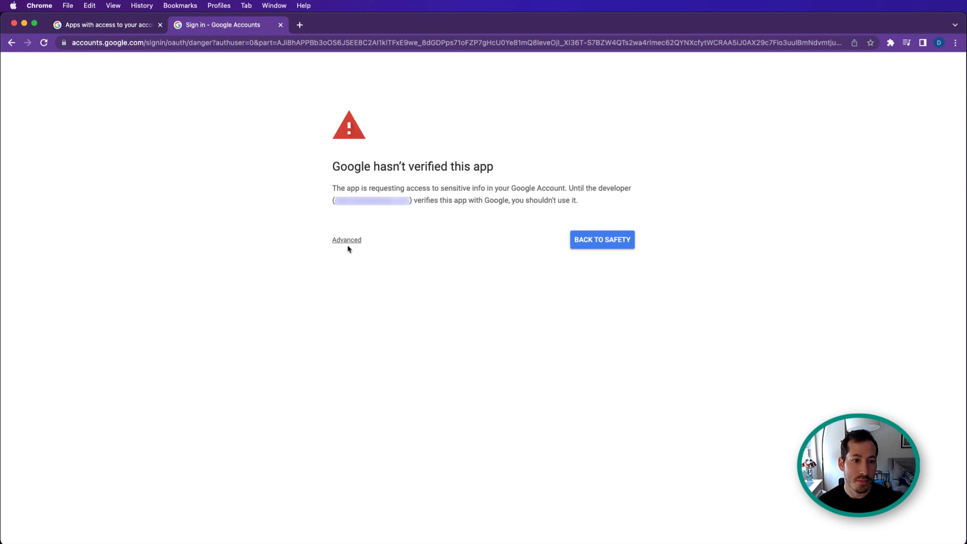
pyautogui.click(347, 239)
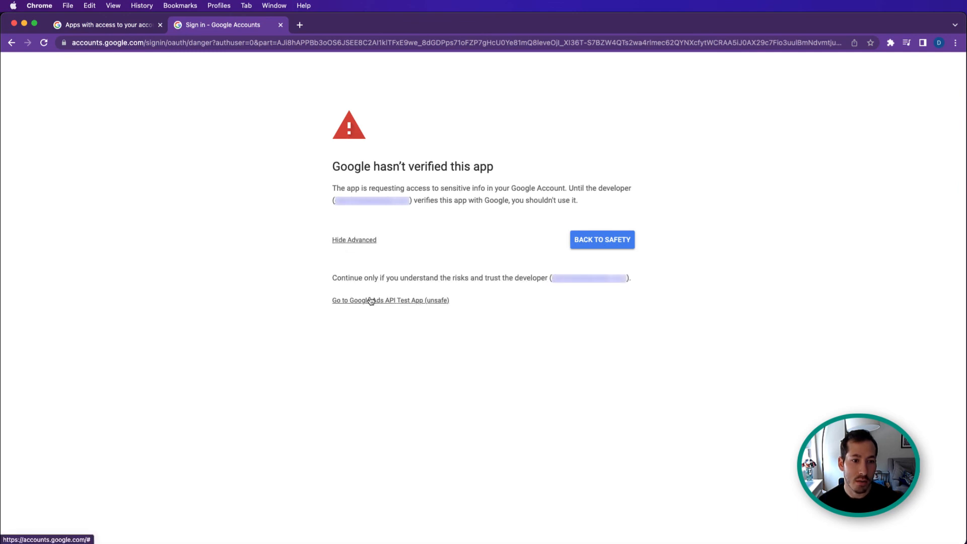
pyautogui.click(371, 300)
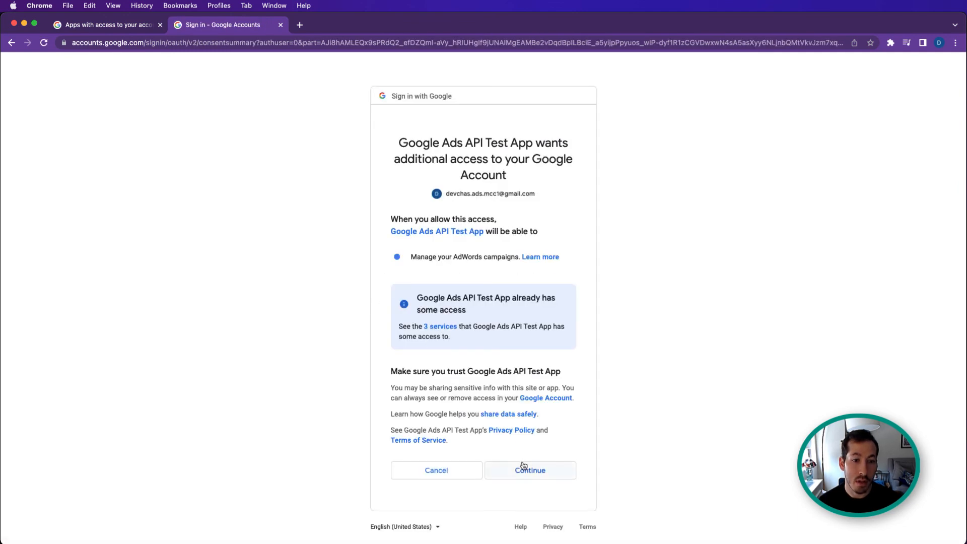
pyautogui.click(530, 470)
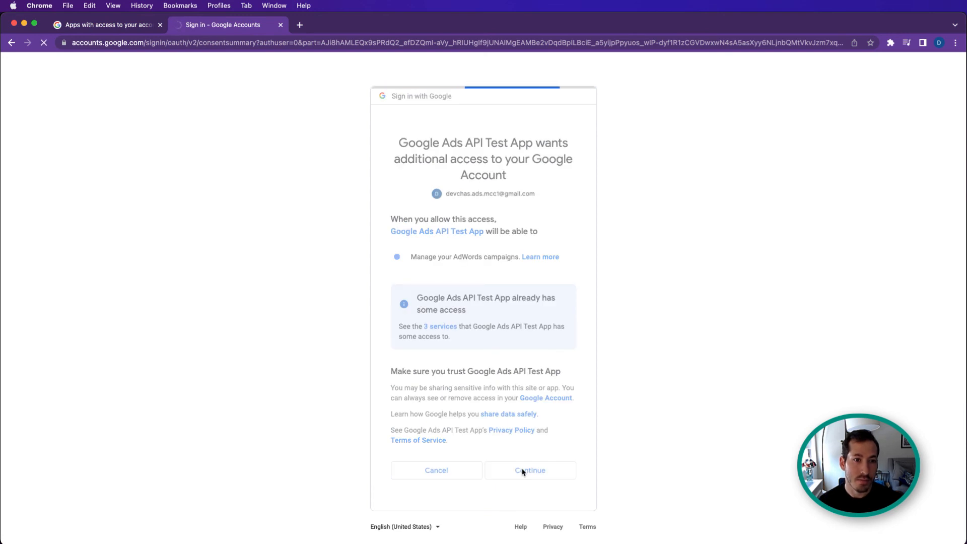
pyautogui.click(530, 470)
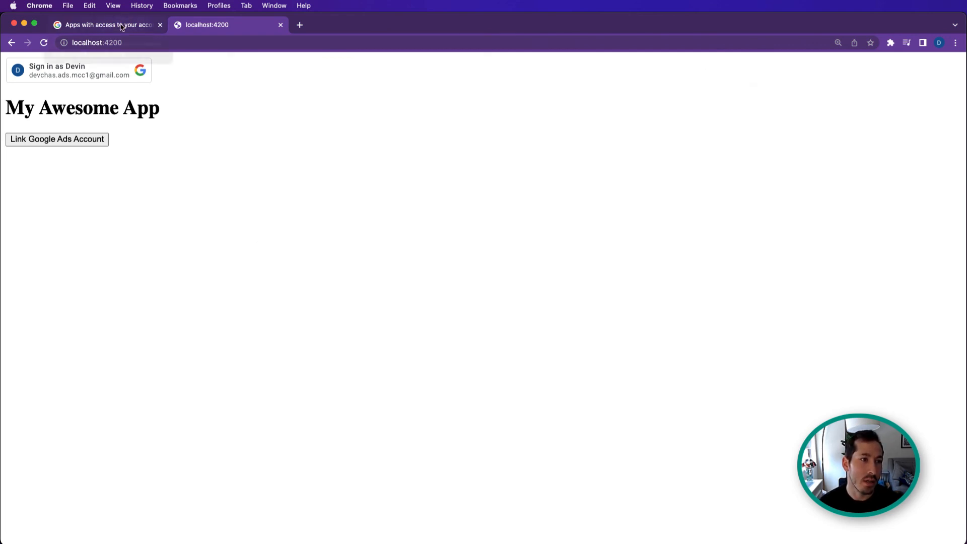
pyautogui.click(114, 25)
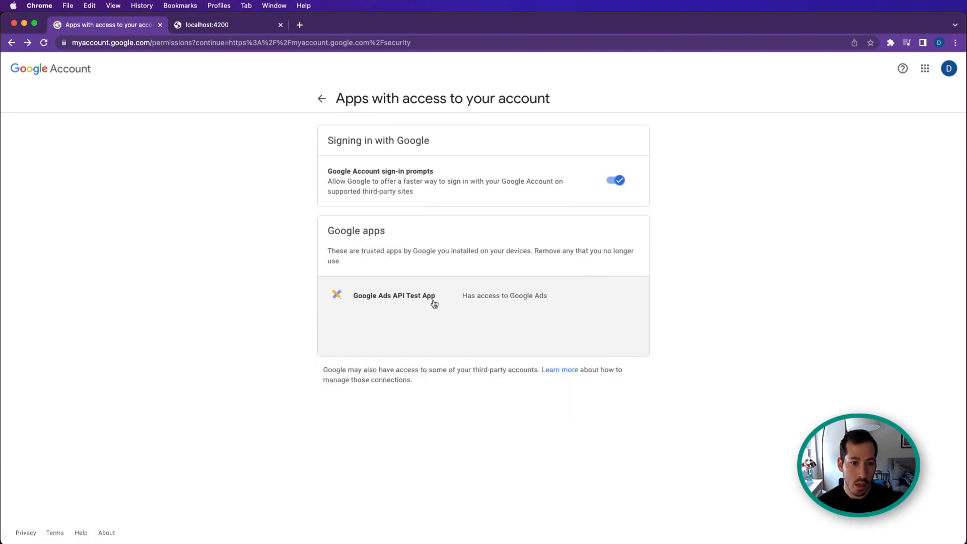
pyautogui.moveTo(168, 208)
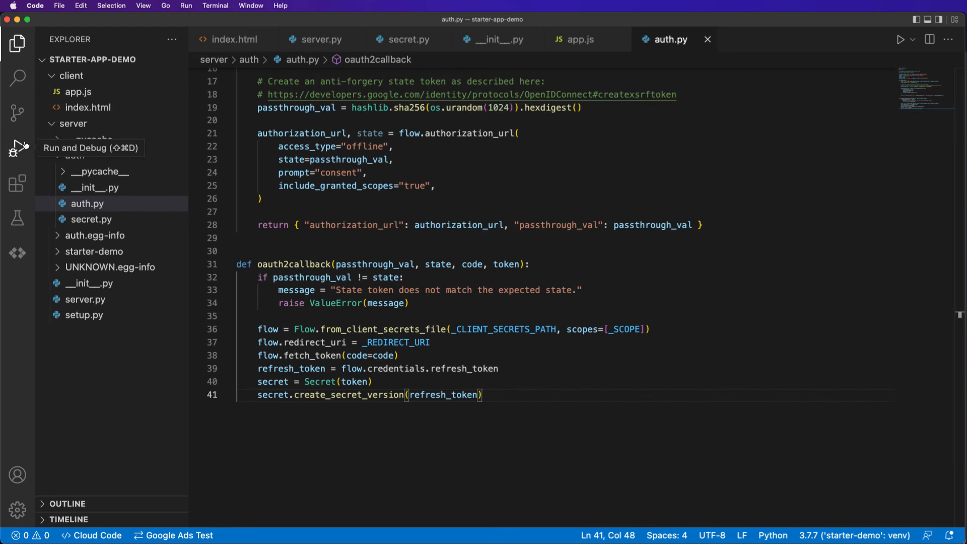
pyautogui.moveTo(18, 183)
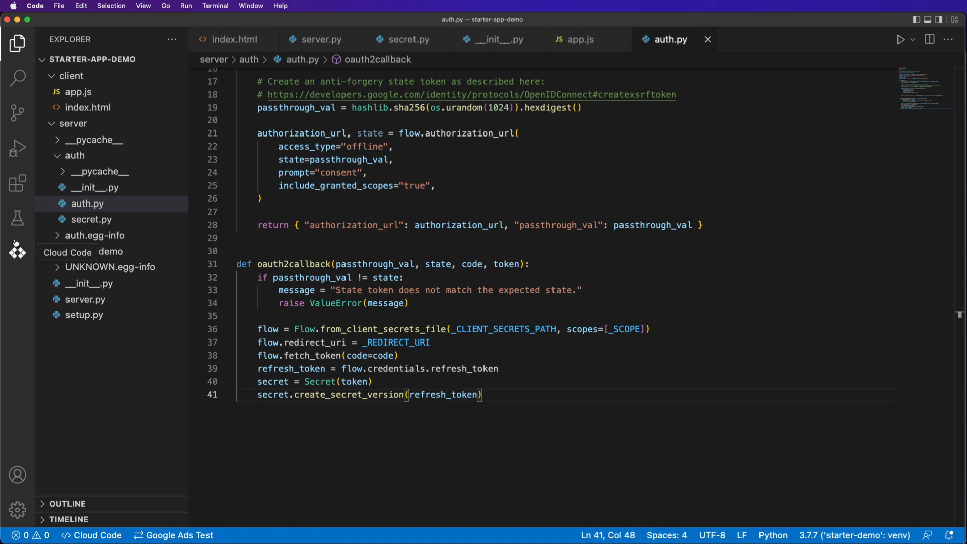
# Step: Refresh Cloud Code's Secret Manager and expand the token secret to inspect its five versions
pyautogui.click(17, 252)
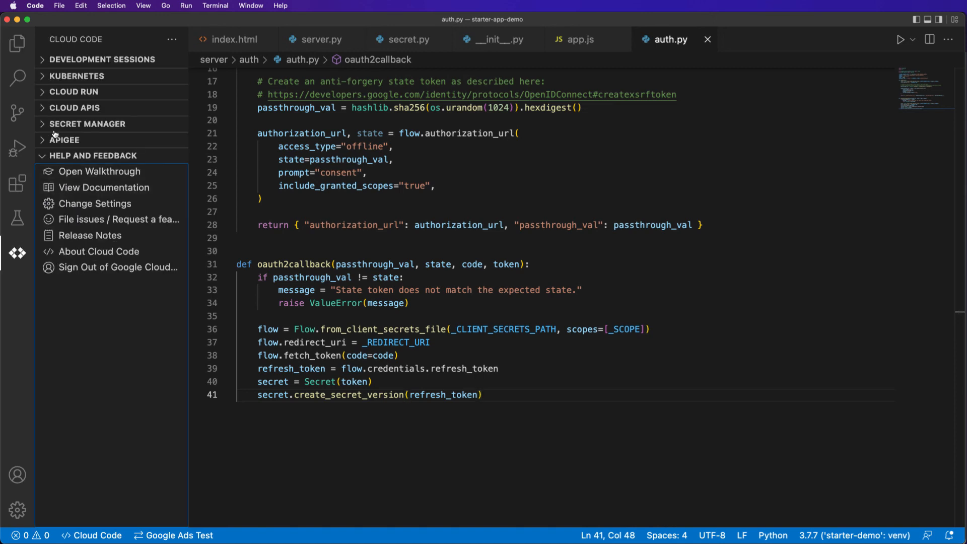
pyautogui.click(87, 123)
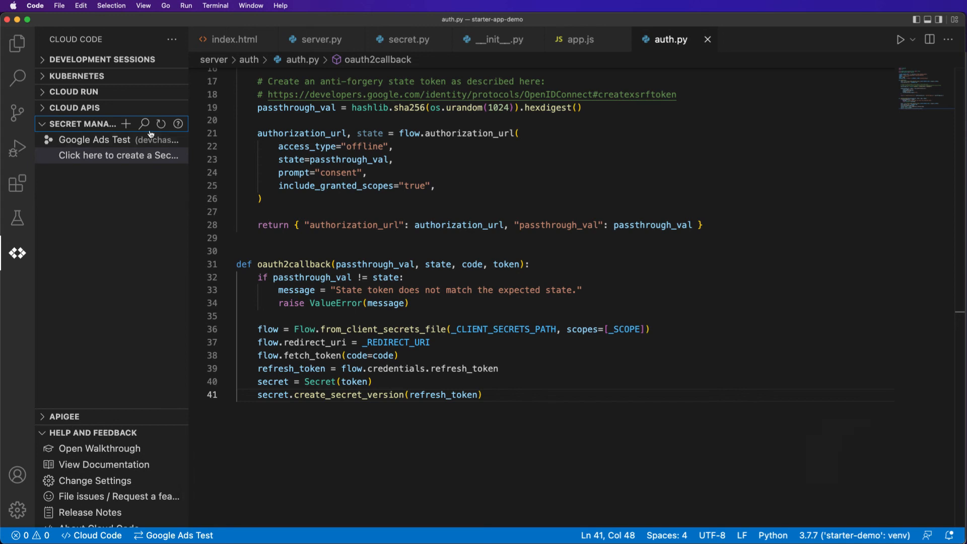
pyautogui.click(160, 124)
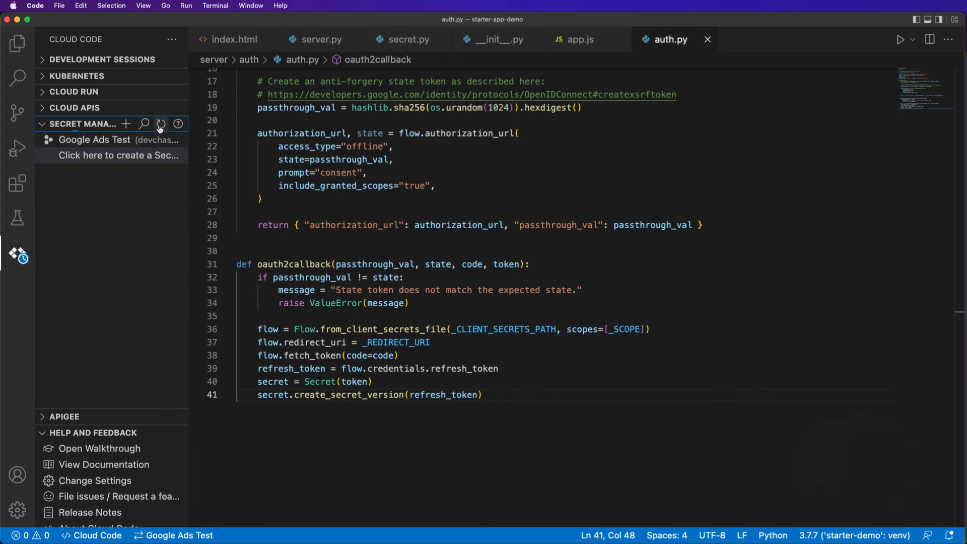
pyautogui.click(160, 124)
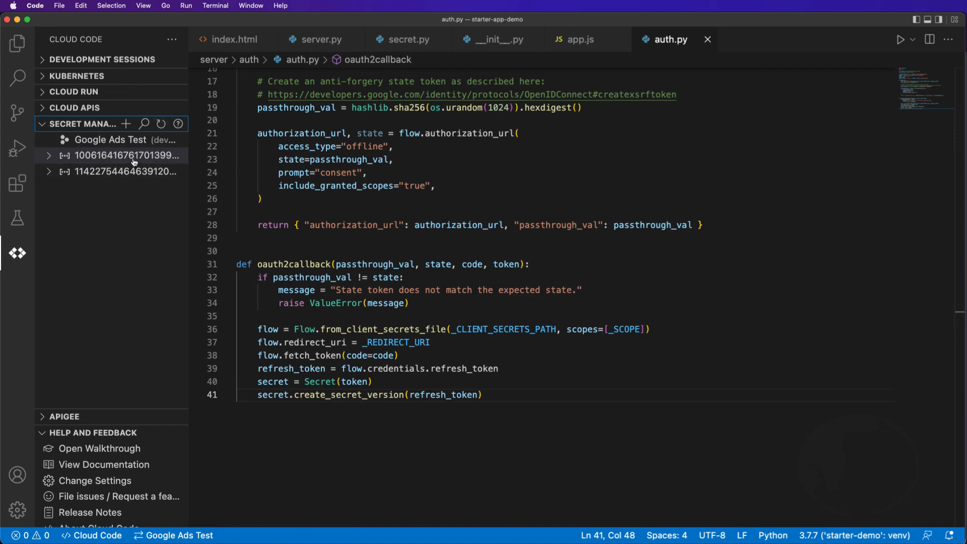
pyautogui.click(126, 156)
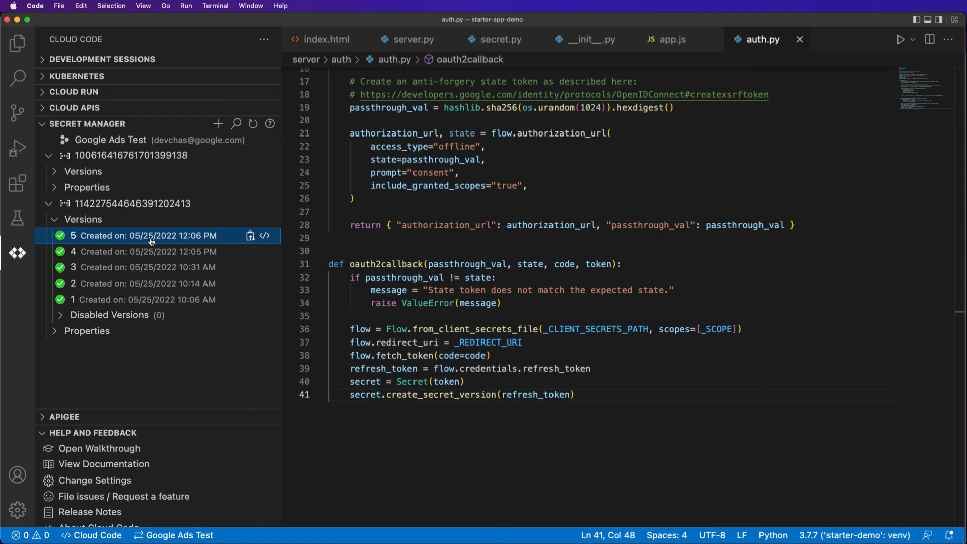
pyautogui.moveTo(121, 315)
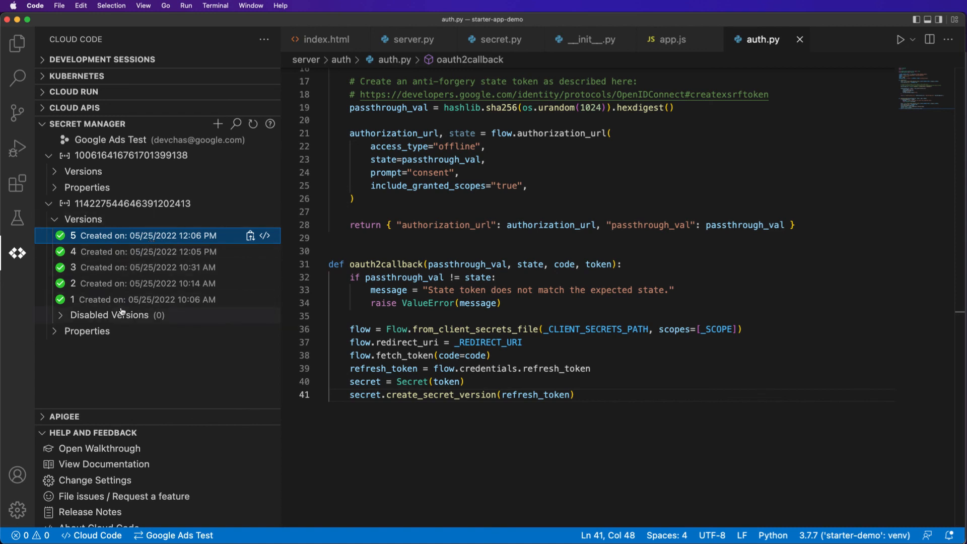
pyautogui.click(56, 218)
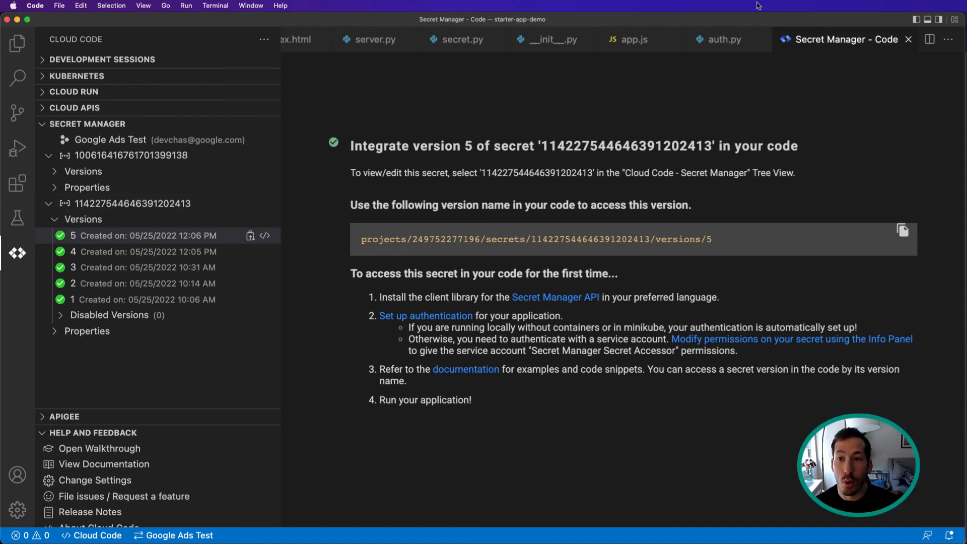
pyautogui.click(727, 39)
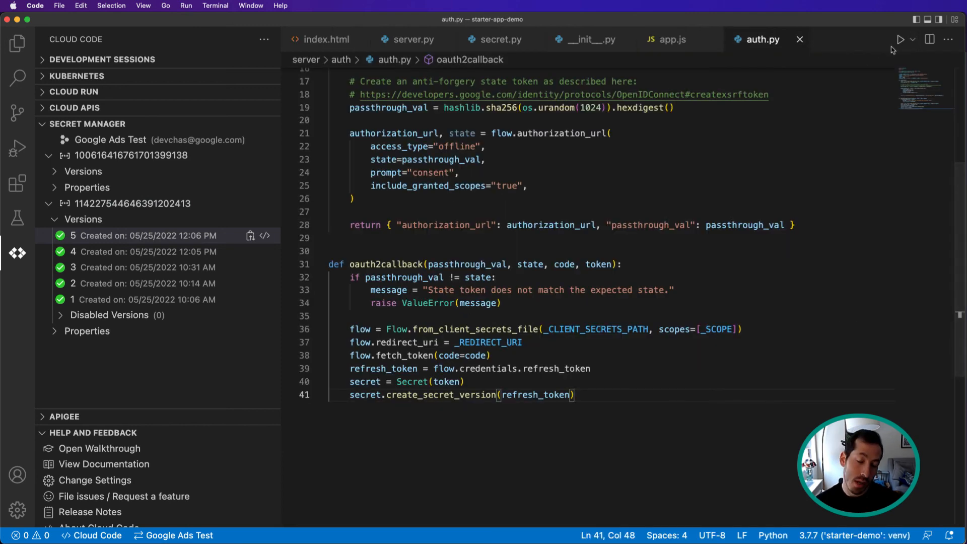